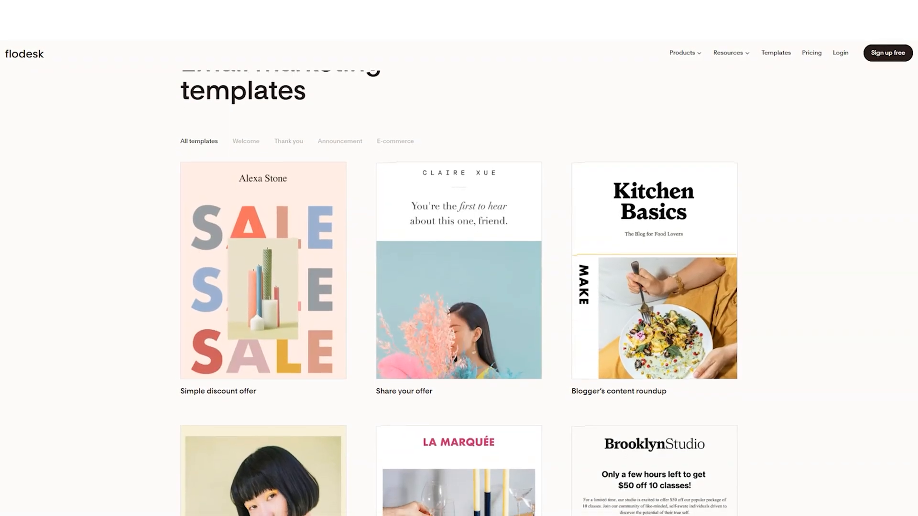
Step: Scroll down the Flodesk site past the templates gallery into the forms features
{"action": "scroll", "scroll_direction": "down", "scroll_amount": 3}
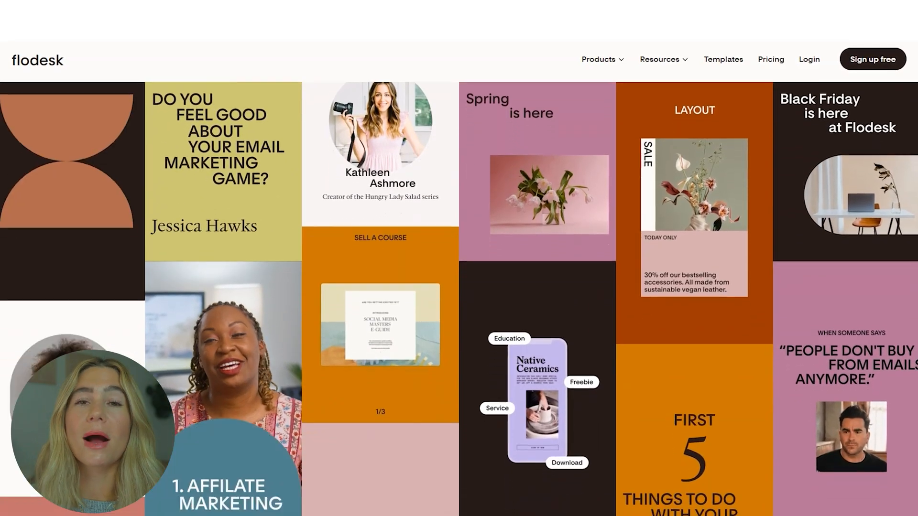
{"action": "scroll", "scroll_direction": "down", "scroll_amount": 3}
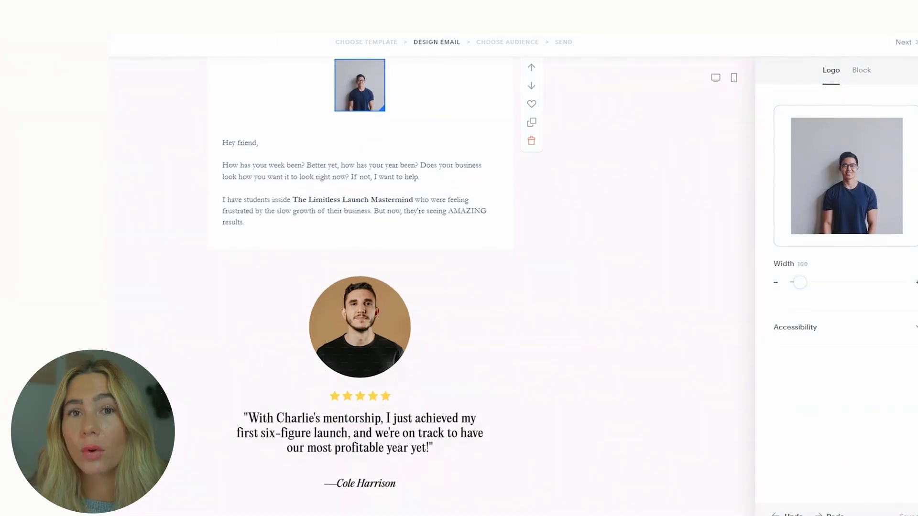
{"action": "scroll", "scroll_direction": "down", "scroll_amount": 3}
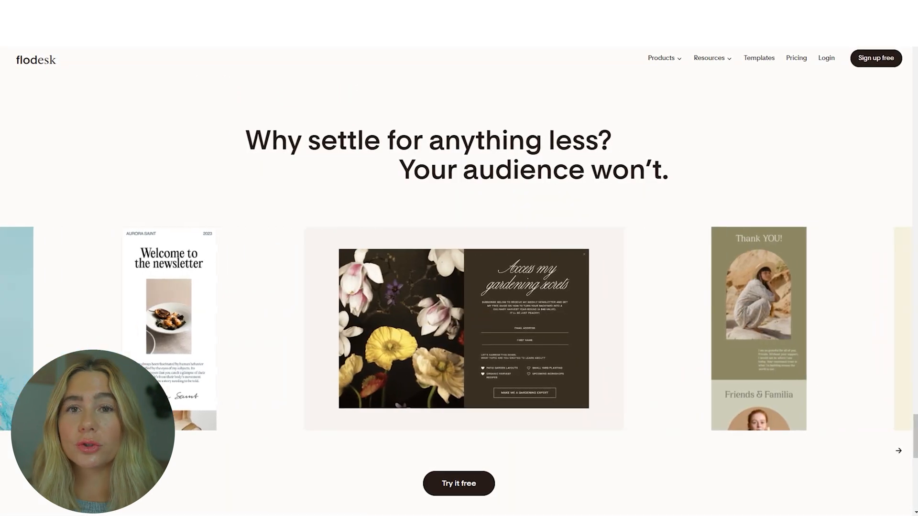
{"action": "scroll", "scroll_direction": "down", "scroll_amount": 3}
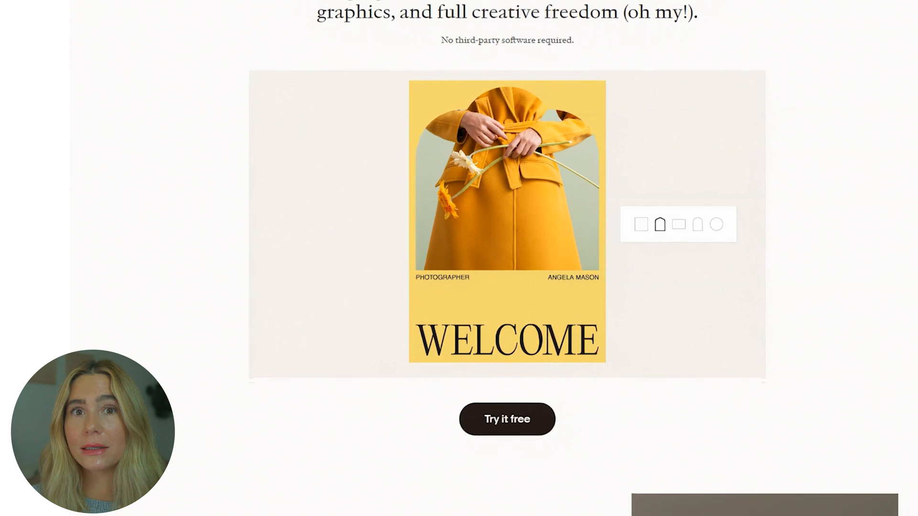
{"action": "scroll", "scroll_direction": "down", "scroll_amount": 3}
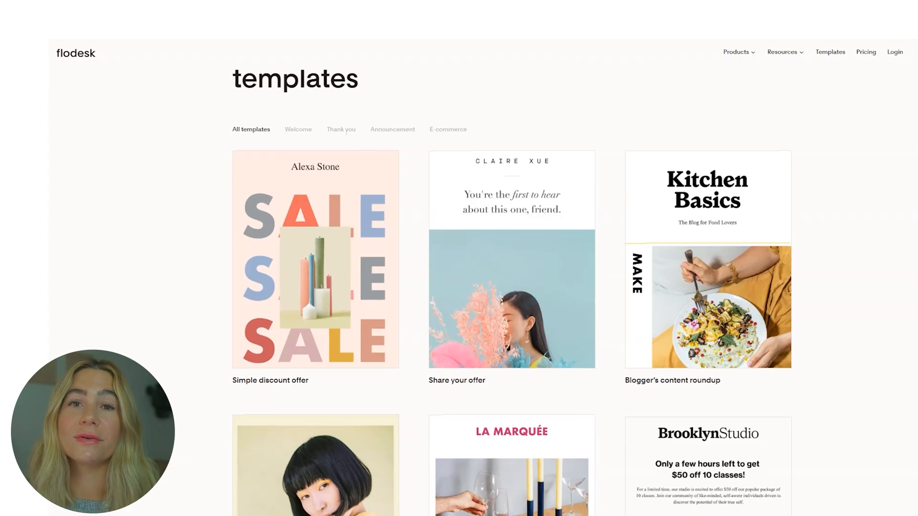
{"action": "scroll", "scroll_direction": "down", "scroll_amount": 3}
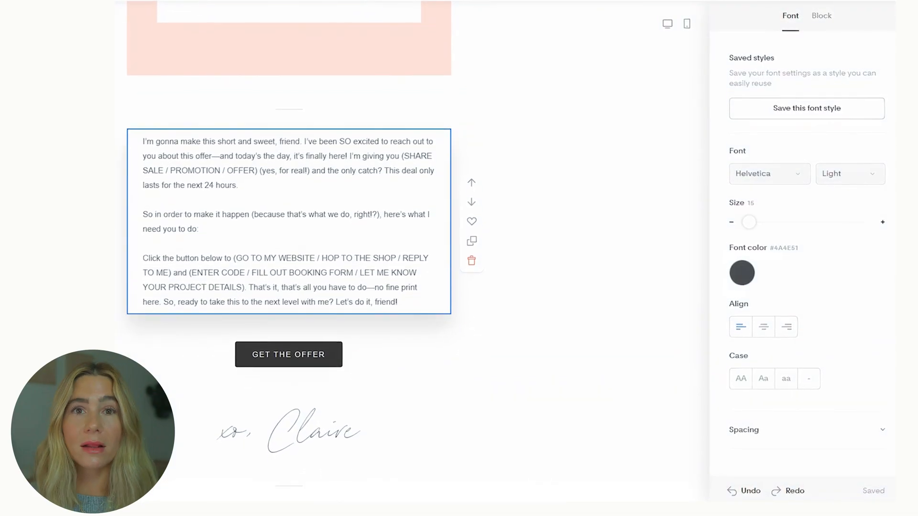
{"action": "scroll", "scroll_direction": "down", "scroll_amount": 3}
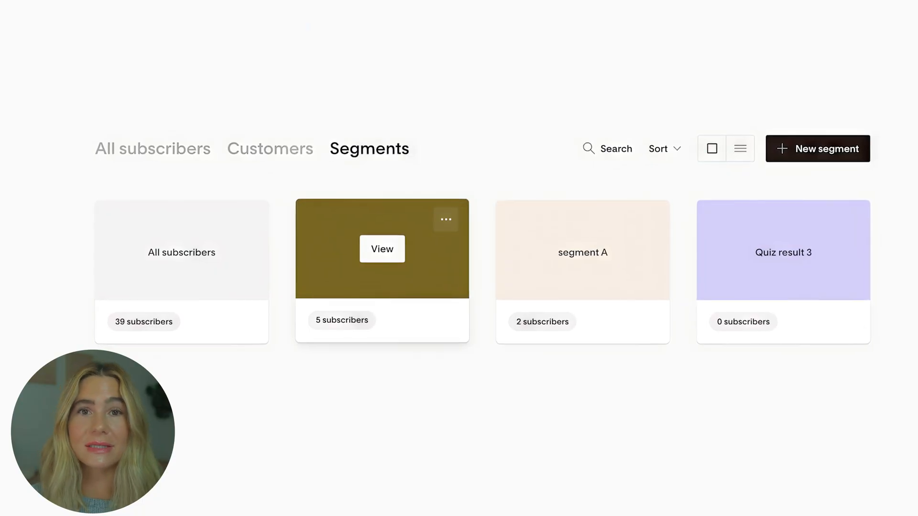
{"action": "left_click", "coordinate": [740, 148]}
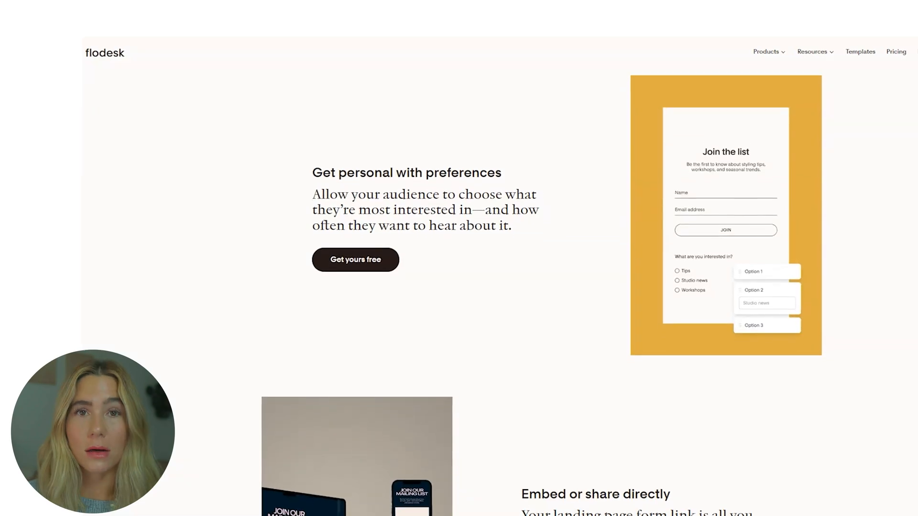
Step: Continue scrolling to the 'Set up your automations' section and open the forms dashboard
{"action": "scroll", "scroll_direction": "down", "scroll_amount": 3}
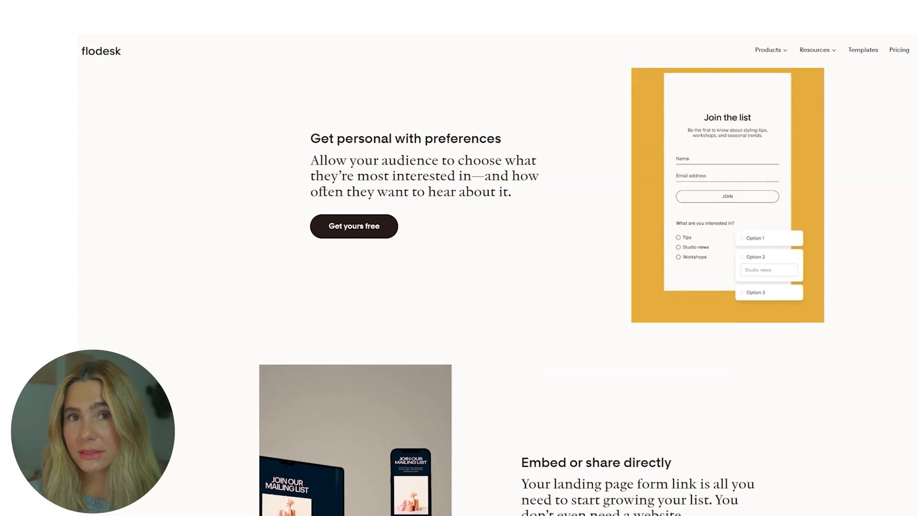
{"action": "scroll", "scroll_direction": "down", "scroll_amount": 3}
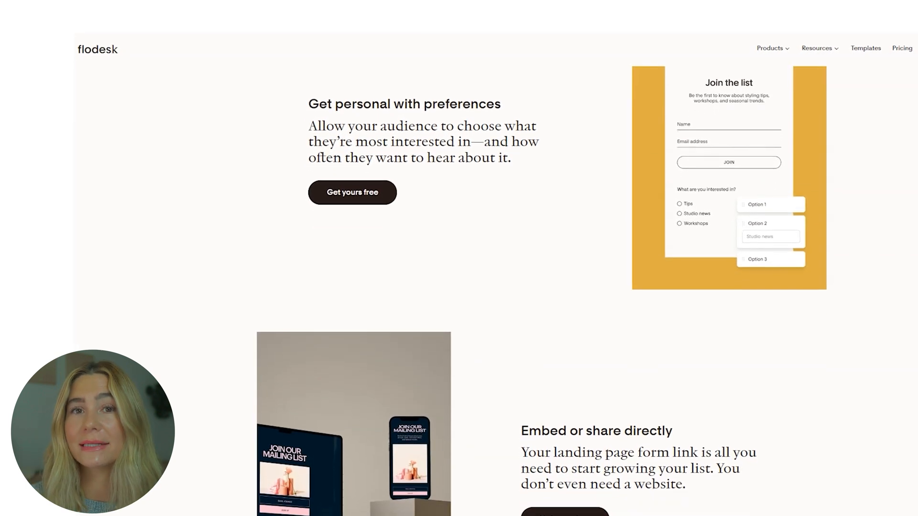
{"action": "scroll", "scroll_direction": "down", "scroll_amount": 3}
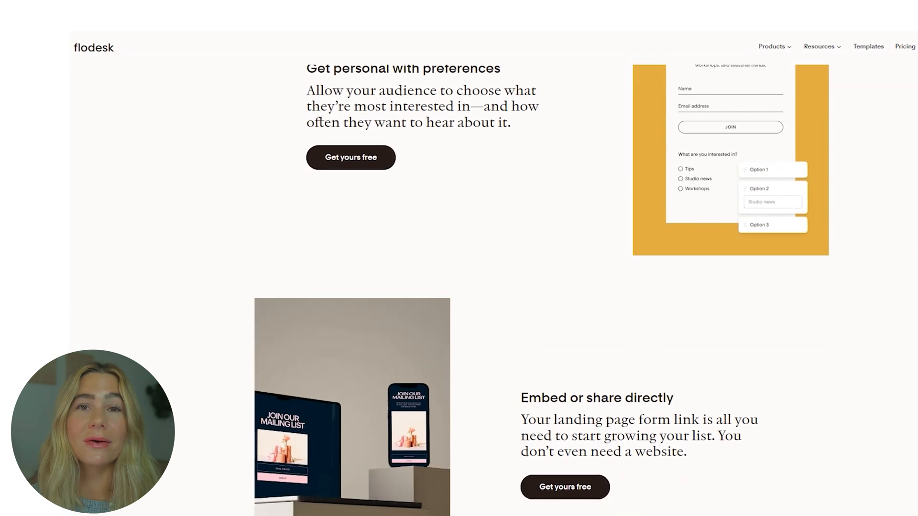
{"action": "scroll", "scroll_direction": "down", "scroll_amount": 3}
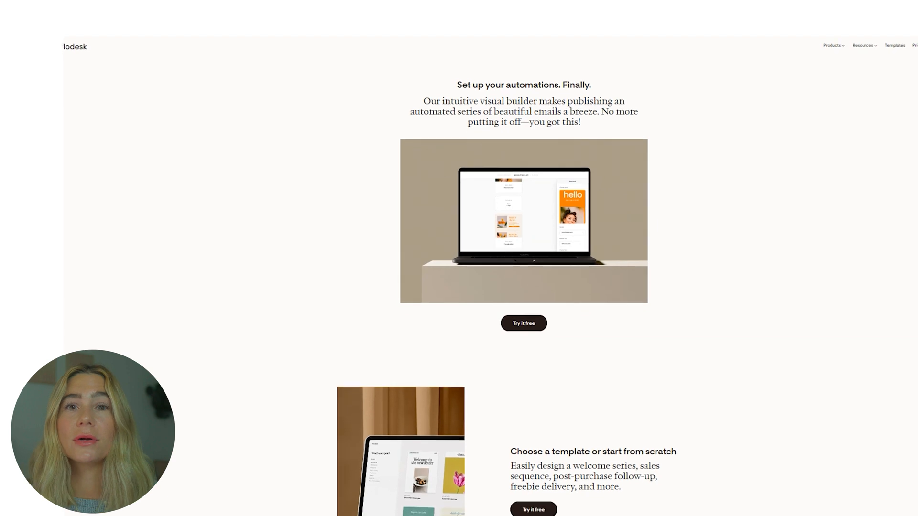
{"action": "scroll", "scroll_direction": "down", "scroll_amount": 3}
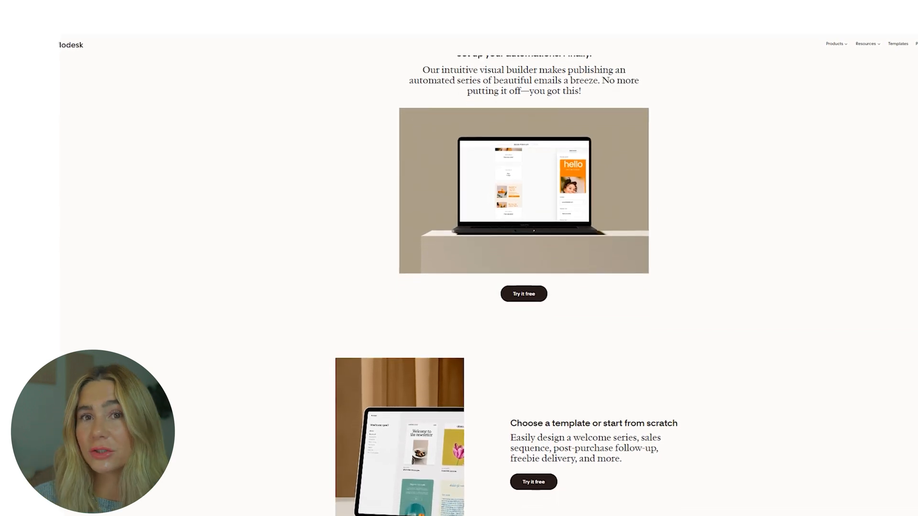
{"action": "scroll", "scroll_direction": "down", "scroll_amount": 3}
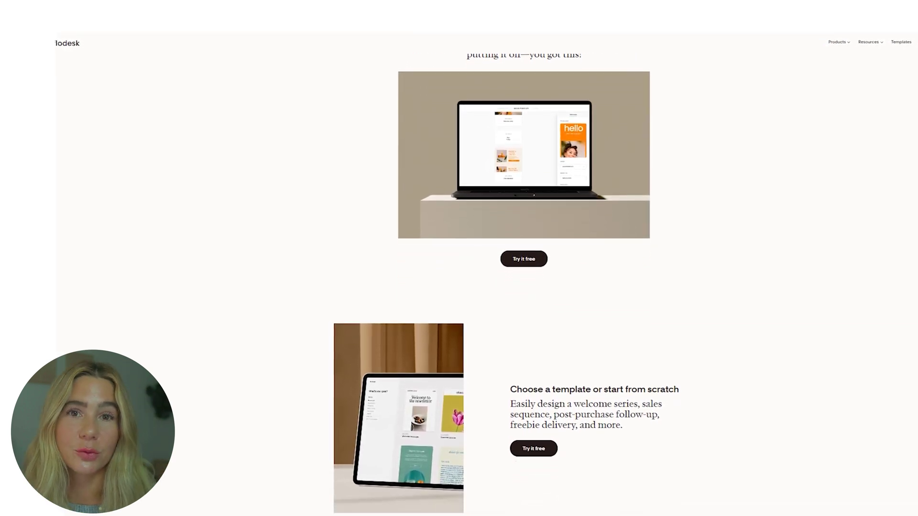
{"action": "left_click", "coordinate": [524, 259]}
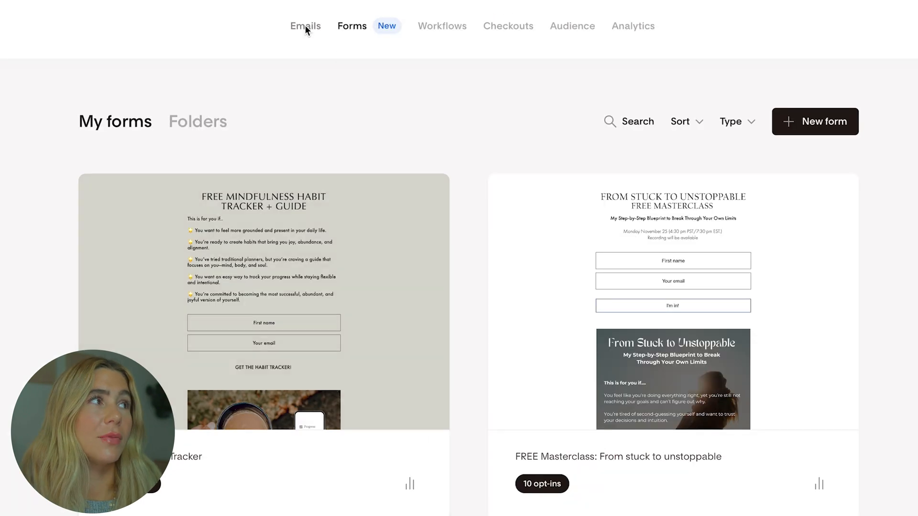
Step: Visit the Emails, Forms, Workflows, Checkouts, Audience and Analytics tabs, then return to Emails
{"action": "left_click", "coordinate": [305, 26]}
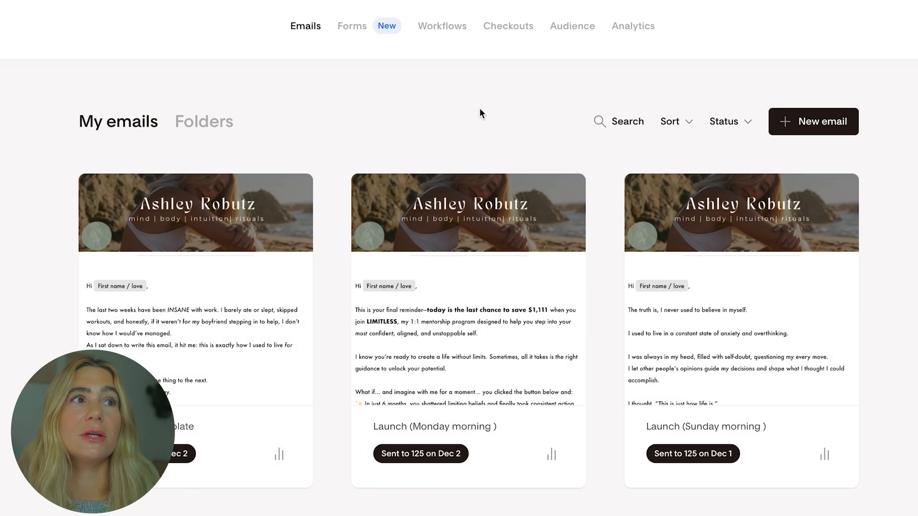
{"action": "mouse_move", "coordinate": [297, 28]}
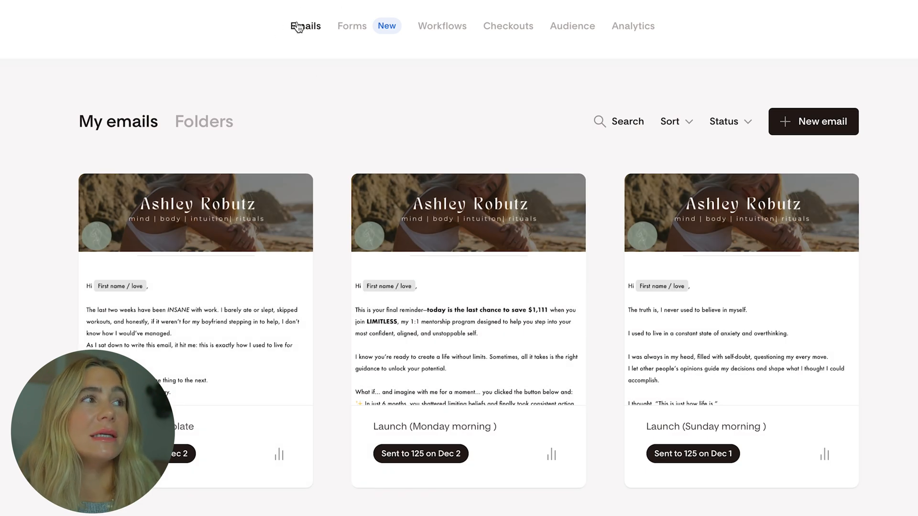
{"action": "left_click", "coordinate": [351, 26]}
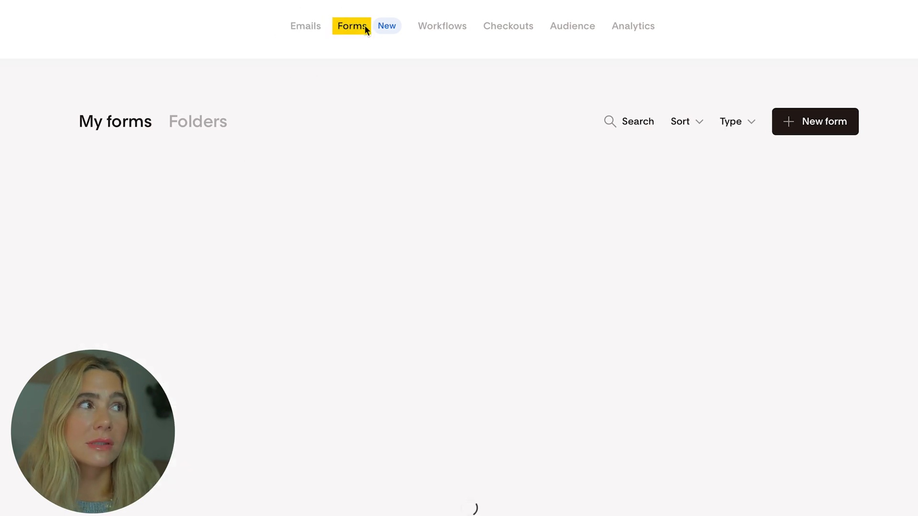
{"action": "left_click", "coordinate": [442, 26]}
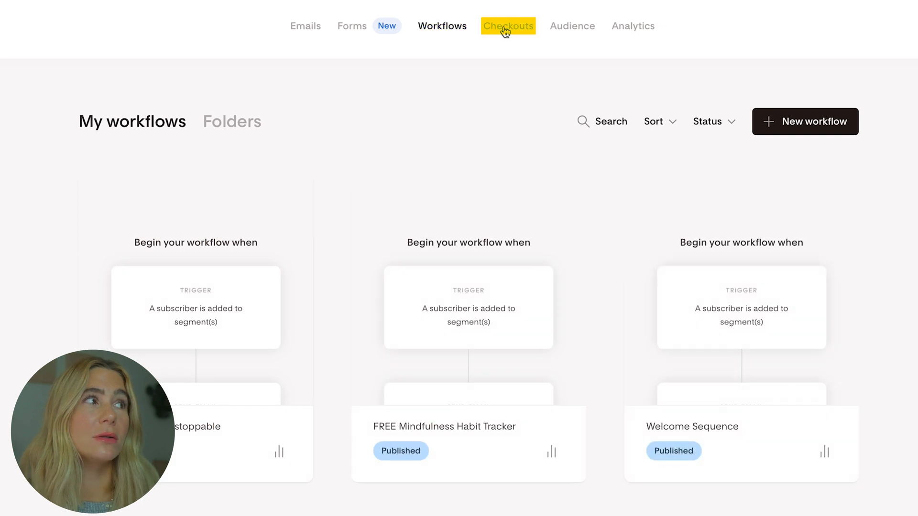
{"action": "left_click", "coordinate": [506, 26]}
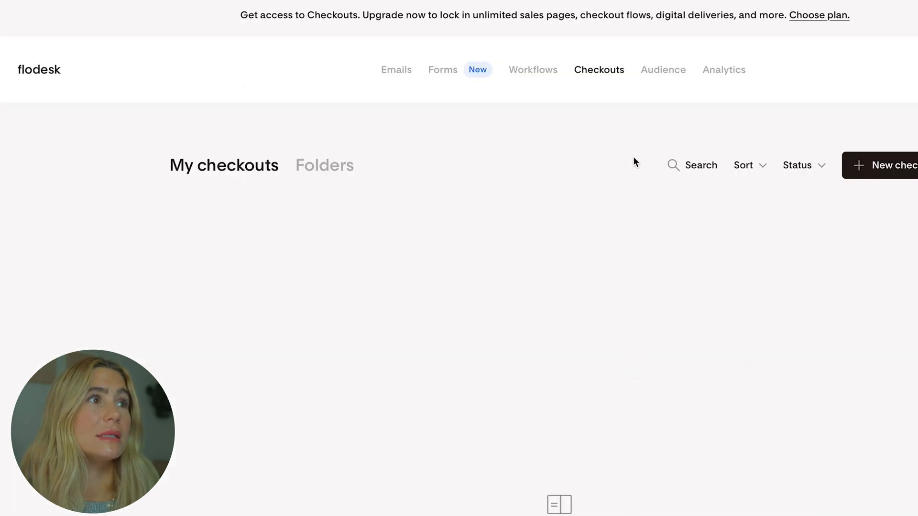
{"action": "left_click", "coordinate": [663, 69]}
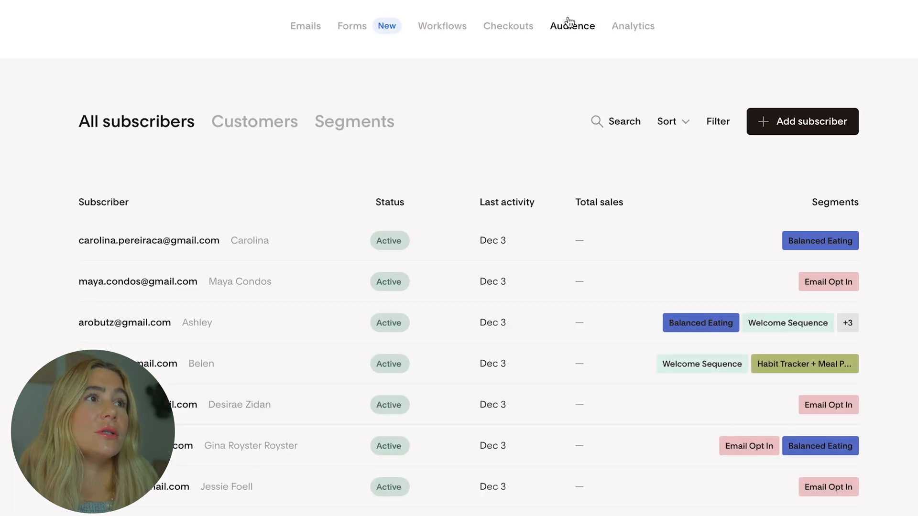
{"action": "left_click", "coordinate": [633, 26]}
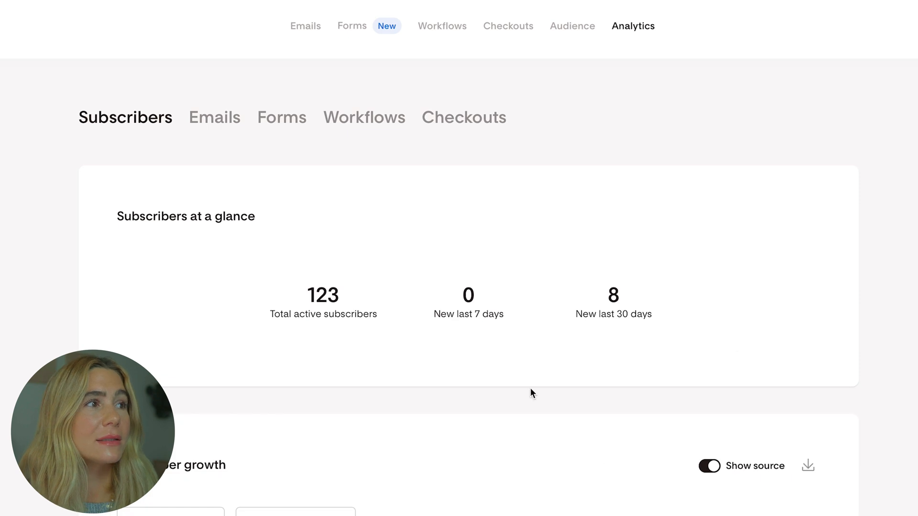
{"action": "left_click", "coordinate": [306, 26]}
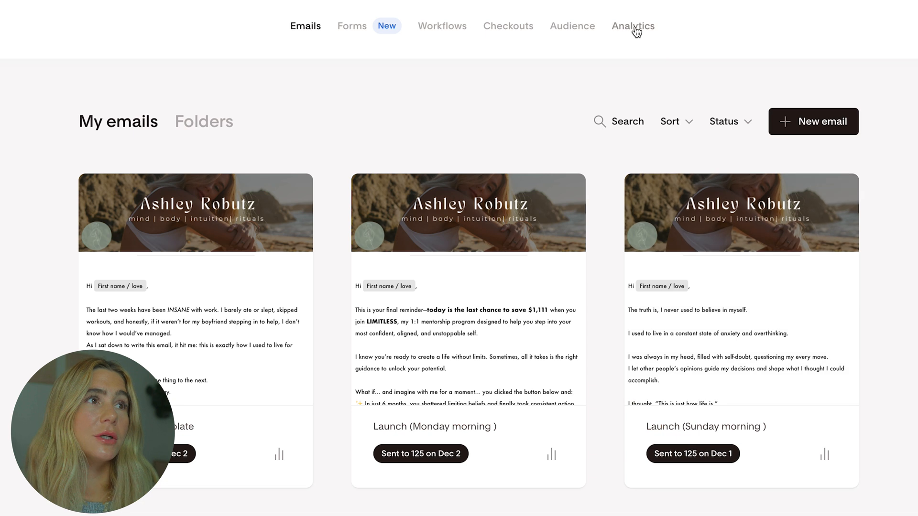
Step: Open Add subscriber > Add an individual, view its segments list, and cancel without saving
{"action": "left_click", "coordinate": [572, 26]}
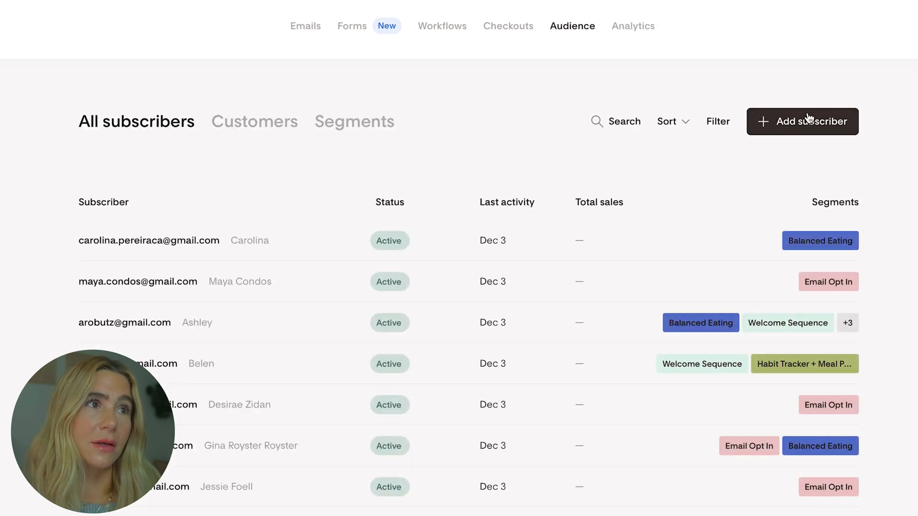
{"action": "left_click", "coordinate": [803, 121]}
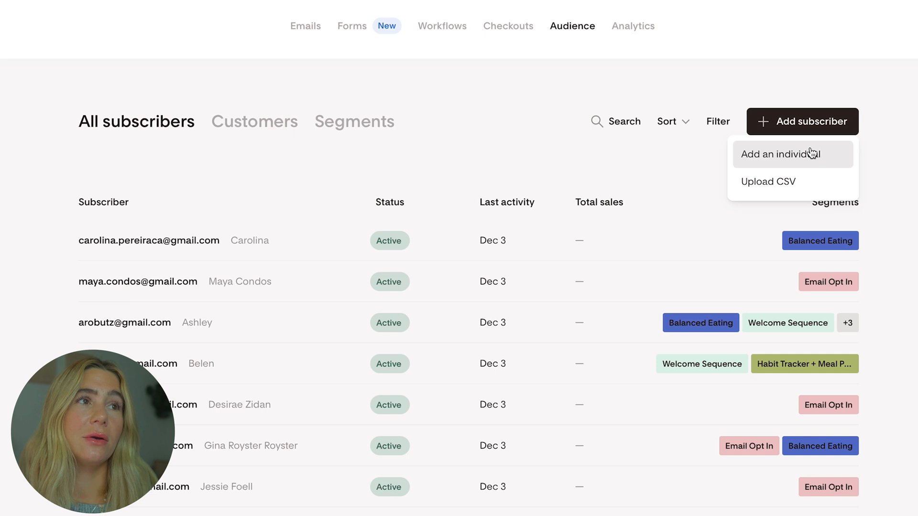
{"action": "mouse_move", "coordinate": [800, 165]}
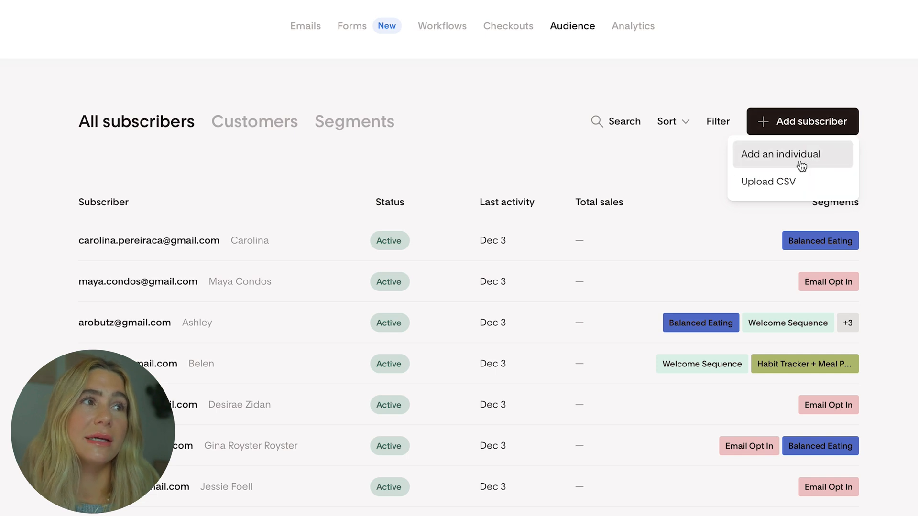
{"action": "left_click", "coordinate": [779, 154]}
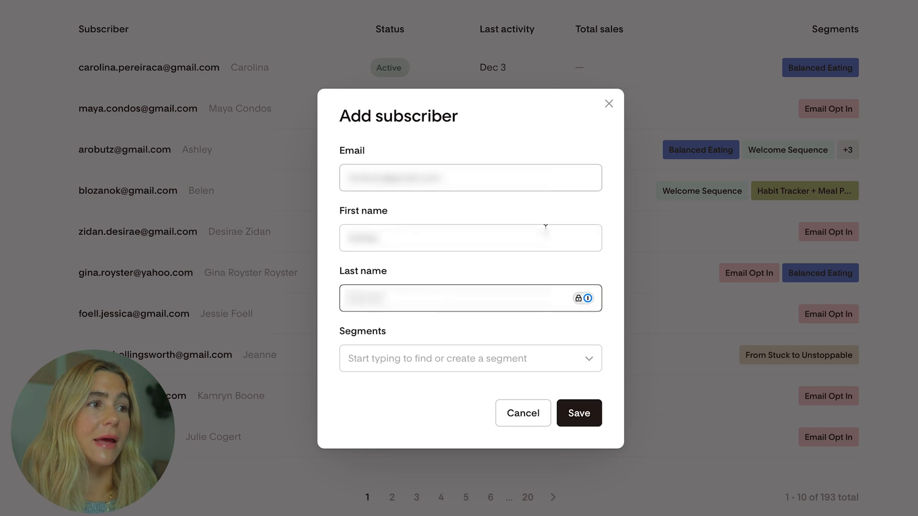
{"action": "left_click", "coordinate": [471, 359]}
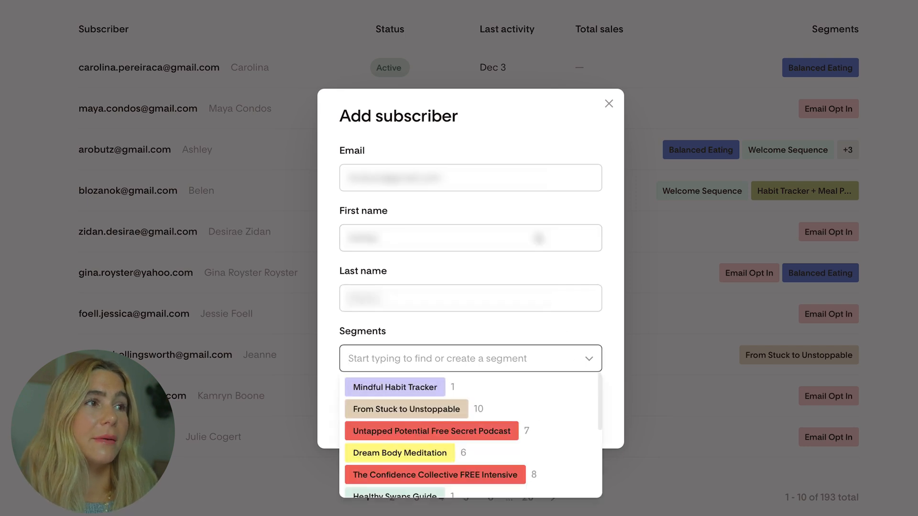
{"action": "left_click", "coordinate": [609, 104]}
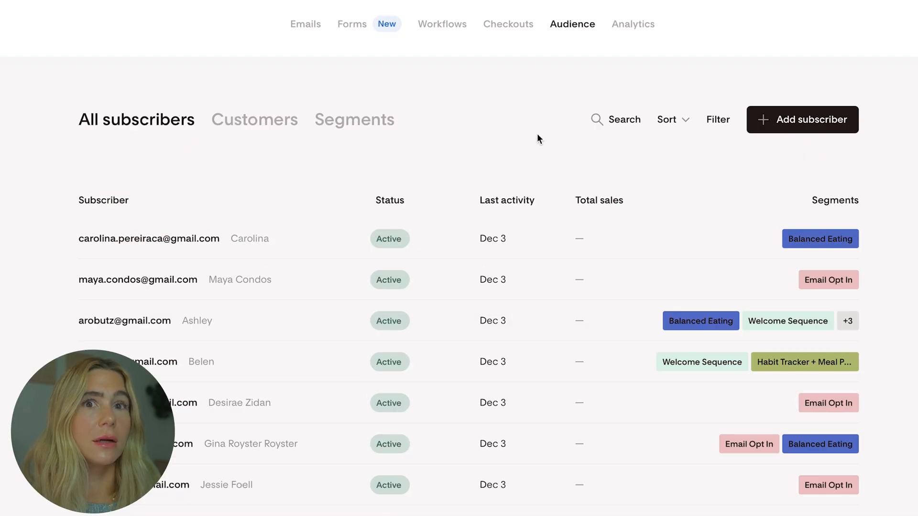
{"action": "left_click", "coordinate": [352, 24]}
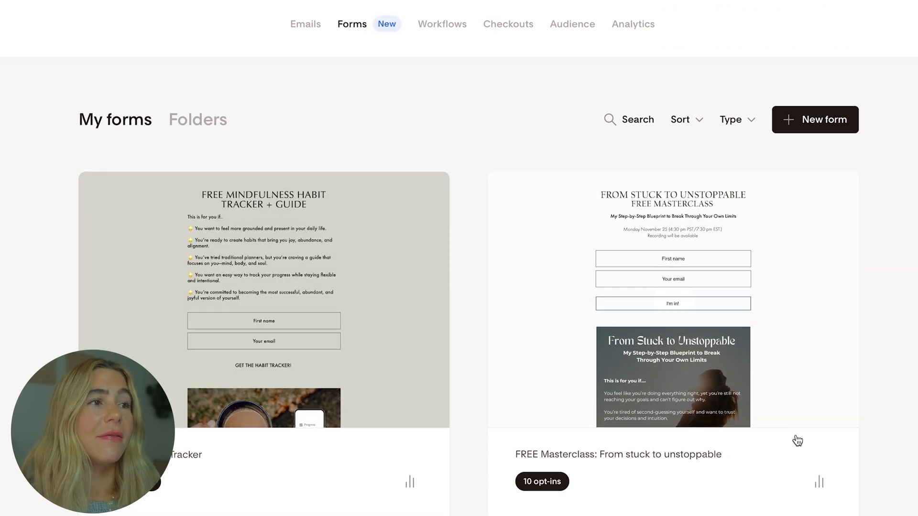
Step: Start a new form and filter templates via Browse all, Link in bio, Inline, then Popup
{"action": "left_click", "coordinate": [426, 189]}
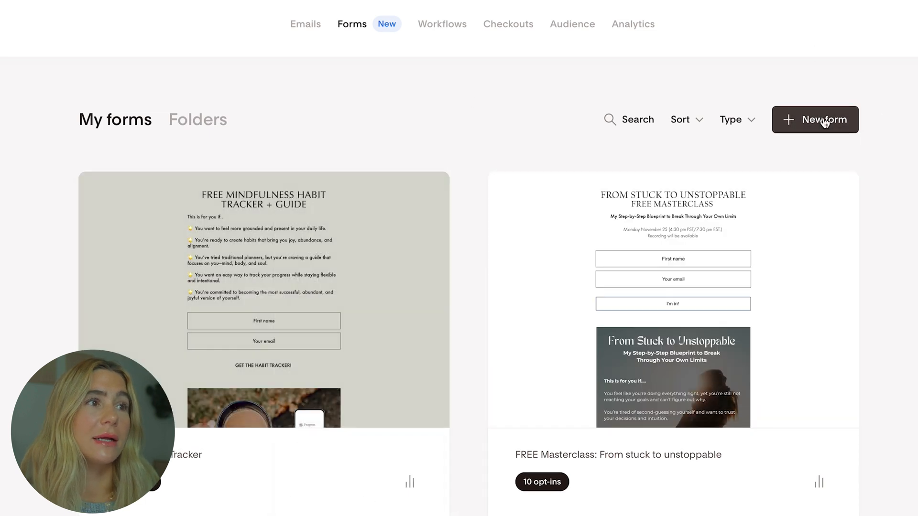
{"action": "left_click", "coordinate": [824, 120]}
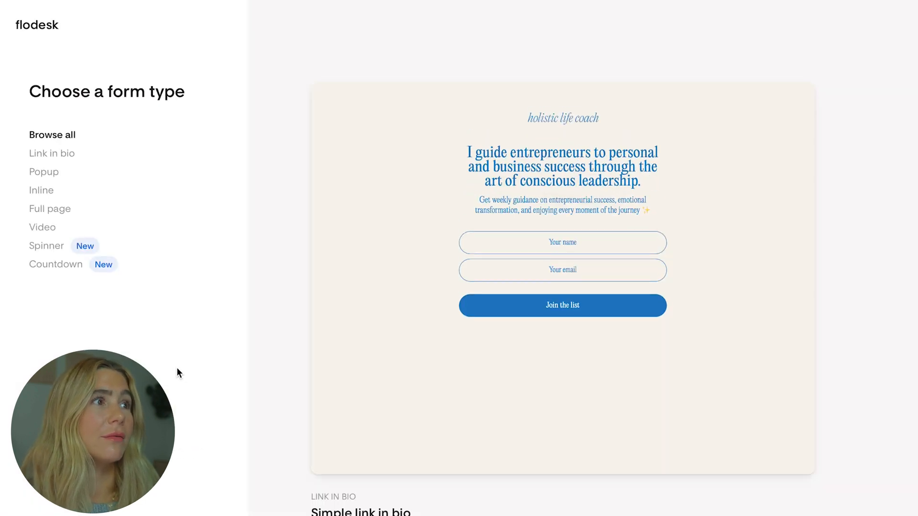
{"action": "left_click", "coordinate": [50, 154]}
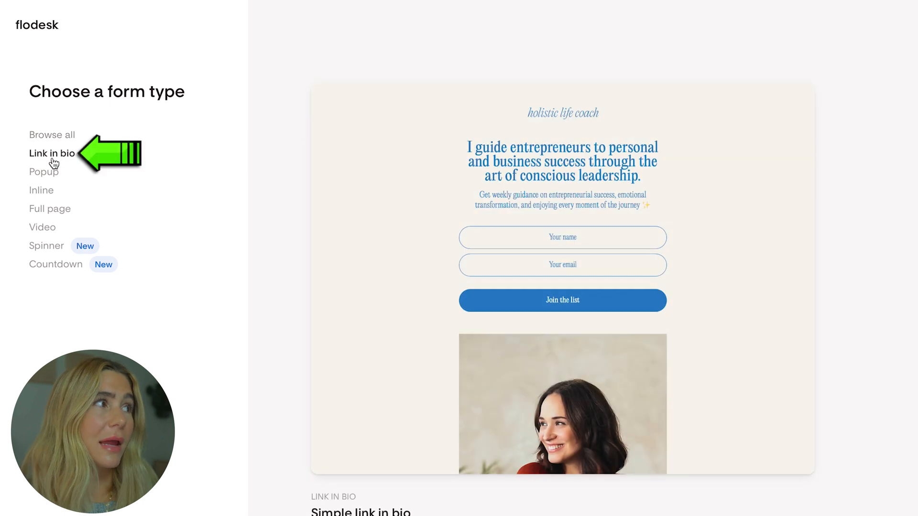
{"action": "left_click", "coordinate": [41, 190]}
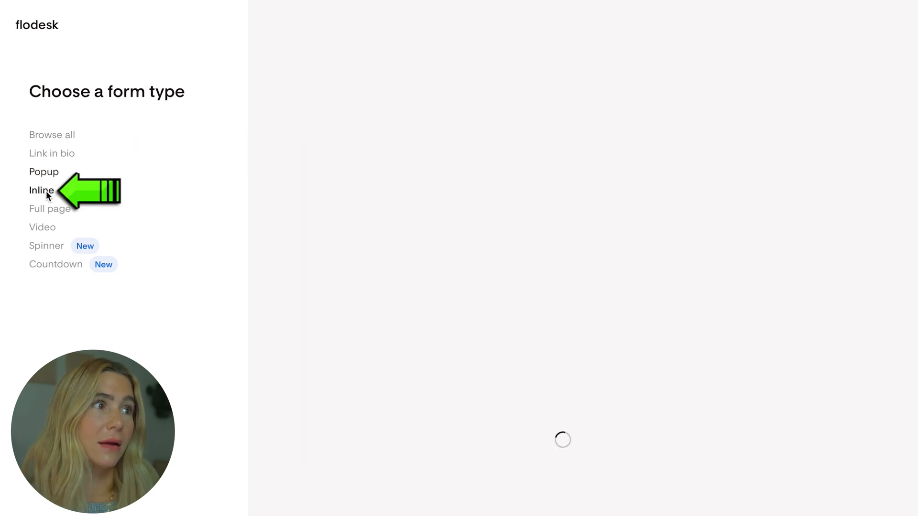
{"action": "left_click", "coordinate": [43, 172]}
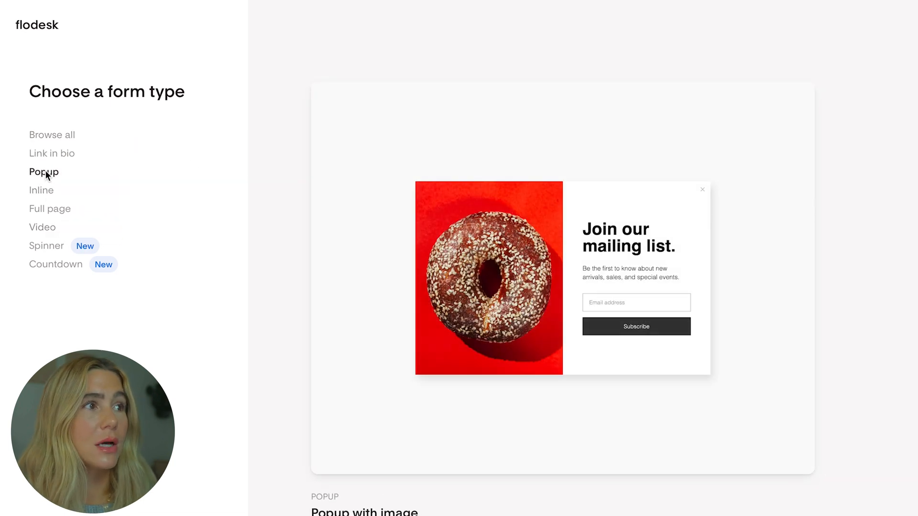
{"action": "scroll", "scroll_direction": "down", "scroll_amount": 3}
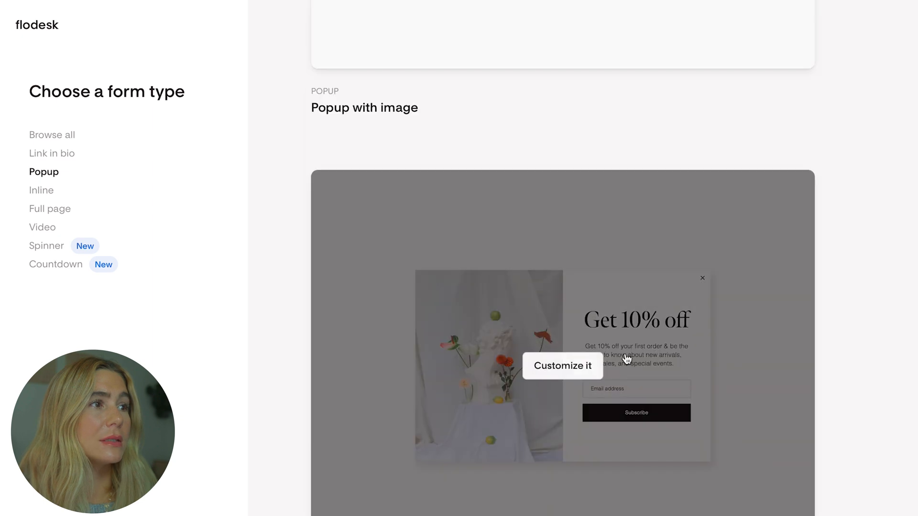
Step: Customize Popup with image II and save Email Opt In as its subscriber segment
{"action": "left_click", "coordinate": [563, 366]}
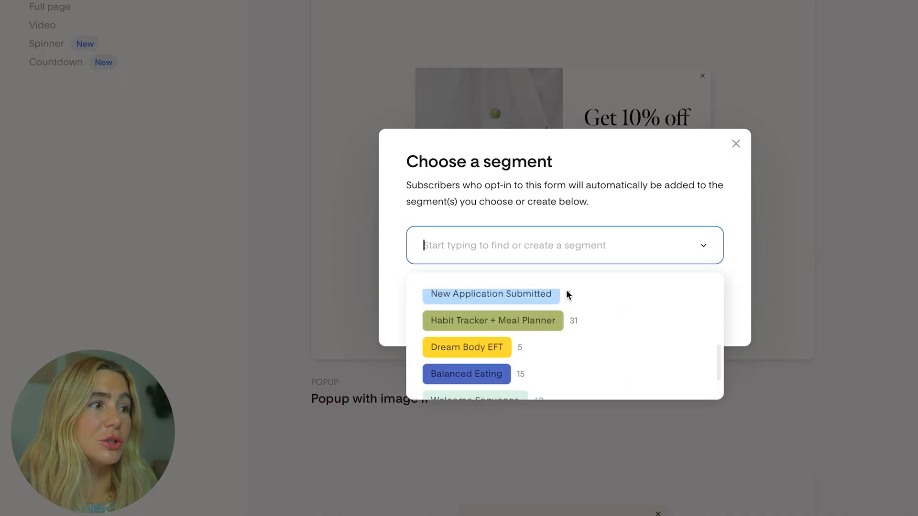
{"action": "scroll", "scroll_direction": "down", "scroll_amount": 3}
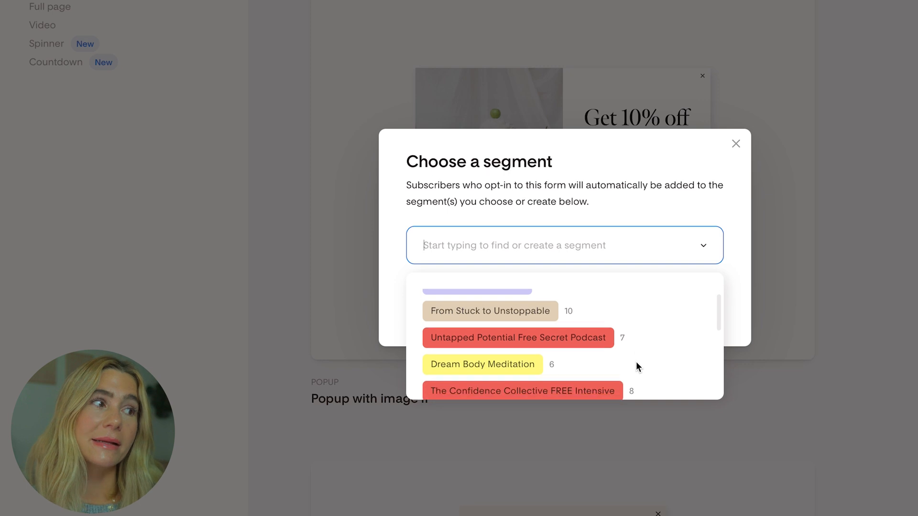
{"action": "scroll", "scroll_direction": "down", "scroll_amount": 3}
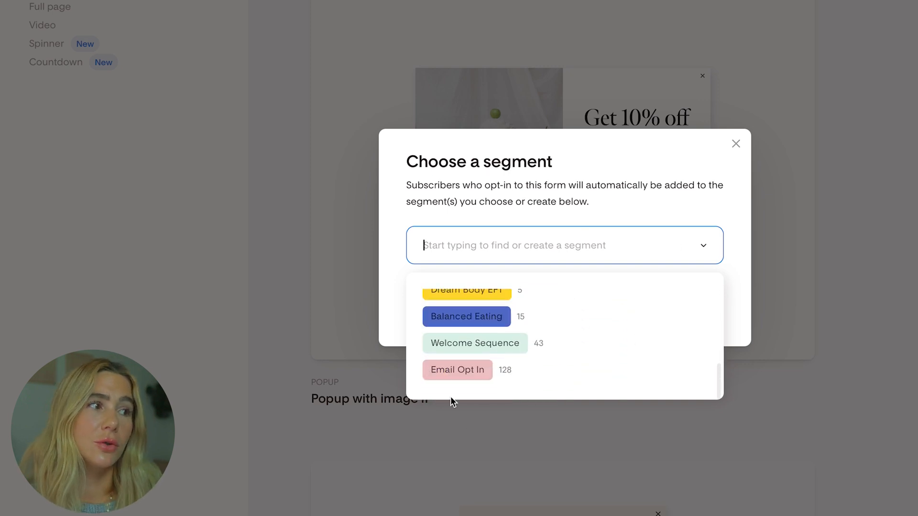
{"action": "mouse_move", "coordinate": [434, 385]}
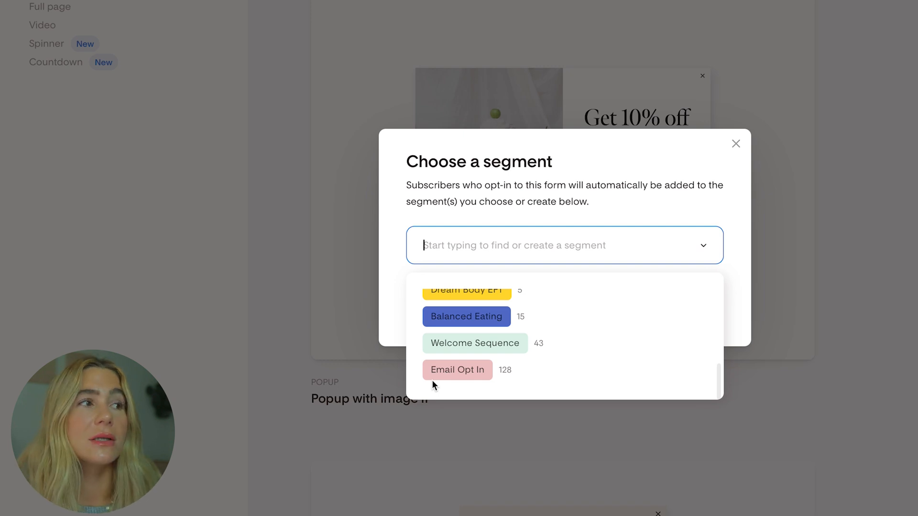
{"action": "left_click", "coordinate": [458, 370]}
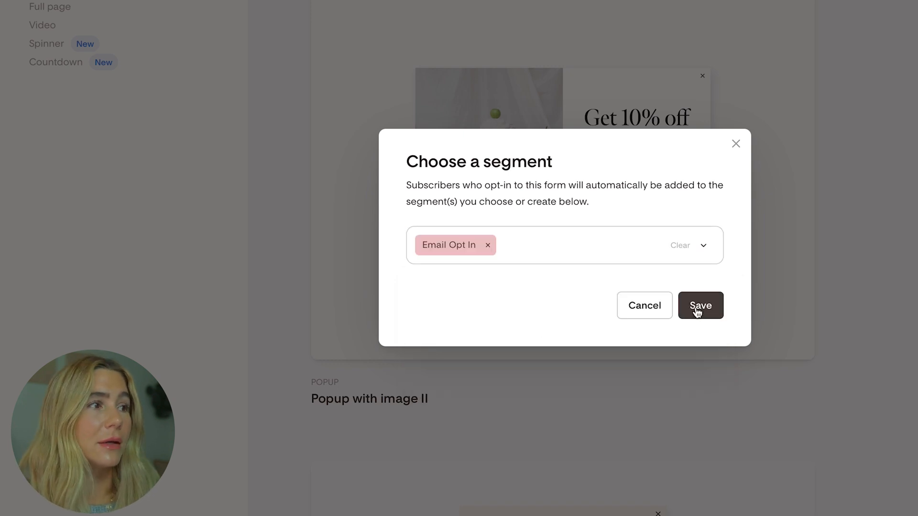
{"action": "left_click", "coordinate": [700, 305]}
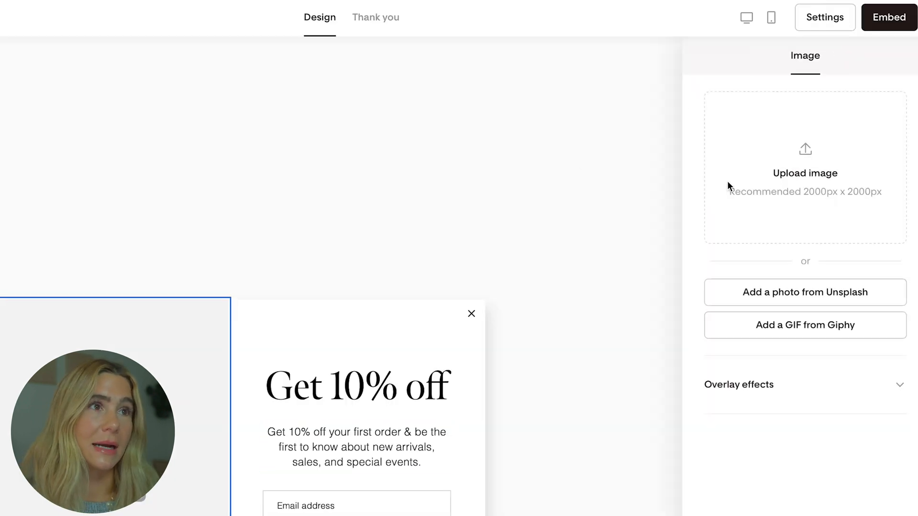
Step: Cancel the computer upload and search Unsplash for 'wellness' photos
{"action": "left_click", "coordinate": [805, 150]}
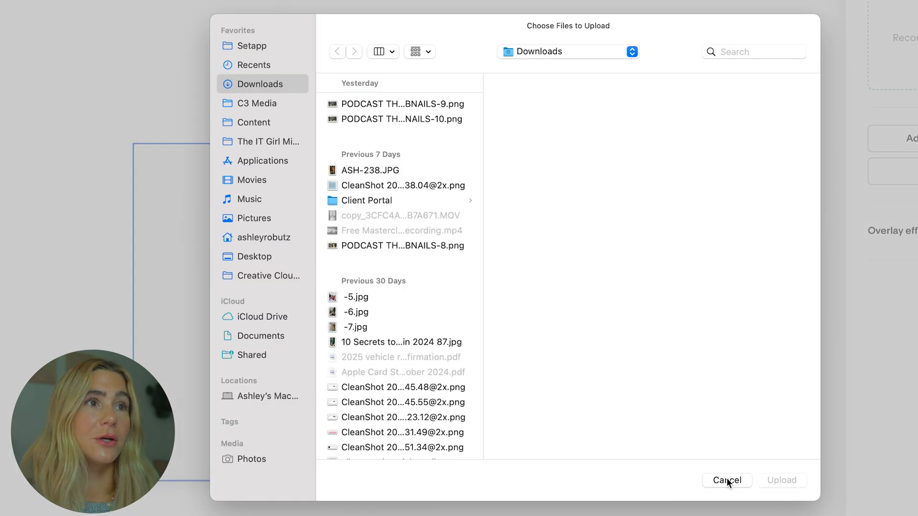
{"action": "left_click", "coordinate": [727, 480]}
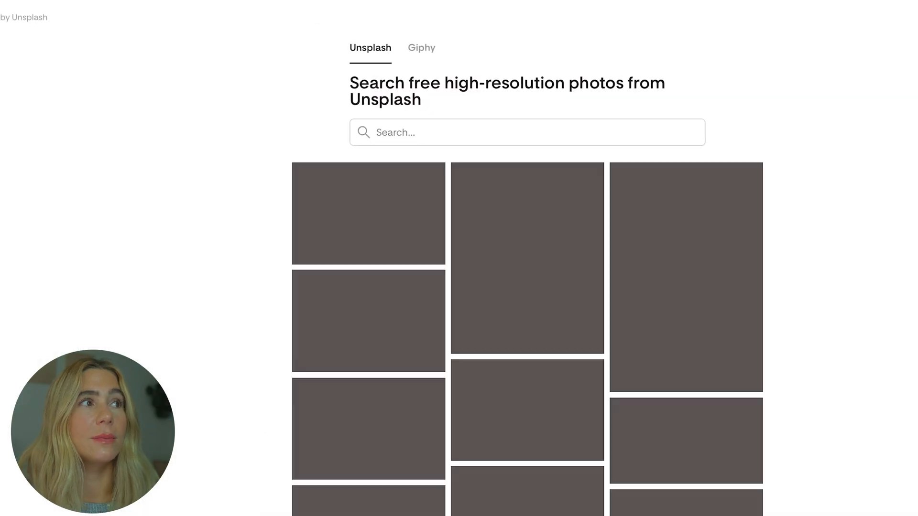
{"action": "type", "text": "wellness"}
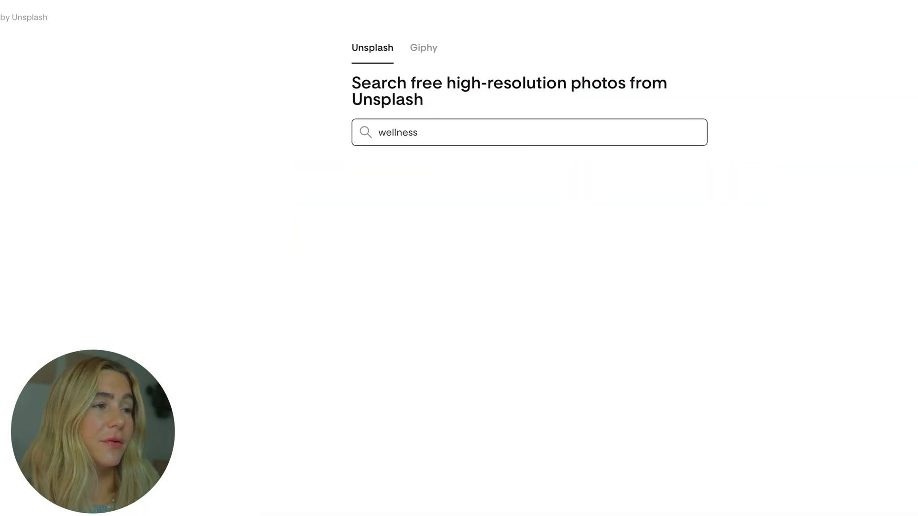
{"action": "key", "text": "Enter"}
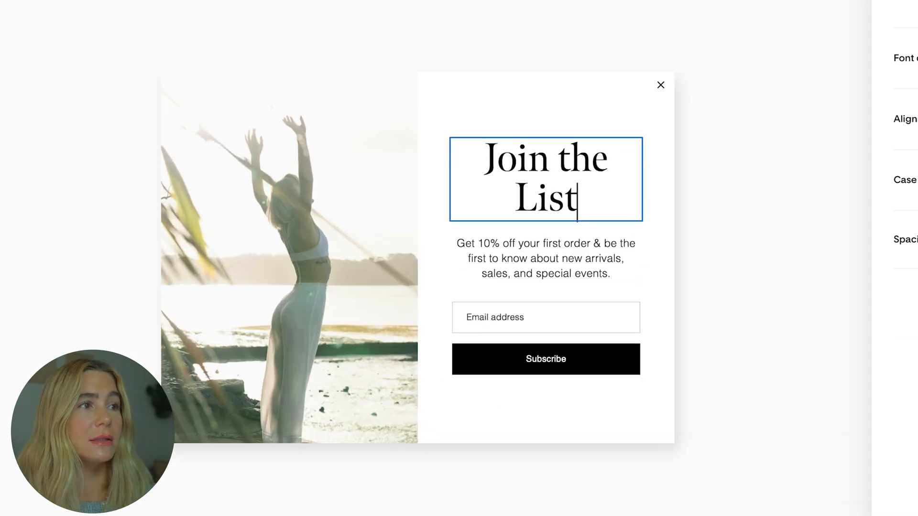
Step: Make the word 'about' slate blue in a different font, then add another form field
{"action": "double_click", "coordinate": [545, 258]}
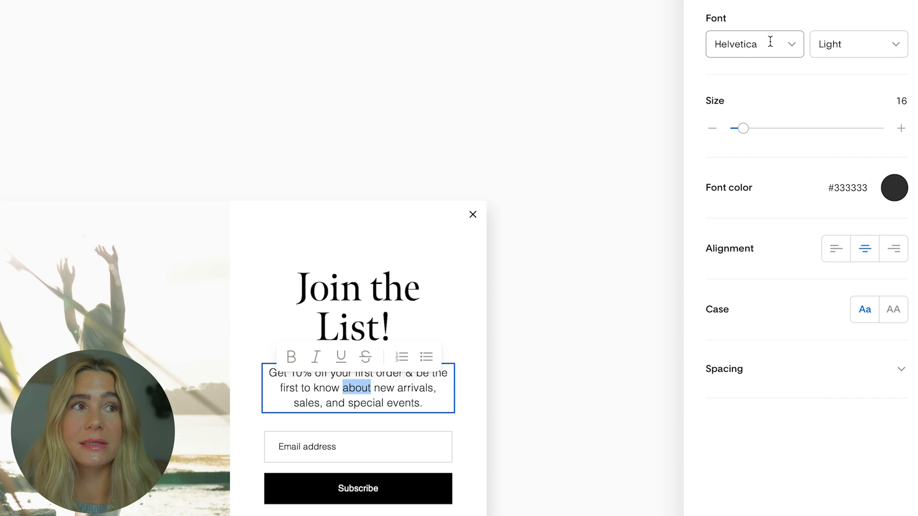
{"action": "left_click", "coordinate": [895, 188]}
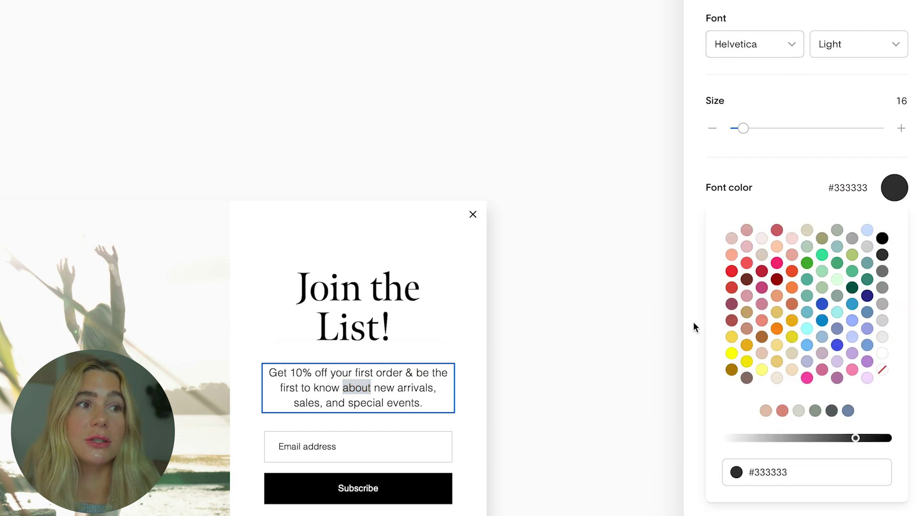
{"action": "mouse_move", "coordinate": [791, 429]}
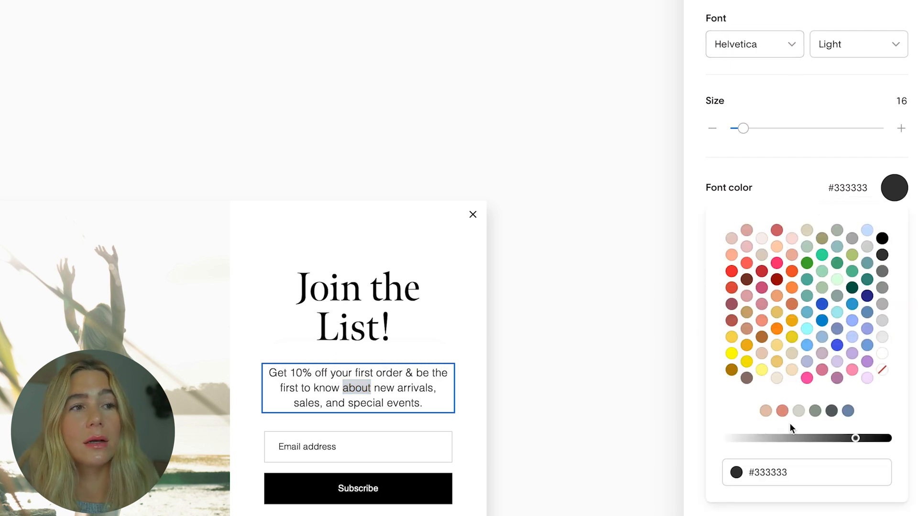
{"action": "left_click", "coordinate": [847, 410]}
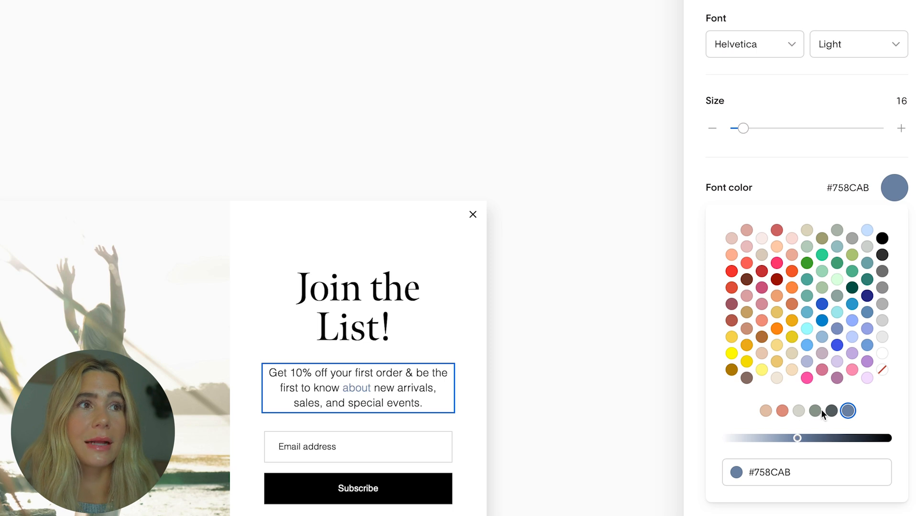
{"action": "left_click", "coordinate": [754, 44]}
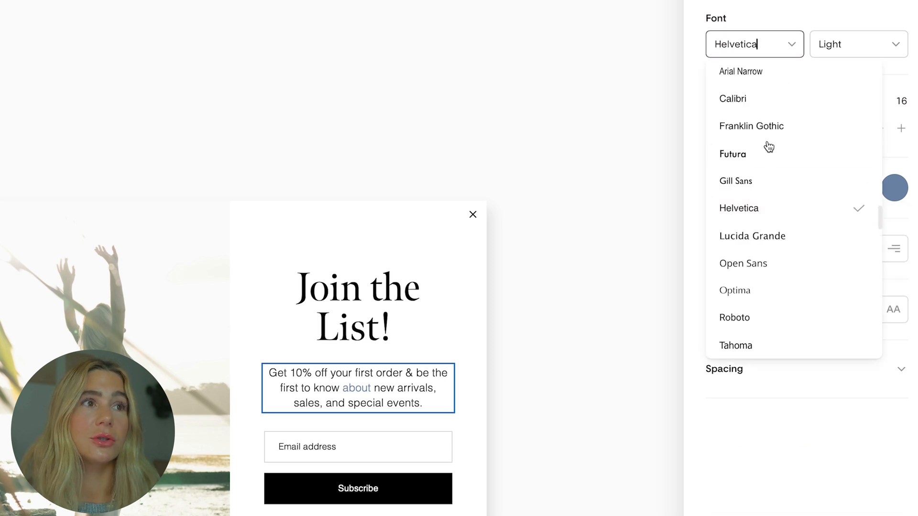
{"action": "left_click", "coordinate": [732, 154]}
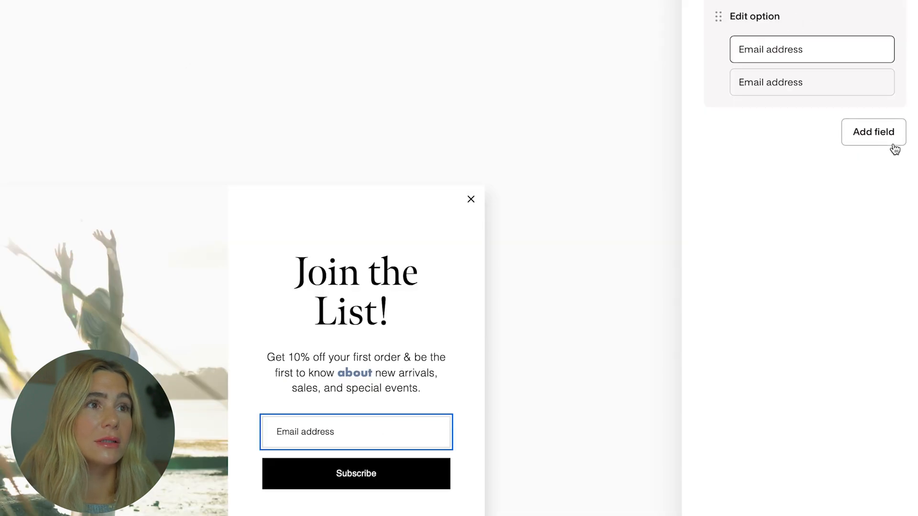
{"action": "left_click", "coordinate": [872, 132]}
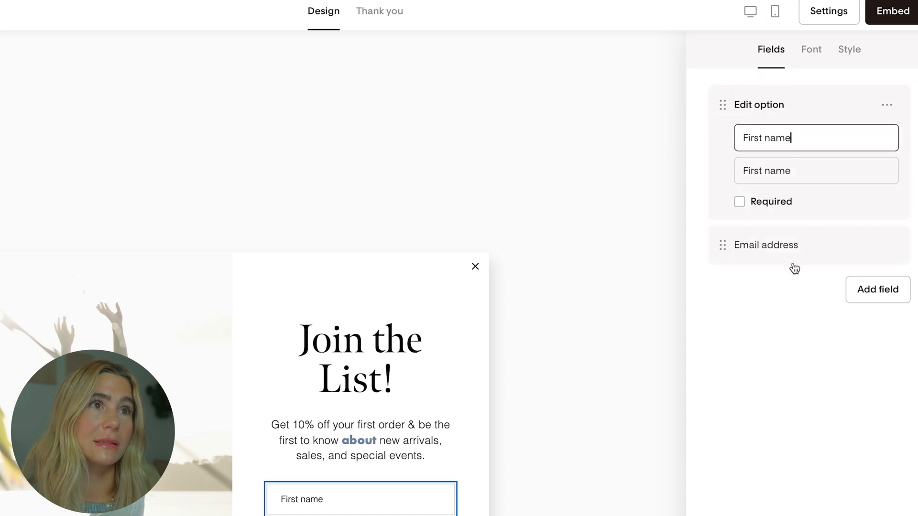
{"action": "left_click", "coordinate": [379, 10]}
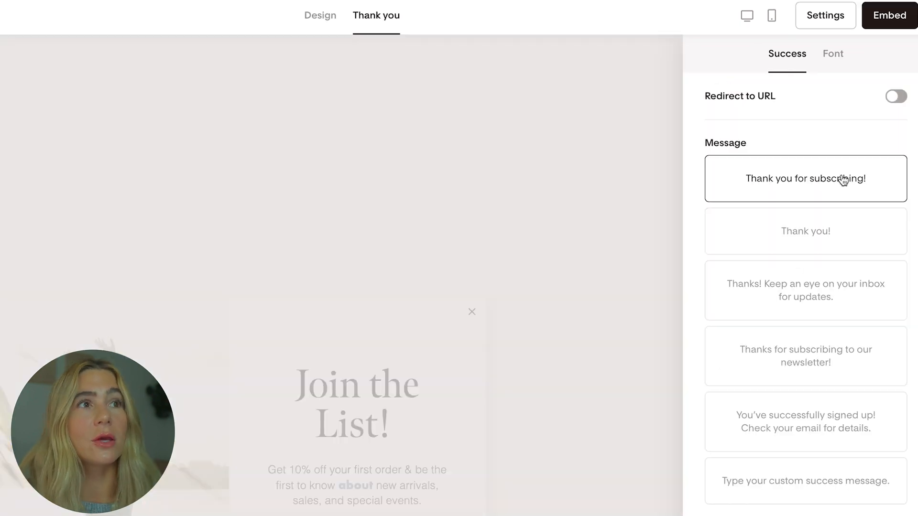
{"action": "mouse_move", "coordinate": [820, 167]}
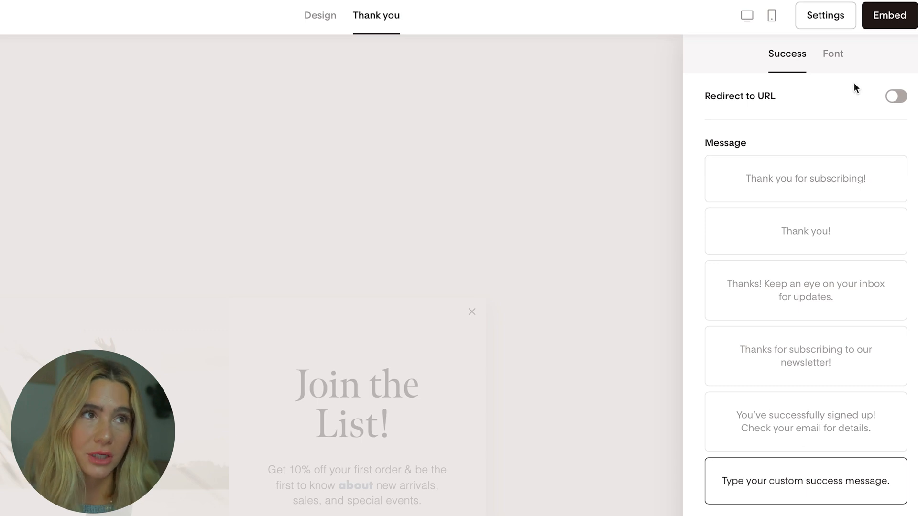
{"action": "left_click", "coordinate": [833, 53]}
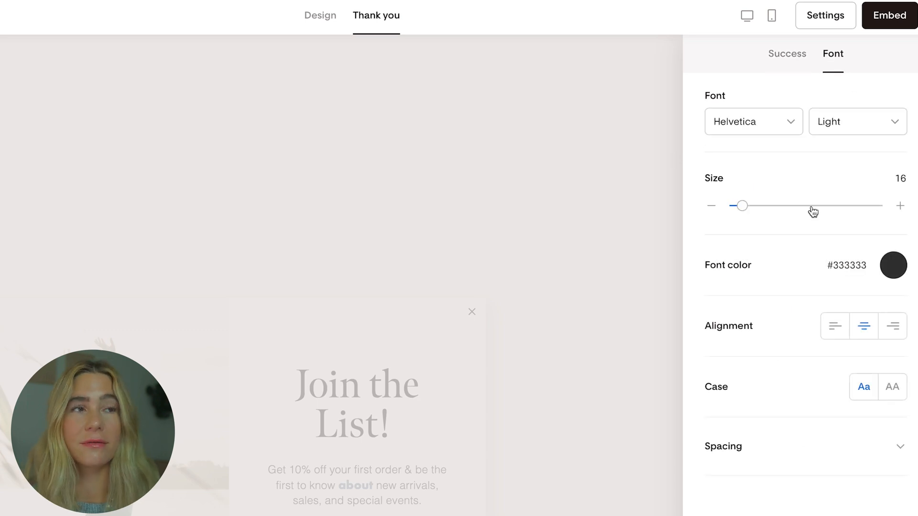
{"action": "left_click", "coordinate": [319, 14]}
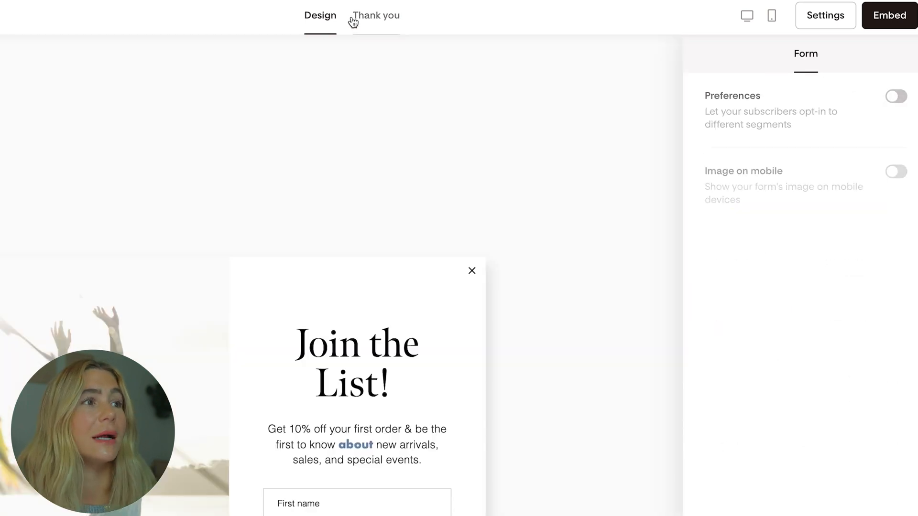
{"action": "left_click", "coordinate": [771, 15]}
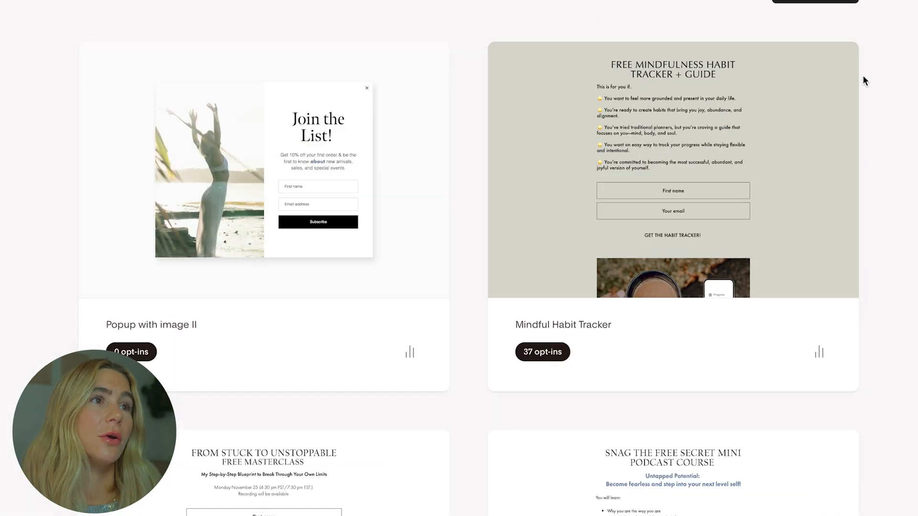
{"action": "left_click", "coordinate": [836, 58]}
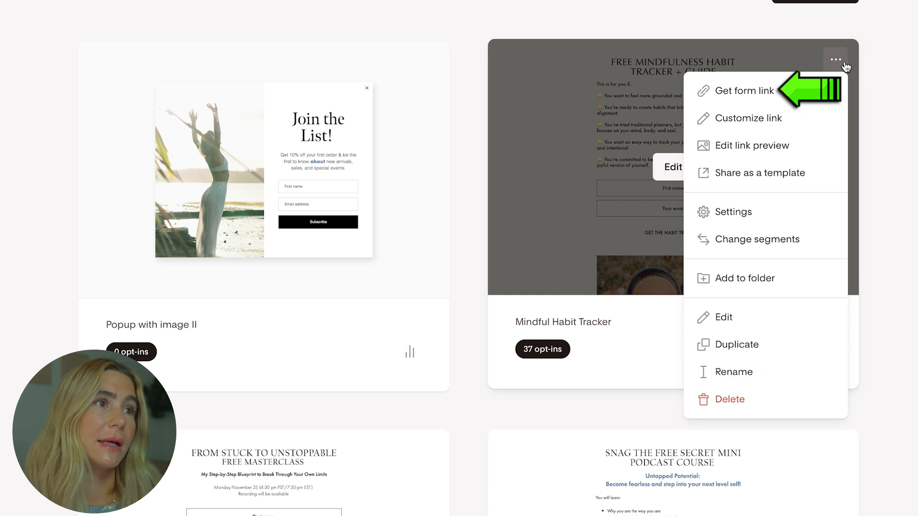
{"action": "left_click", "coordinate": [742, 91]}
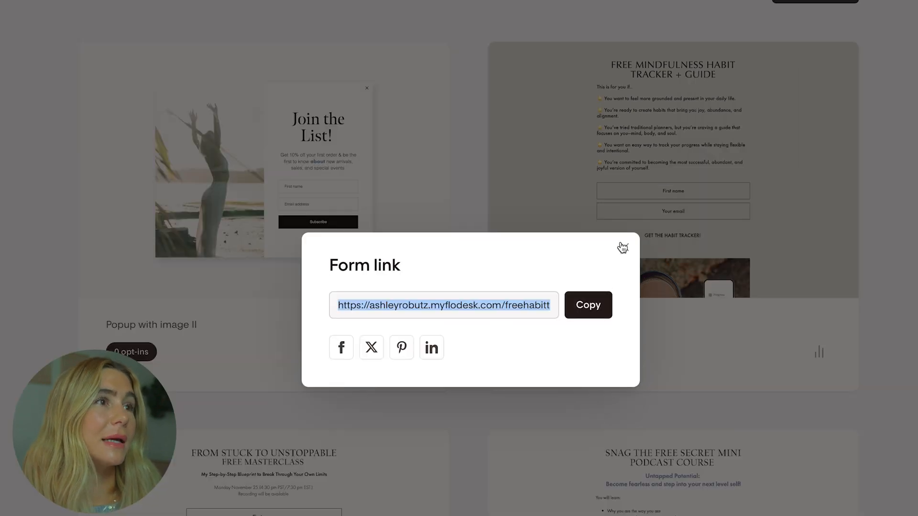
{"action": "left_click", "coordinate": [623, 248]}
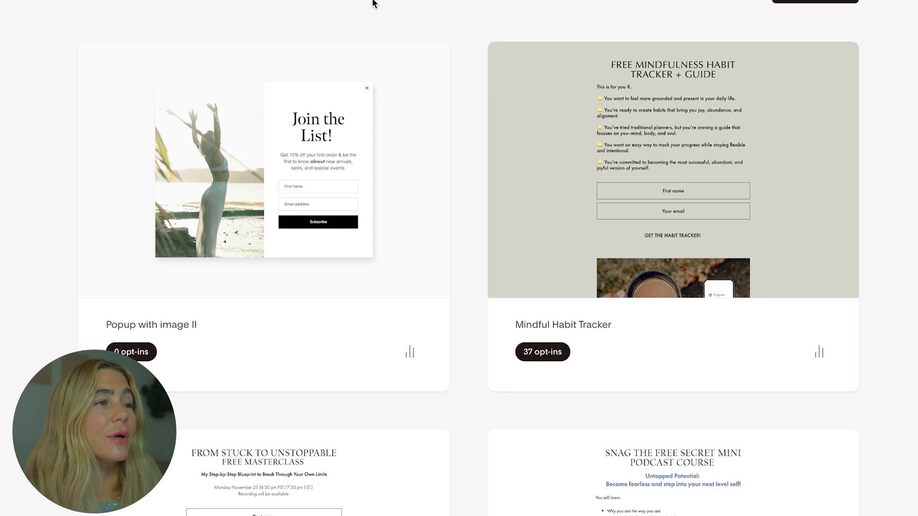
{"action": "left_click", "coordinate": [426, 59]}
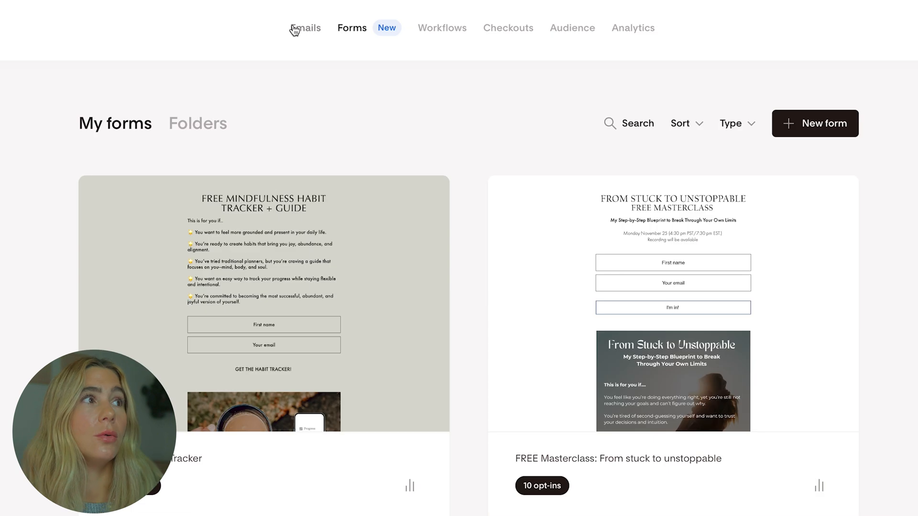
Step: Browse all, favorited and thank-you email templates, then view the Gratitude for your fans details
{"action": "left_click", "coordinate": [305, 28]}
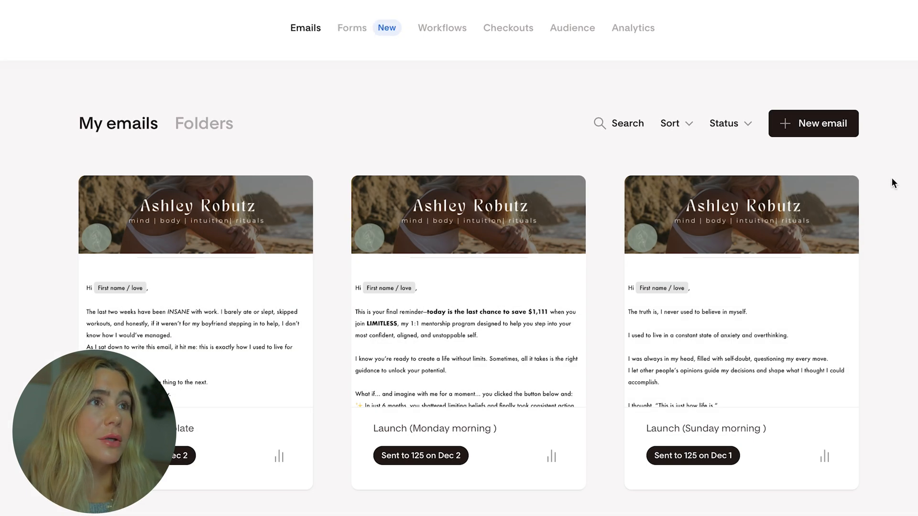
{"action": "left_click", "coordinate": [813, 123]}
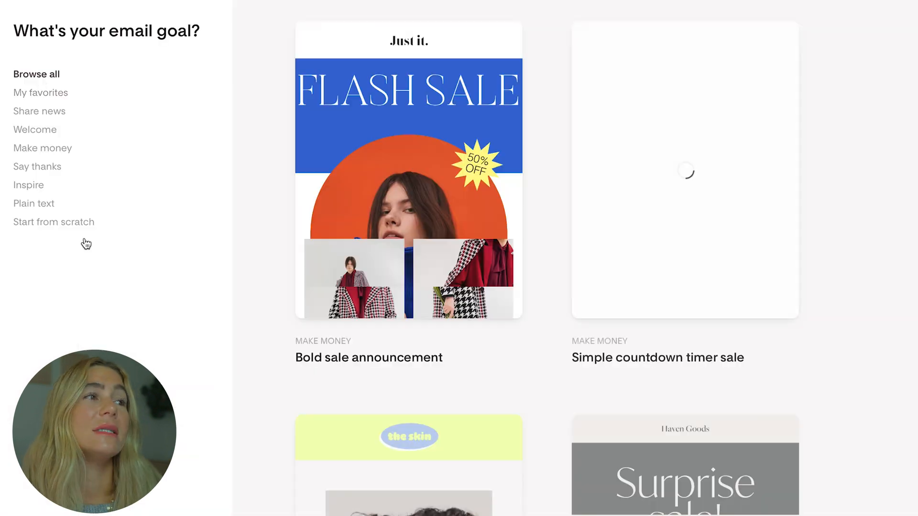
{"action": "left_click", "coordinate": [40, 92]}
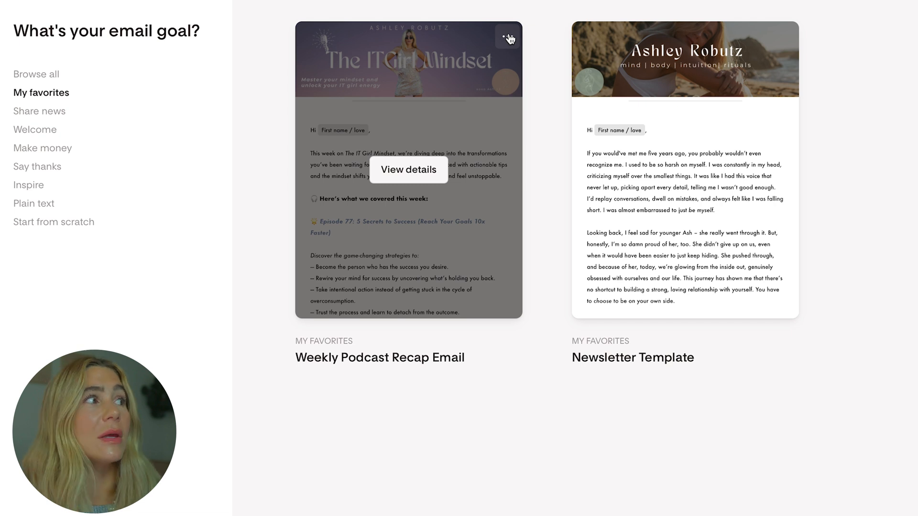
{"action": "left_click", "coordinate": [36, 74]}
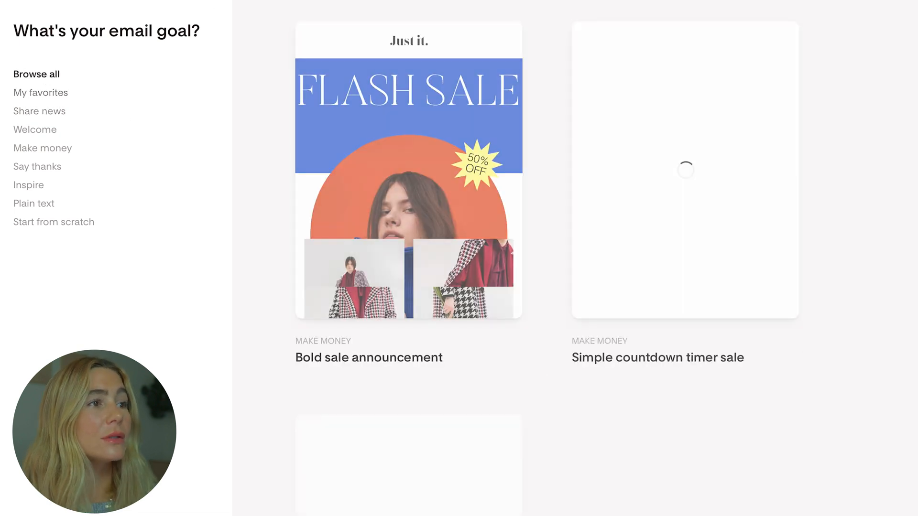
{"action": "scroll", "scroll_direction": "down", "scroll_amount": 3}
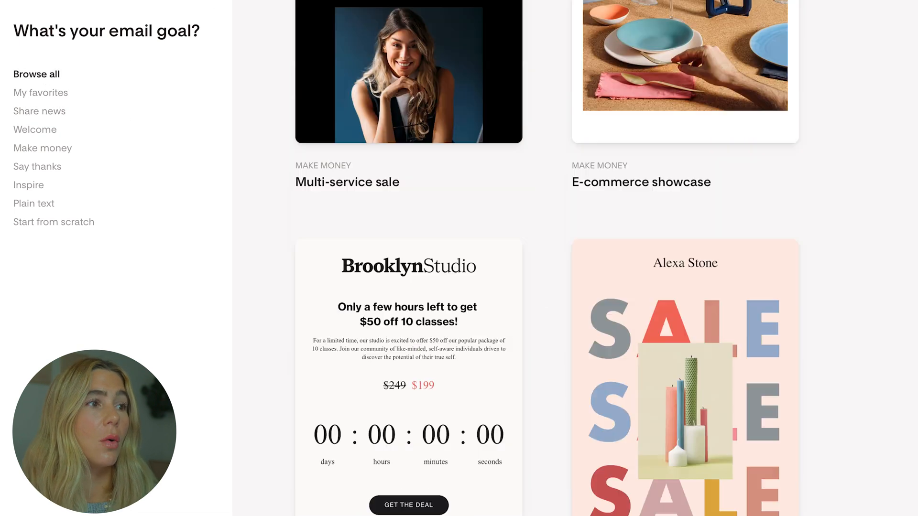
{"action": "scroll", "scroll_direction": "down", "scroll_amount": 3}
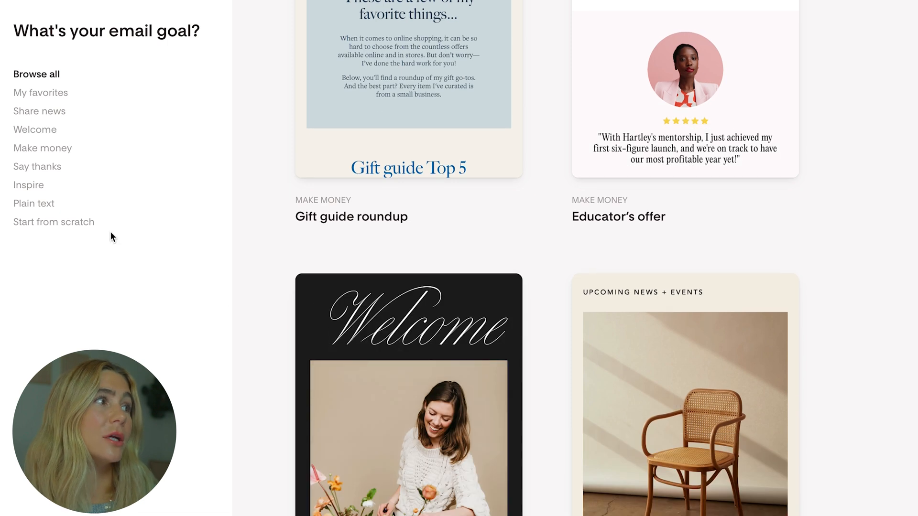
{"action": "left_click", "coordinate": [34, 130]}
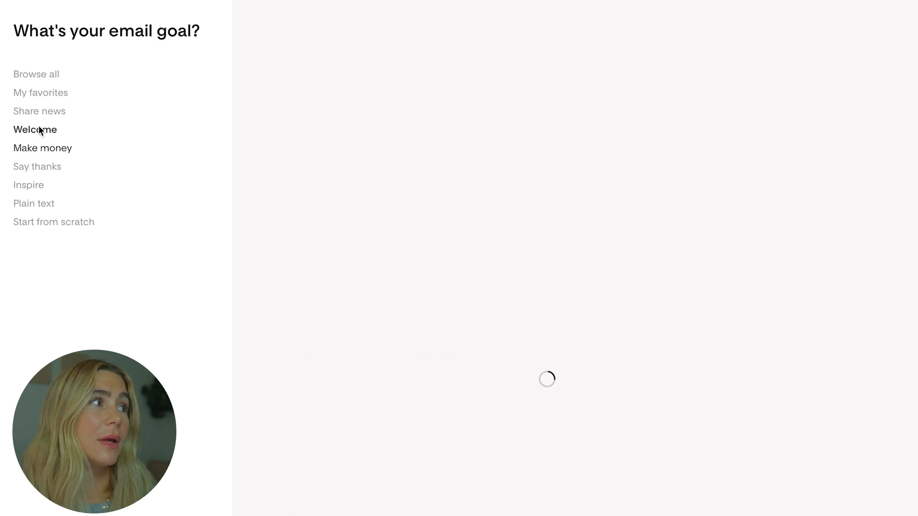
{"action": "left_click", "coordinate": [33, 203]}
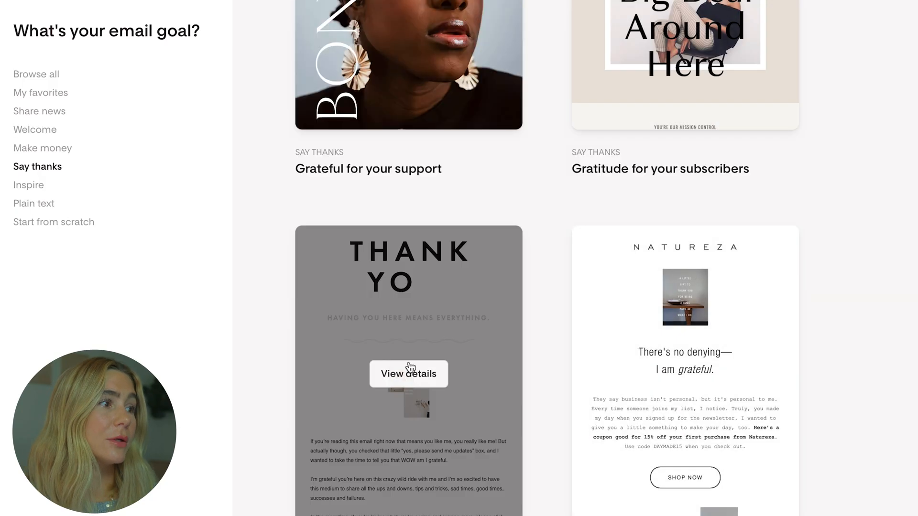
{"action": "left_click", "coordinate": [408, 374]}
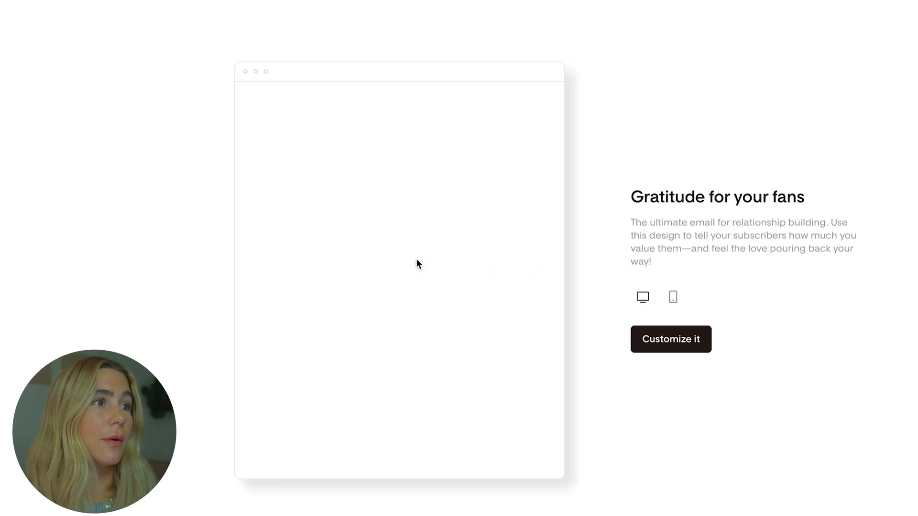
Step: Customize the gratitude template and set the subtitle font to IvyMode, keeping uppercase lettering
{"action": "left_click", "coordinate": [671, 339]}
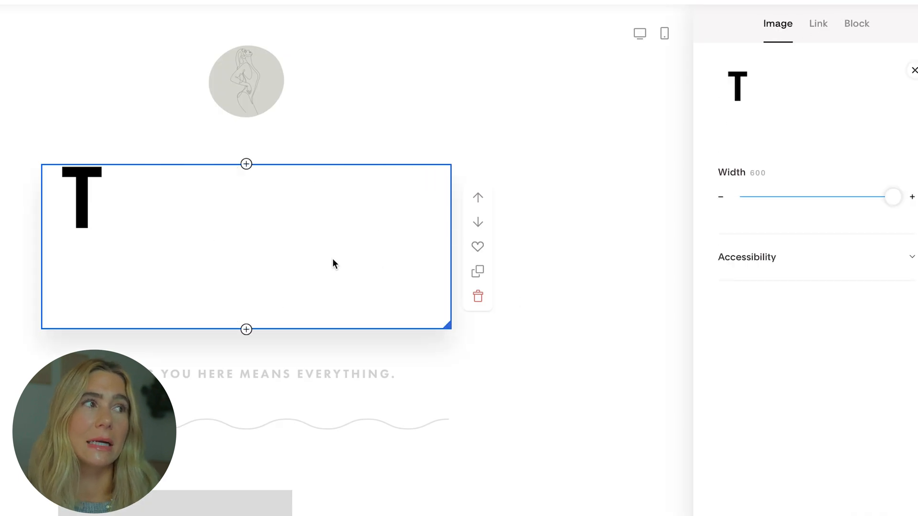
{"action": "type", "text": "H"}
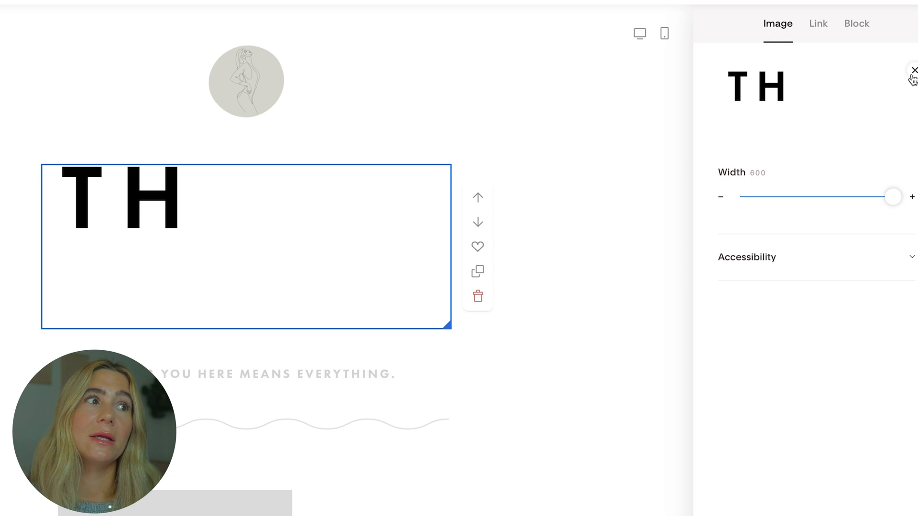
{"action": "mouse_move", "coordinate": [477, 225]}
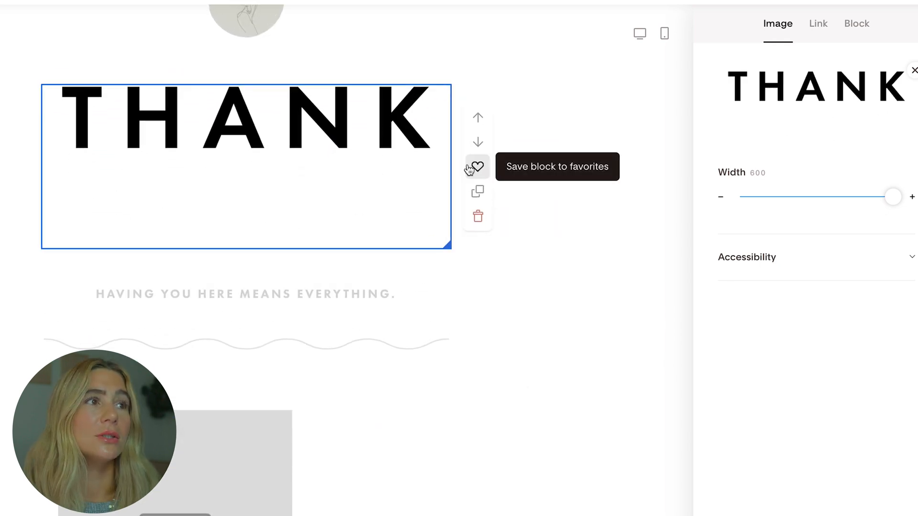
{"action": "left_click", "coordinate": [478, 167]}
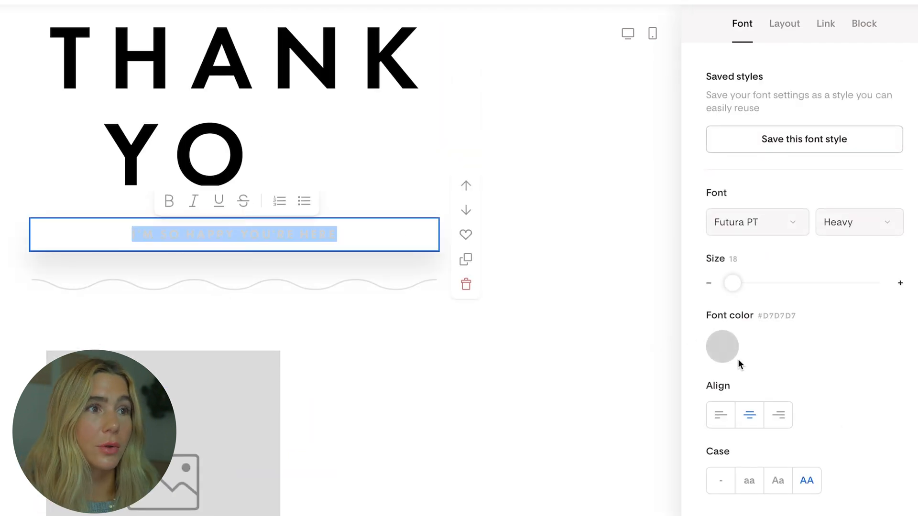
{"action": "left_click", "coordinate": [757, 222]}
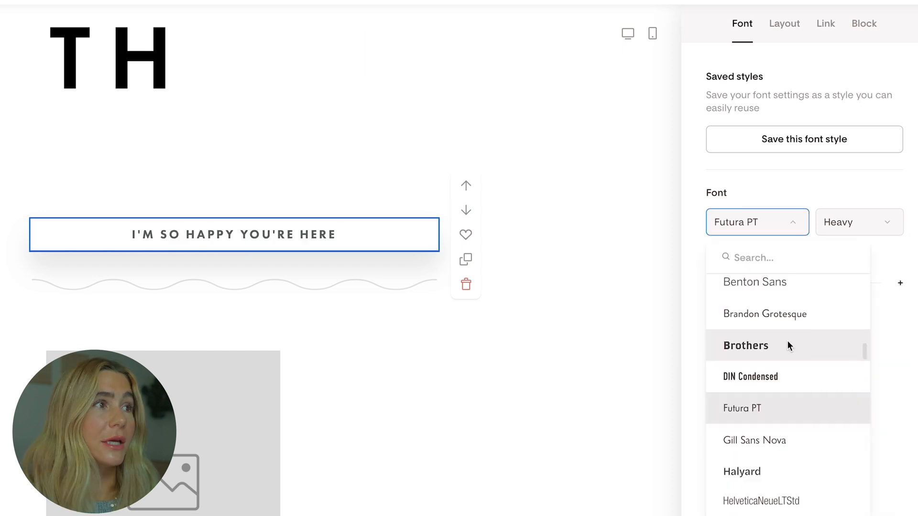
{"action": "left_click", "coordinate": [745, 346]}
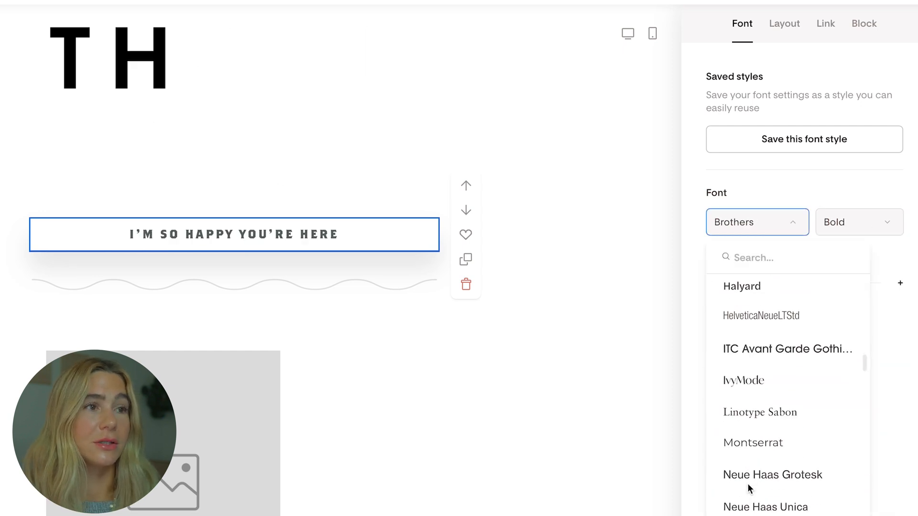
{"action": "left_click", "coordinate": [743, 380]}
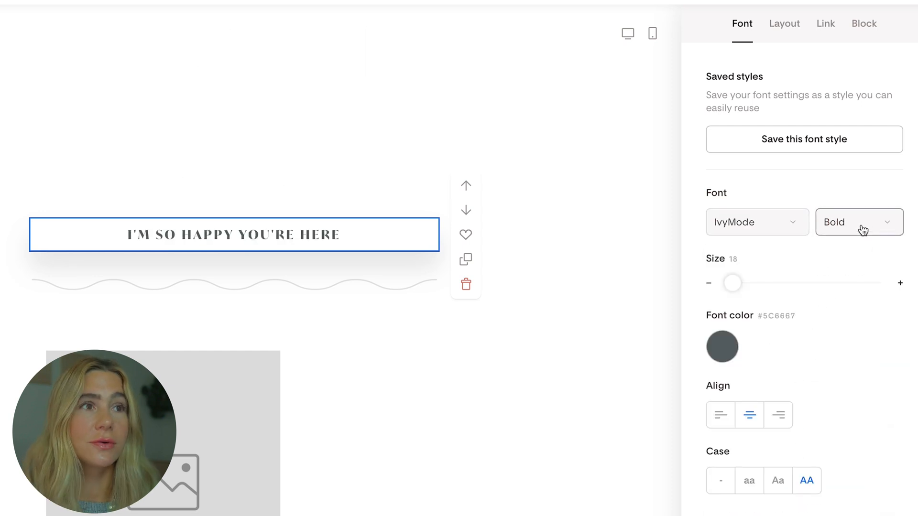
{"action": "left_click", "coordinate": [859, 223]}
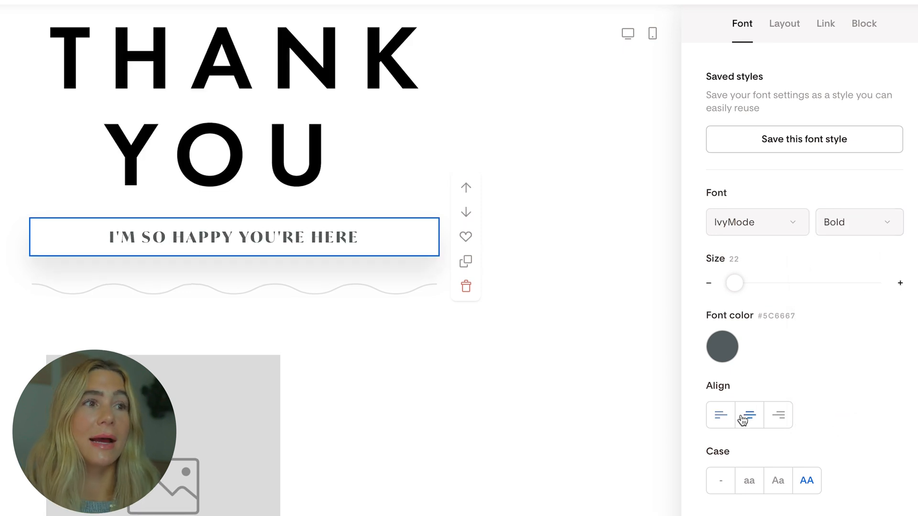
{"action": "left_click", "coordinate": [749, 481]}
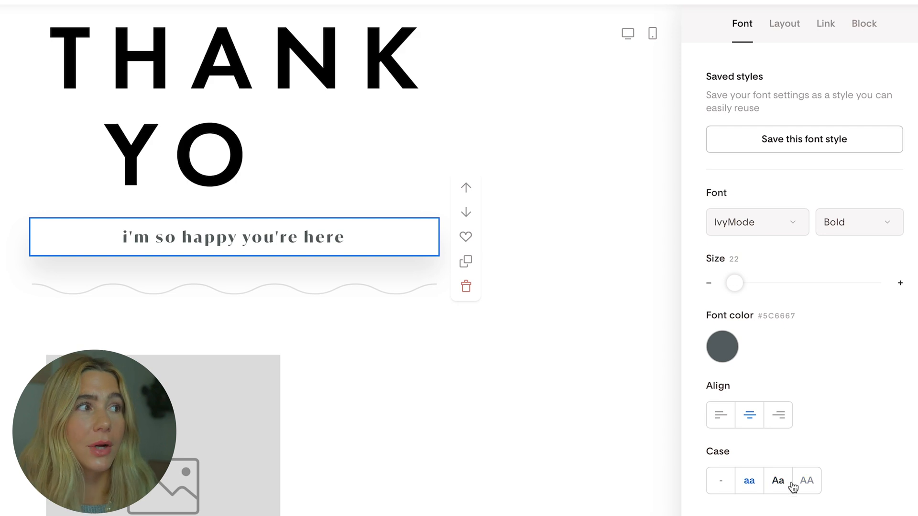
{"action": "left_click", "coordinate": [808, 481]}
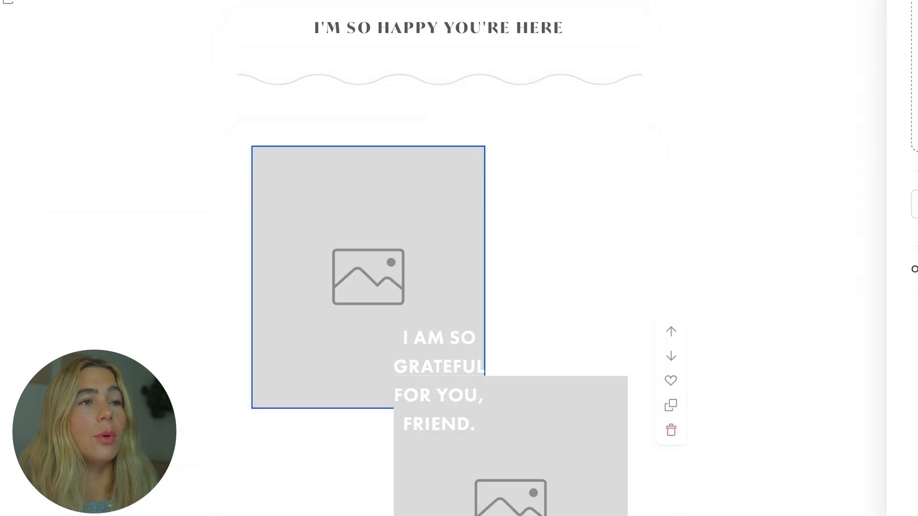
Step: Fill both image placeholders, uploading the green drink photo into the first
{"action": "left_click", "coordinate": [367, 281]}
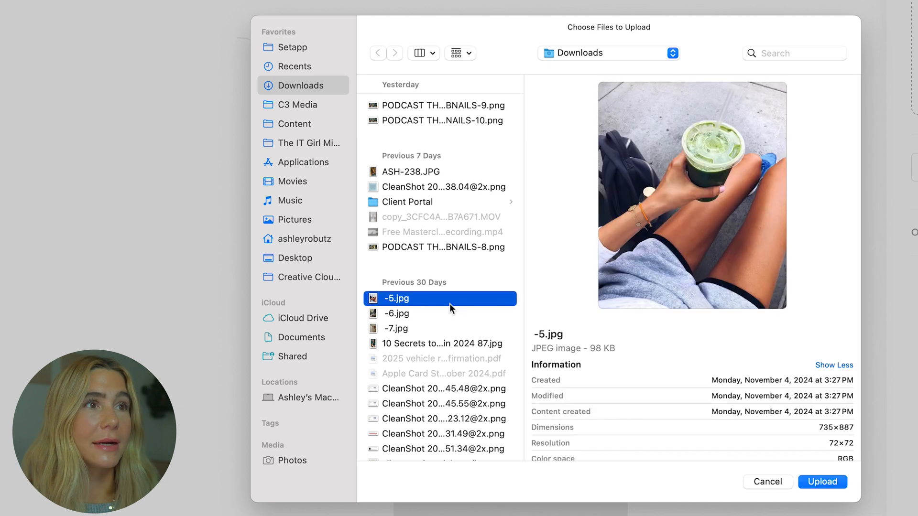
{"action": "left_click", "coordinate": [823, 482]}
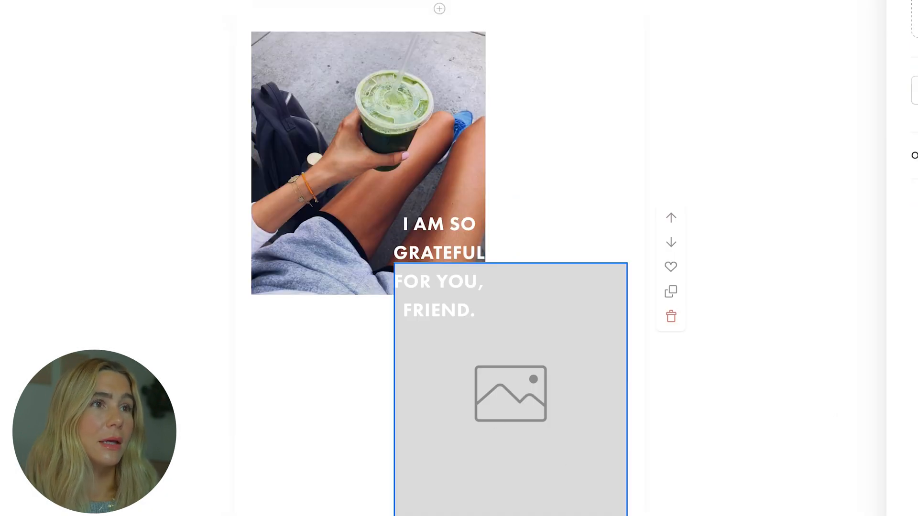
{"action": "left_click", "coordinate": [510, 394]}
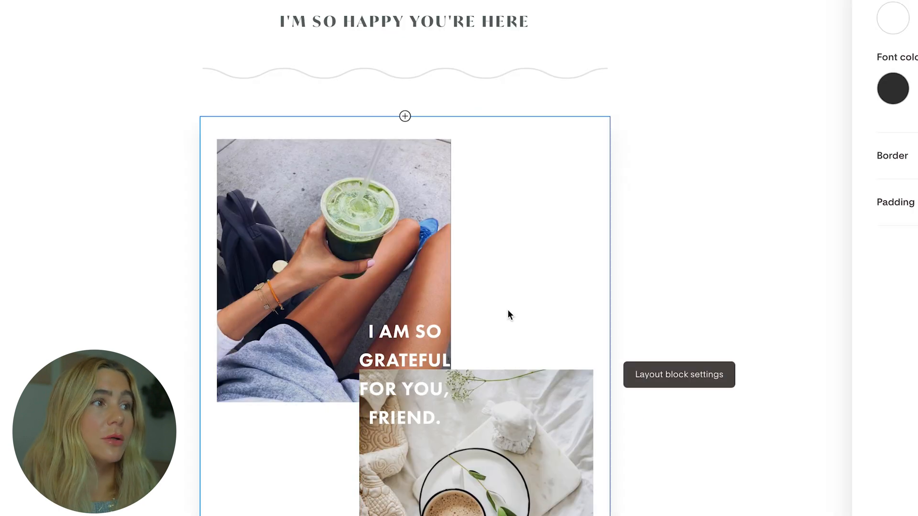
{"action": "scroll", "scroll_direction": "down", "scroll_amount": 3}
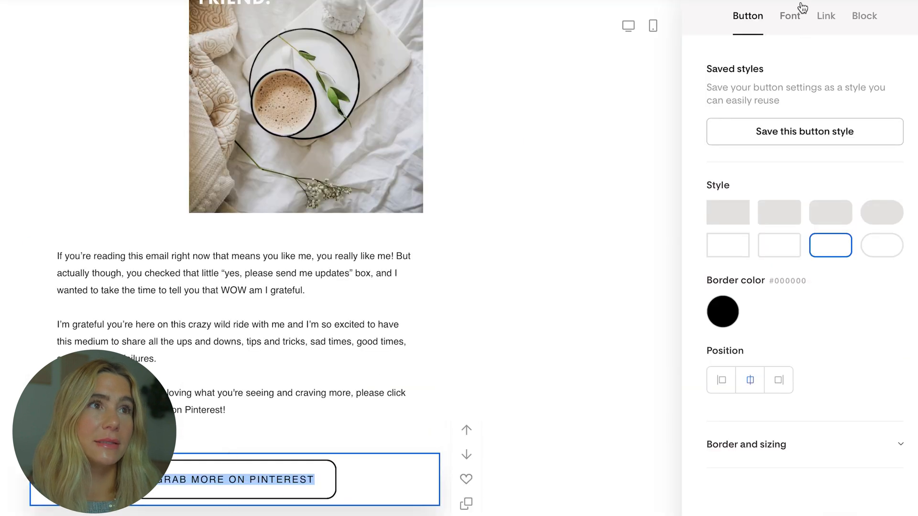
Step: Review the Pinterest button's URL and attach-file link options, then set its font to Futura
{"action": "left_click", "coordinate": [826, 16]}
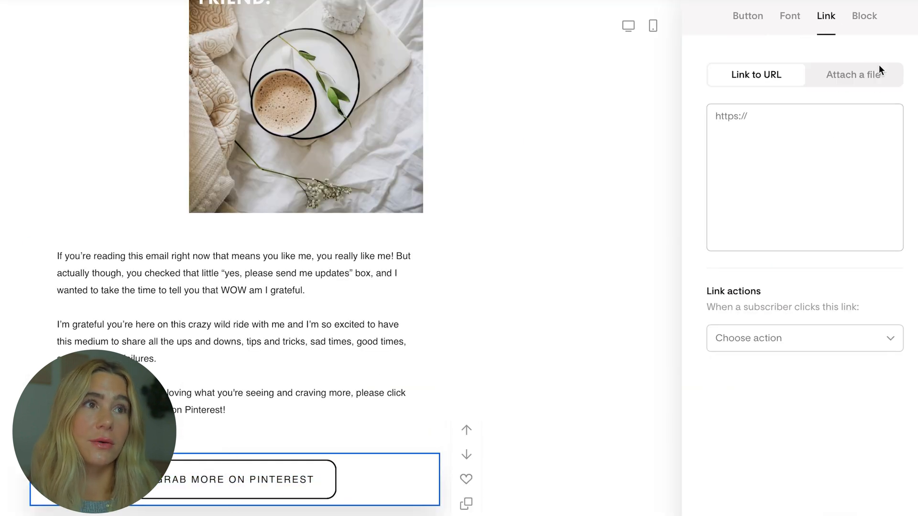
{"action": "left_click", "coordinate": [860, 74]}
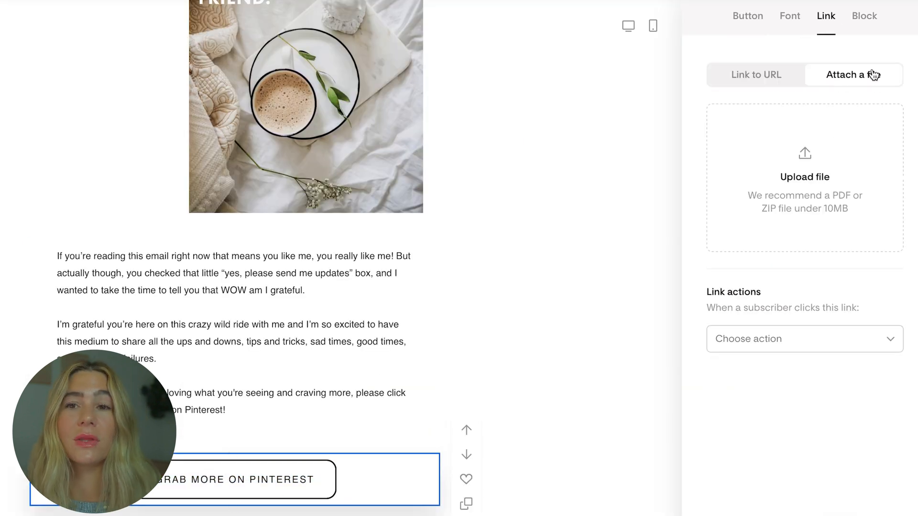
{"action": "left_click", "coordinate": [756, 74]}
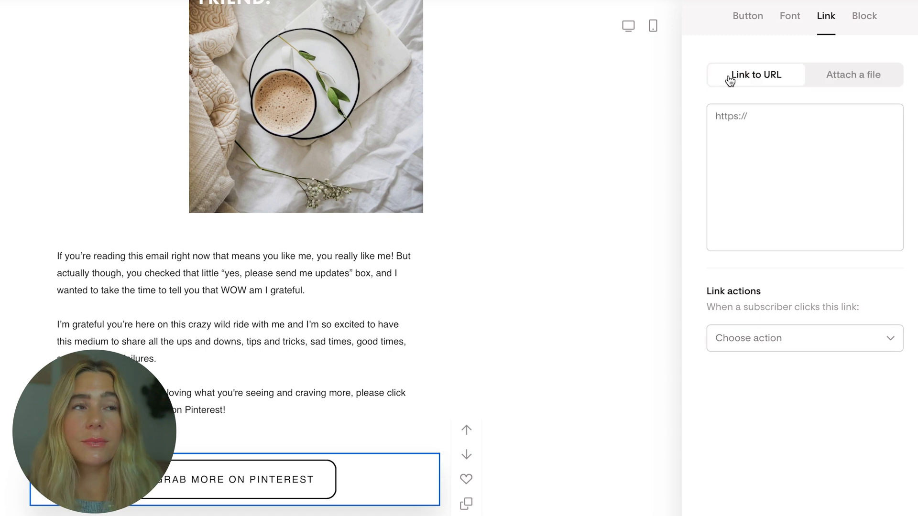
{"action": "left_click", "coordinate": [800, 116]}
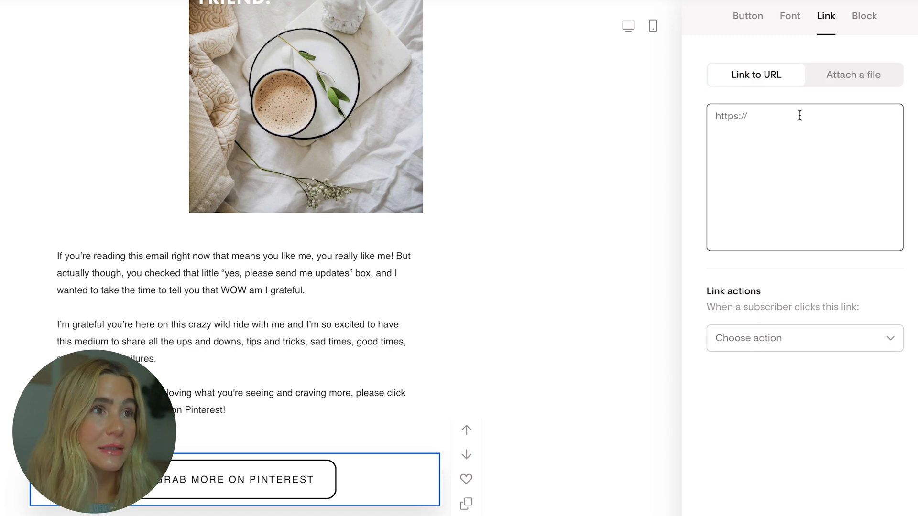
{"action": "left_click", "coordinate": [789, 15]}
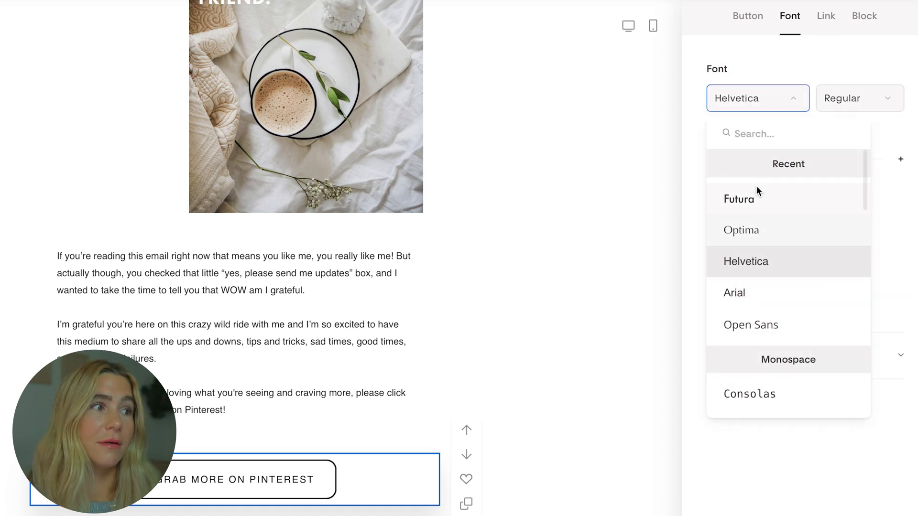
{"action": "left_click", "coordinate": [738, 199]}
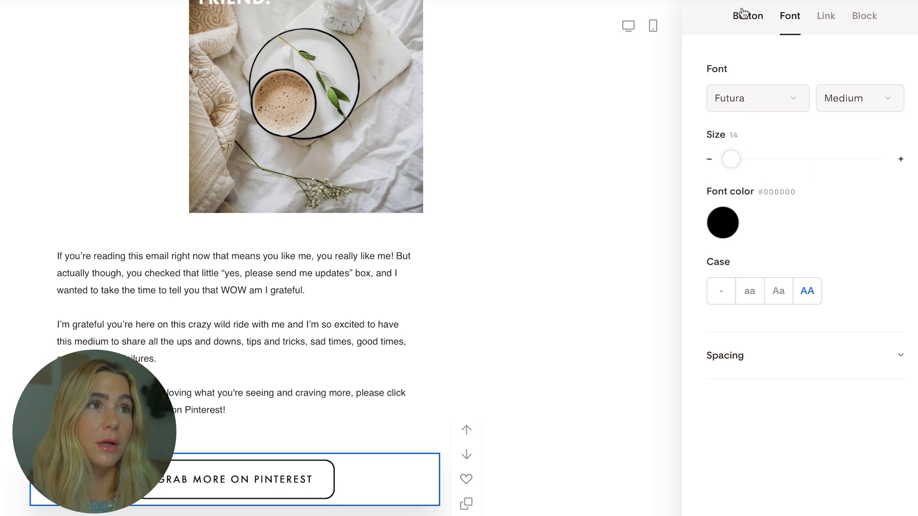
{"action": "left_click", "coordinate": [747, 16]}
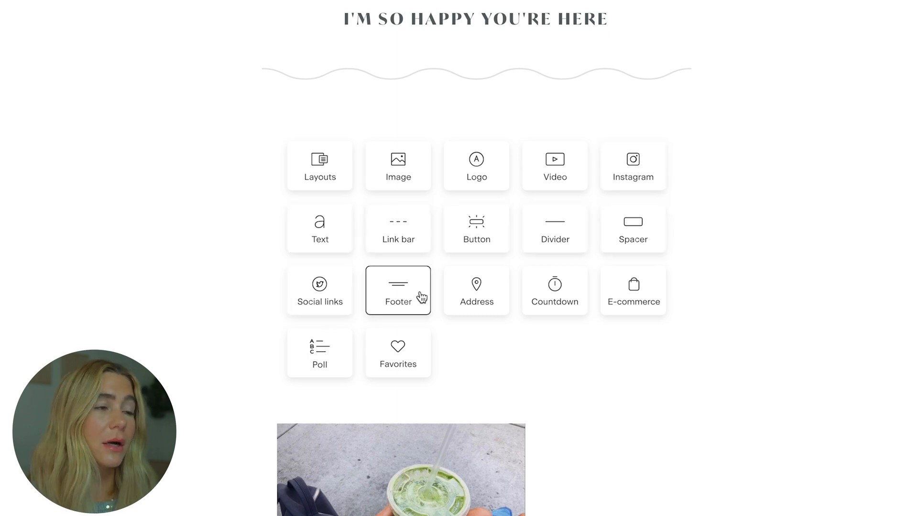
{"action": "mouse_move", "coordinate": [330, 370]}
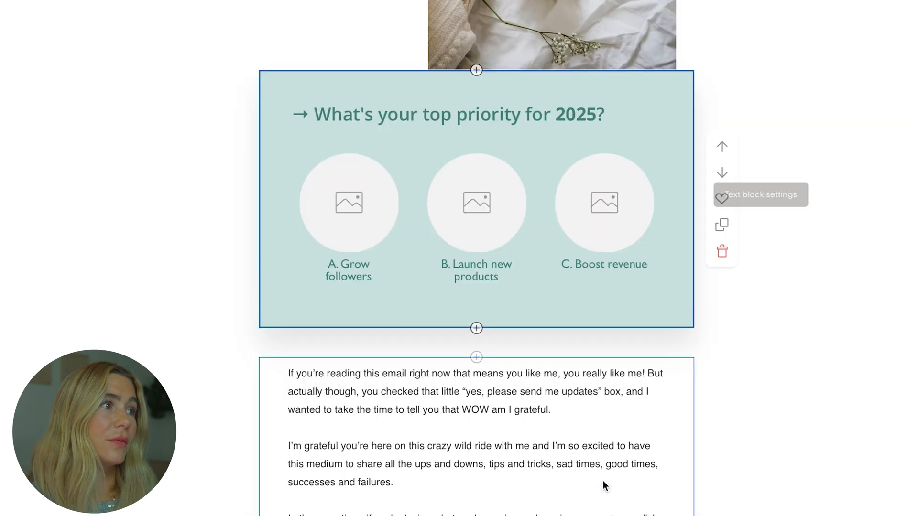
Step: Insert the 'What's your favorite time to workout?' poll below the Pinterest button, with Morning and three other answers
{"action": "scroll", "scroll_direction": "down", "scroll_amount": 3}
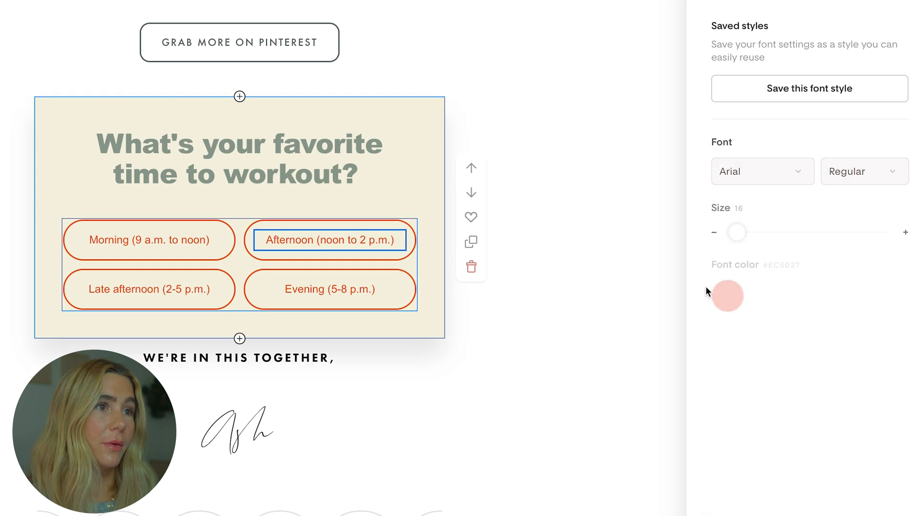
{"action": "left_click", "coordinate": [727, 296]}
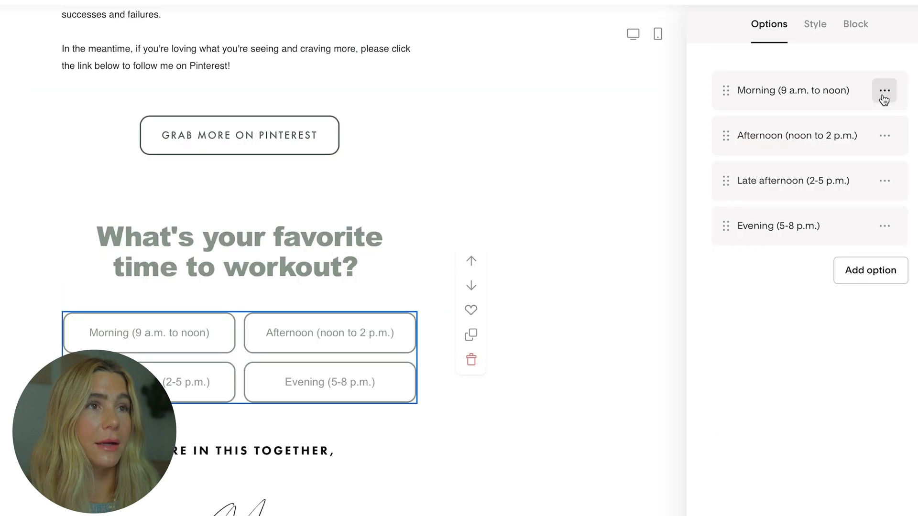
{"action": "left_click", "coordinate": [884, 90]}
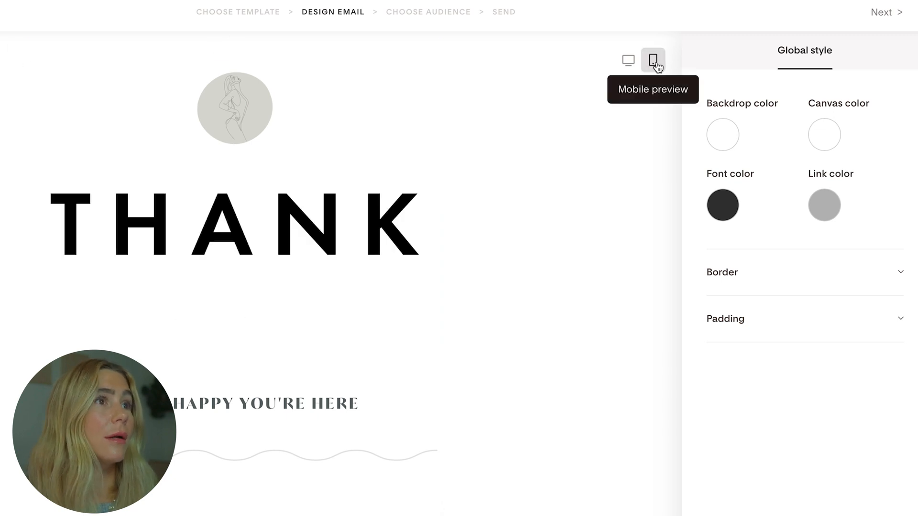
Step: Preview the thank-you email on mobile, then change the big heading to 'THANK YOU.'
{"action": "left_click", "coordinate": [653, 60]}
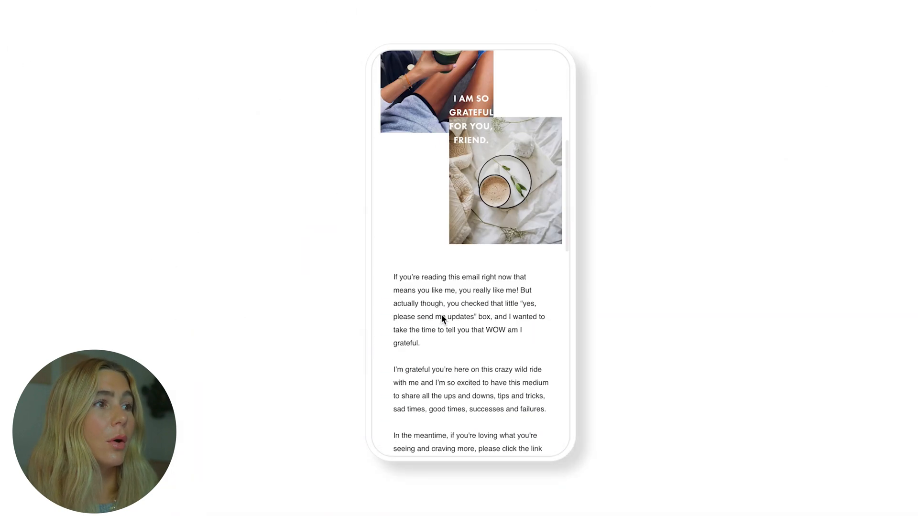
{"action": "scroll", "scroll_direction": "down", "scroll_amount": 3}
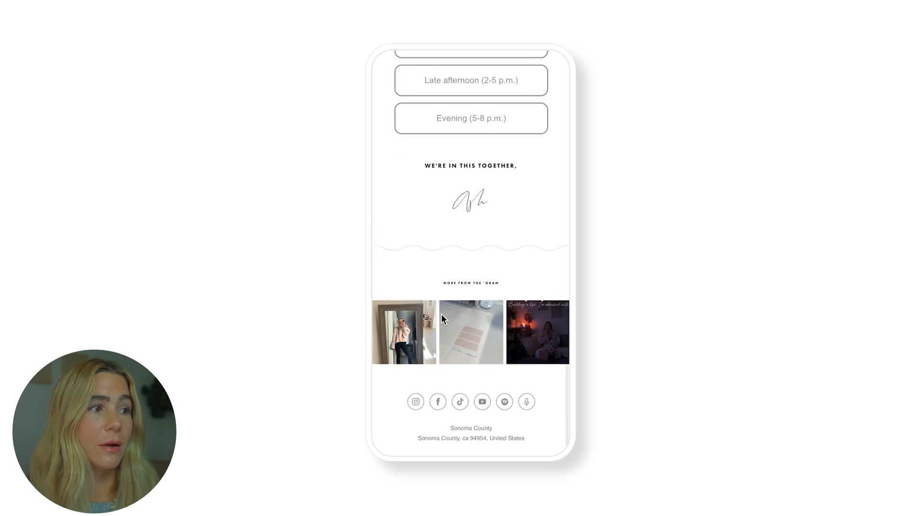
{"action": "scroll", "scroll_direction": "down", "scroll_amount": 3}
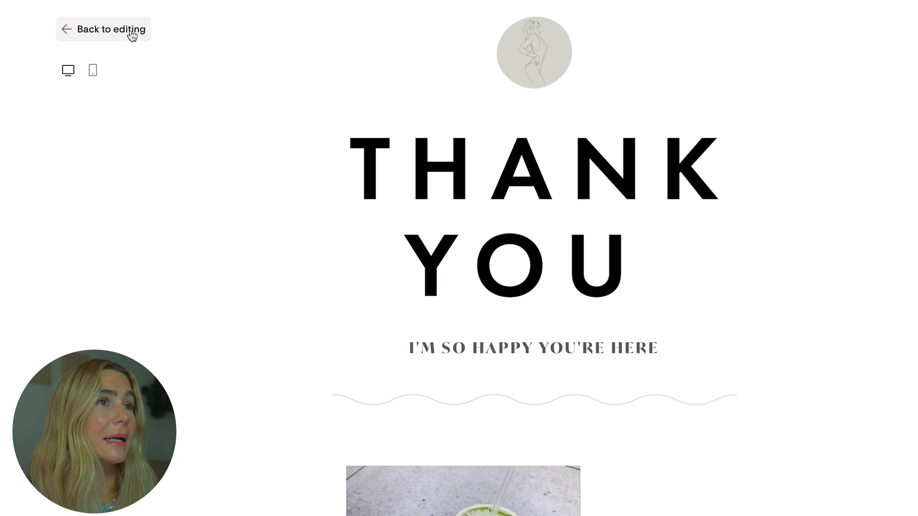
{"action": "left_click", "coordinate": [111, 29]}
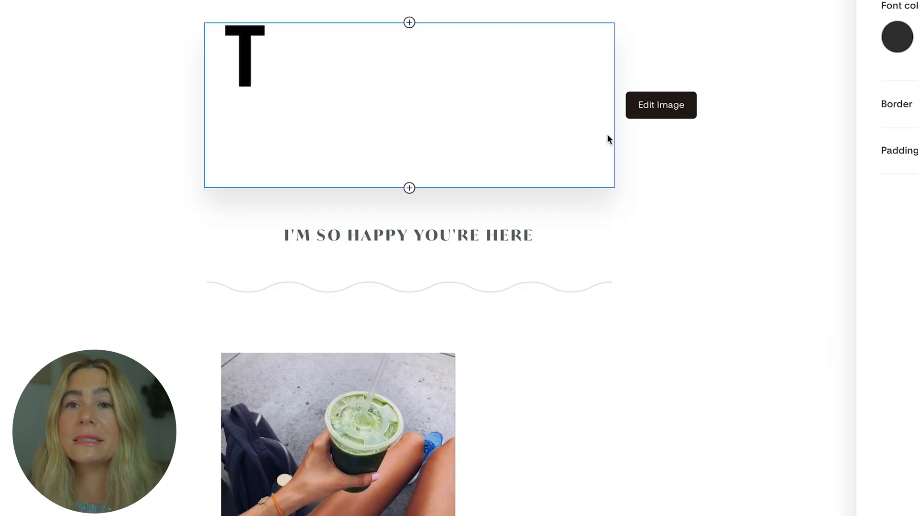
{"action": "type", "text": "HANK YOU."}
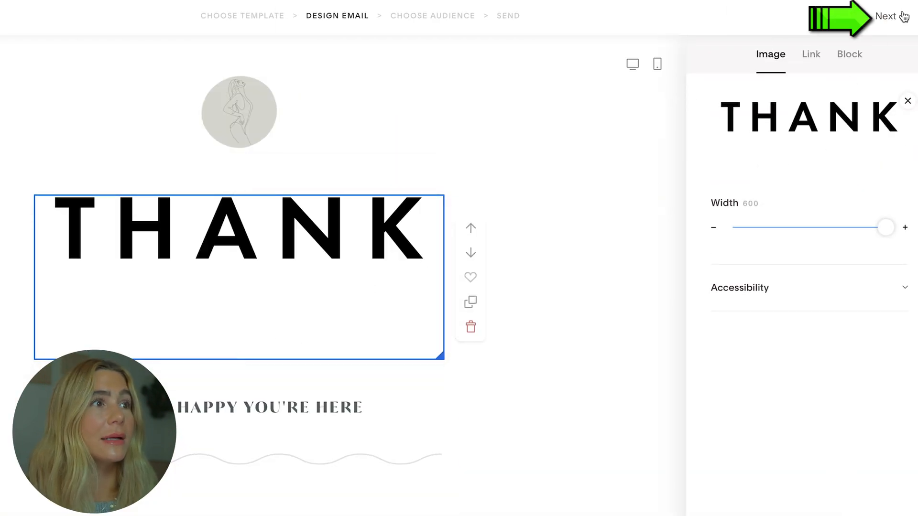
Step: Choose the sender email address and set the preview text 'A secret inside....'
{"action": "left_click", "coordinate": [887, 15]}
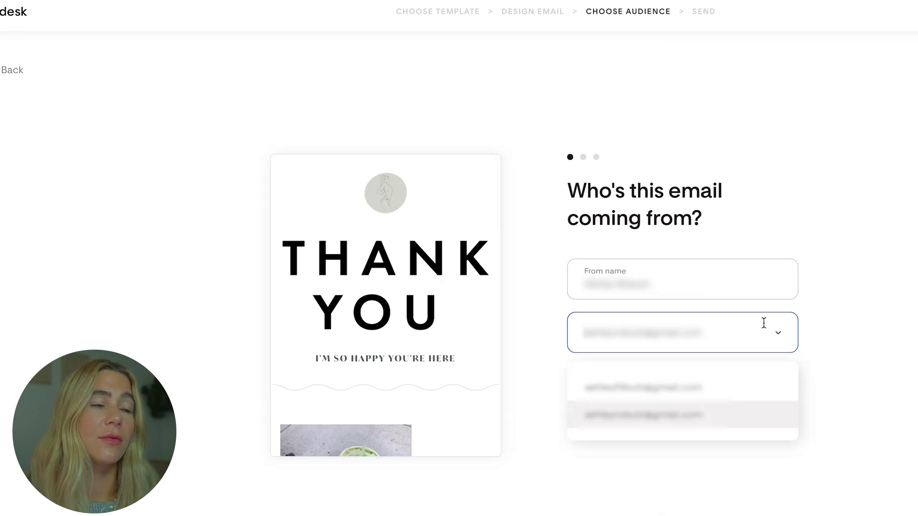
{"action": "mouse_move", "coordinate": [839, 196]}
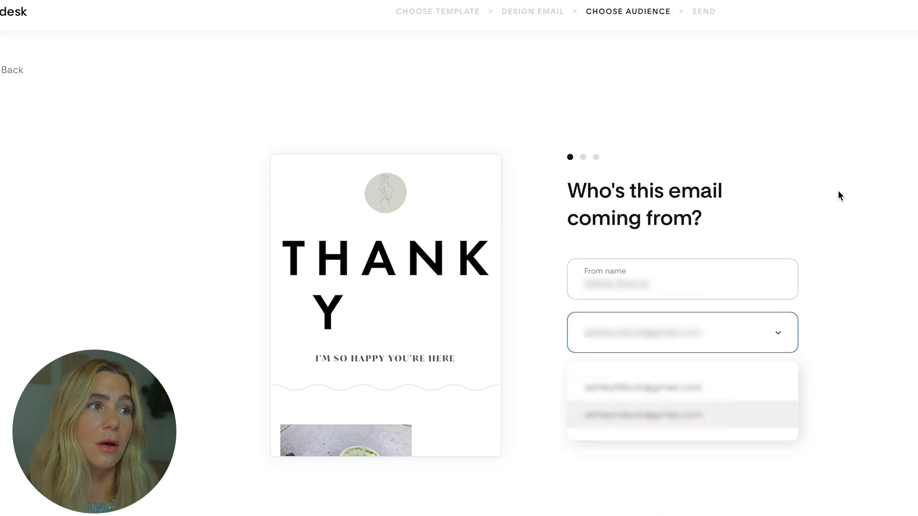
{"action": "left_click", "coordinate": [643, 415]}
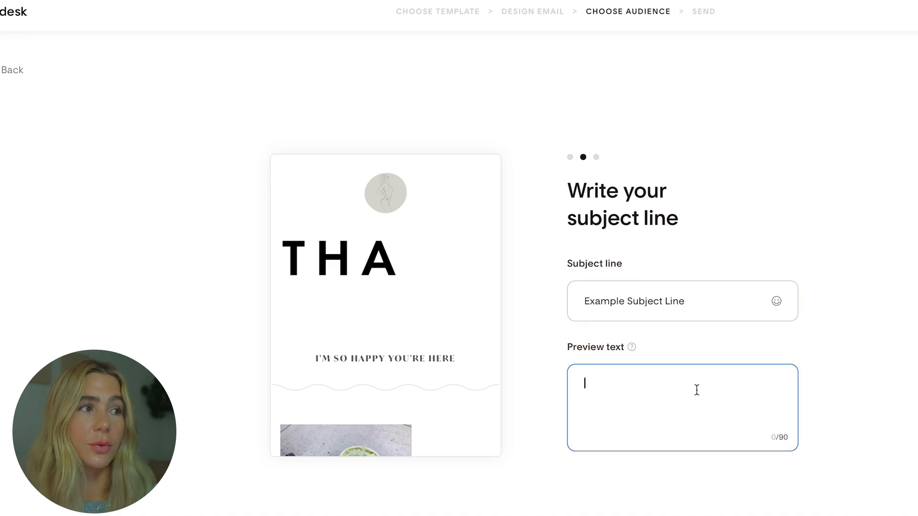
{"action": "type", "text": "A secret inside...."}
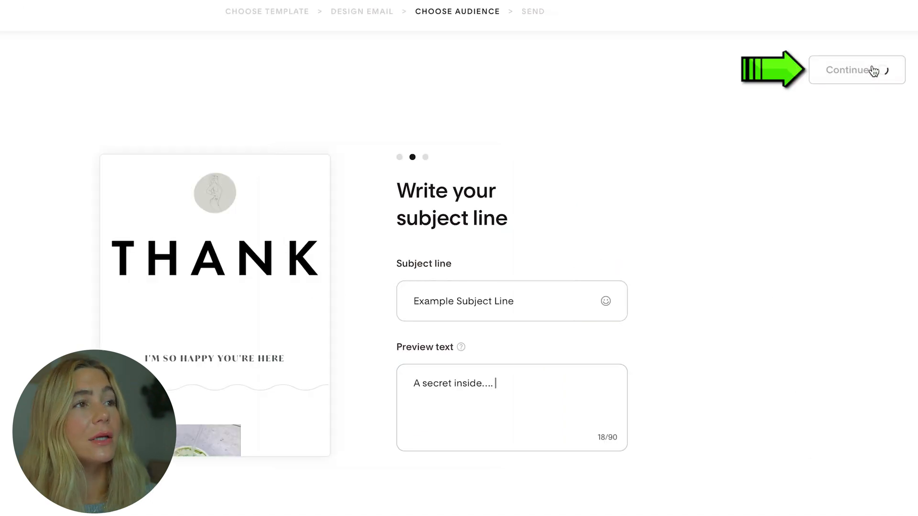
Step: Add All subscribers (123) as the email's recipients and save
{"action": "left_click", "coordinate": [869, 70]}
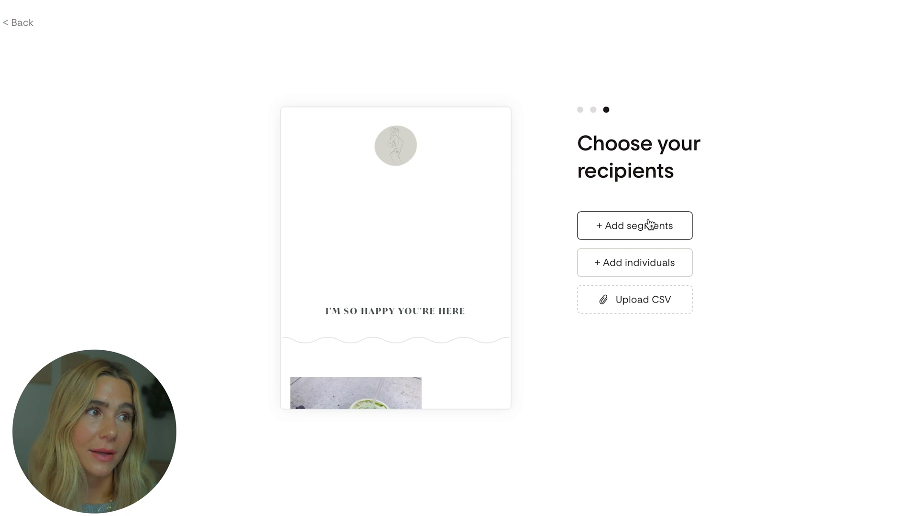
{"action": "left_click", "coordinate": [635, 226]}
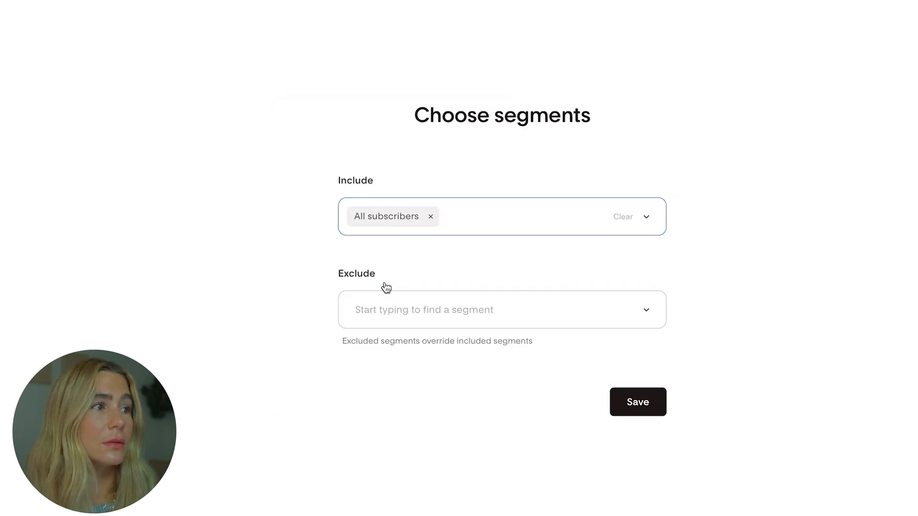
{"action": "left_click", "coordinate": [638, 402]}
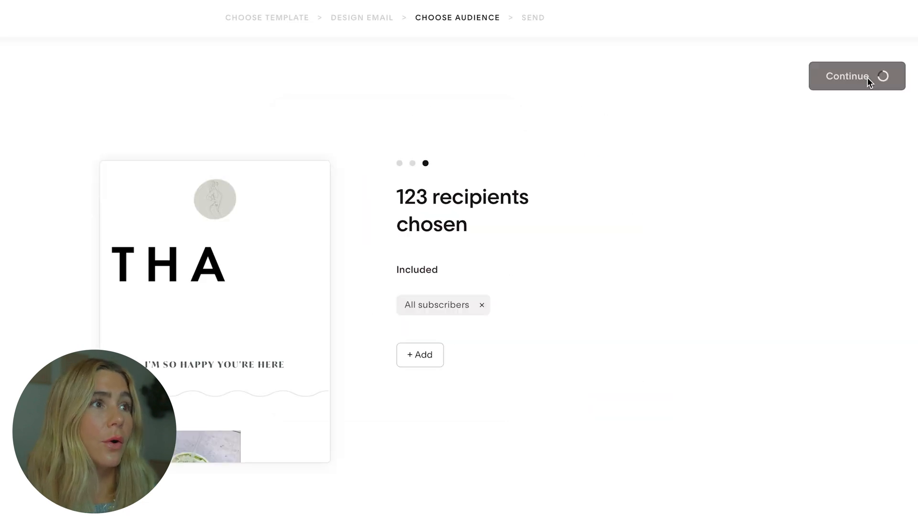
Step: Schedule the email for later: Thursday, Dec 5 at 6:23am, the best morning time
{"action": "left_click", "coordinate": [856, 77]}
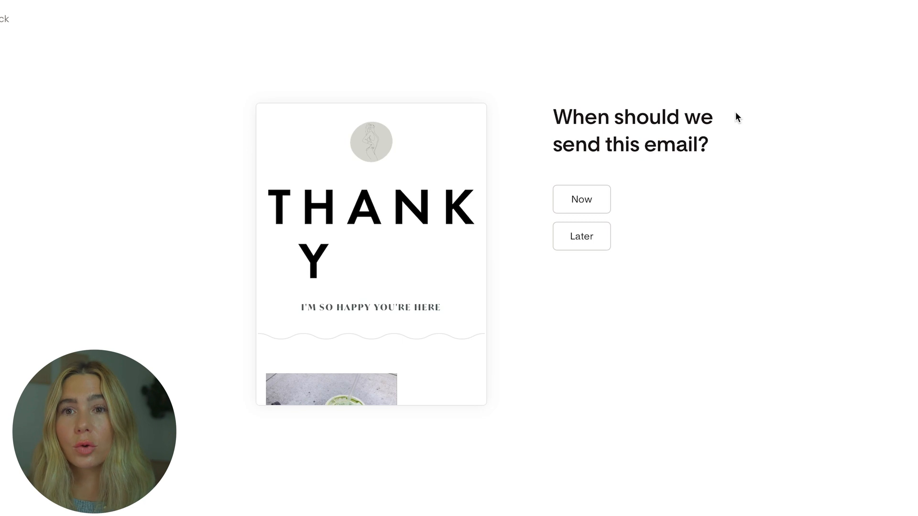
{"action": "left_click", "coordinate": [581, 236]}
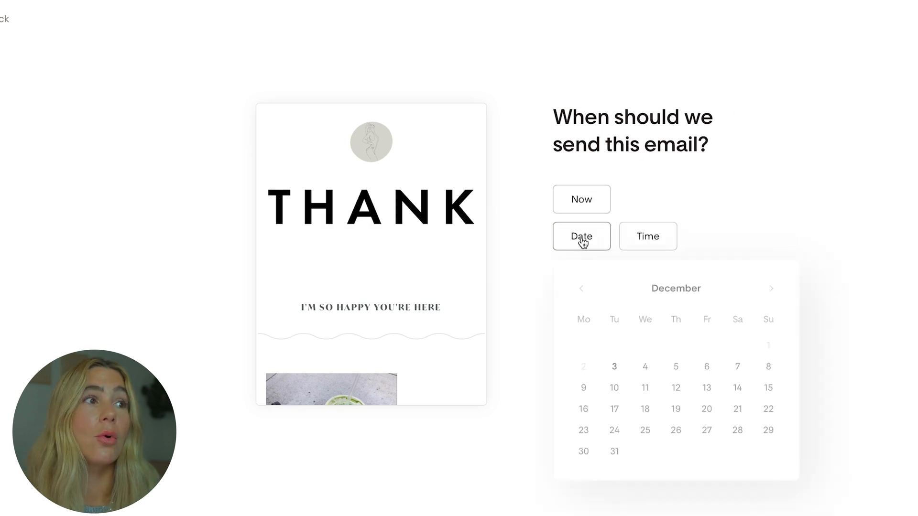
{"action": "left_click", "coordinate": [650, 236]}
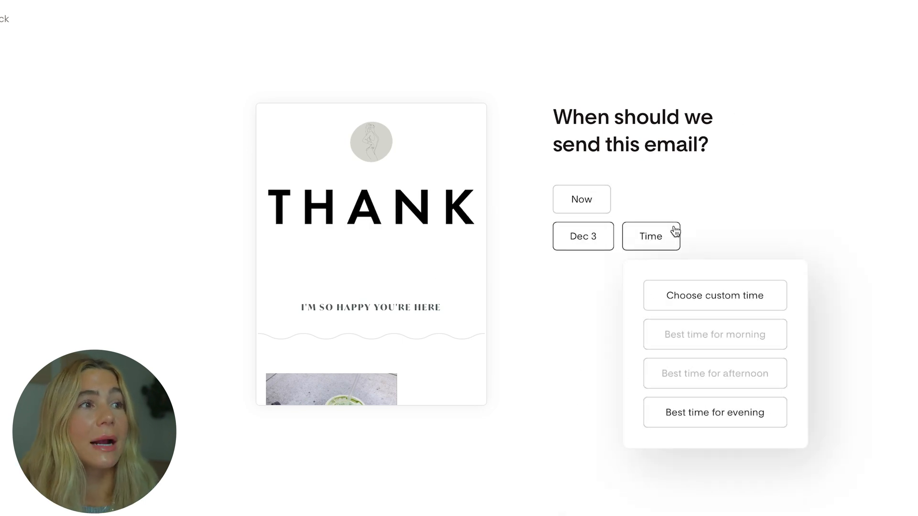
{"action": "left_click", "coordinate": [583, 235]}
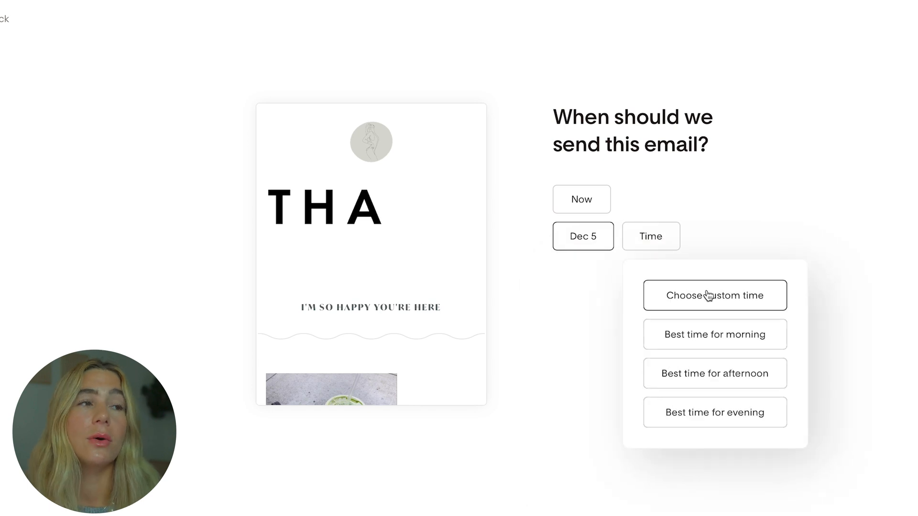
{"action": "left_click", "coordinate": [714, 295]}
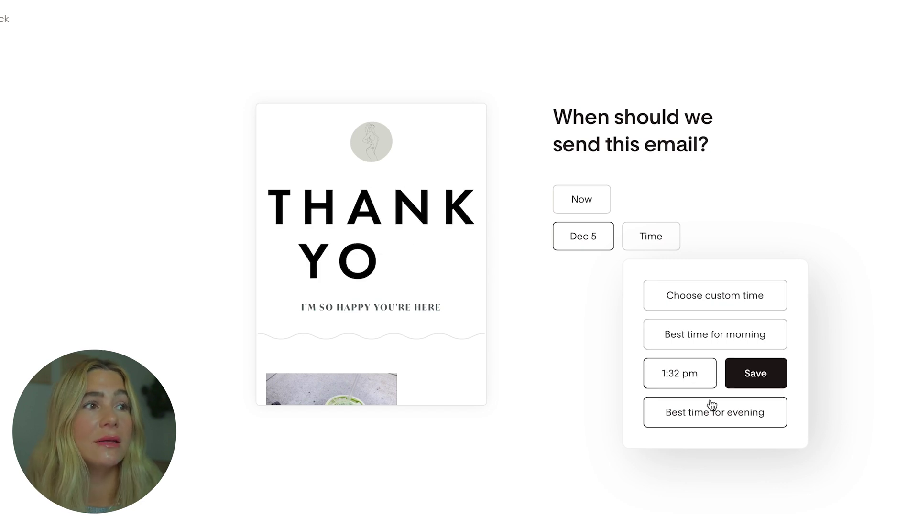
{"action": "left_click", "coordinate": [756, 374]}
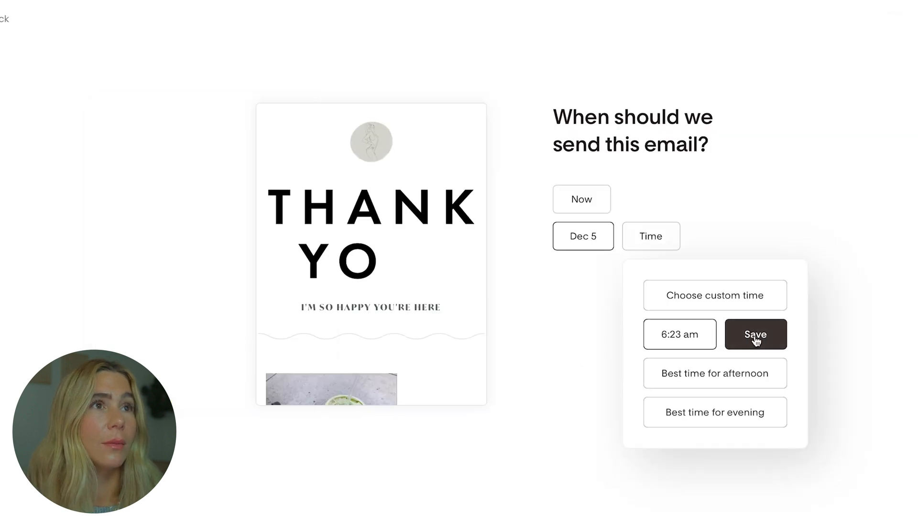
{"action": "left_click", "coordinate": [755, 335]}
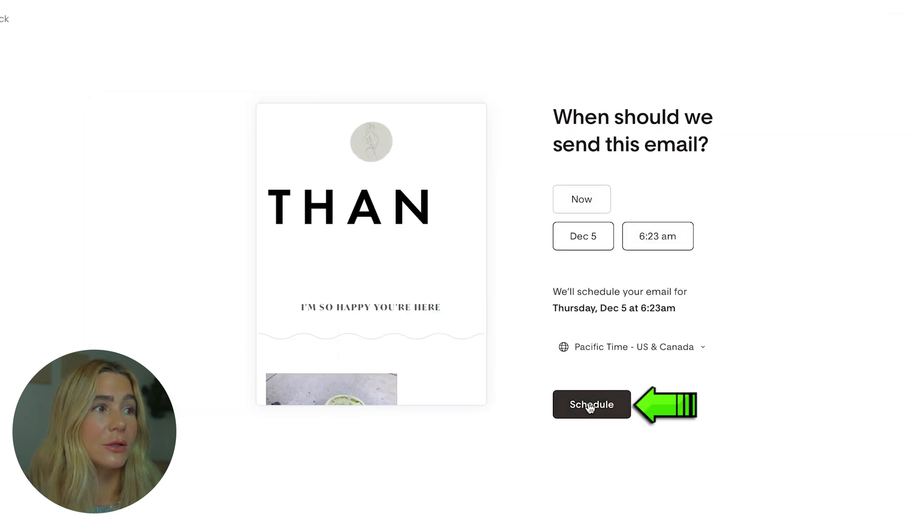
{"action": "left_click", "coordinate": [591, 404]}
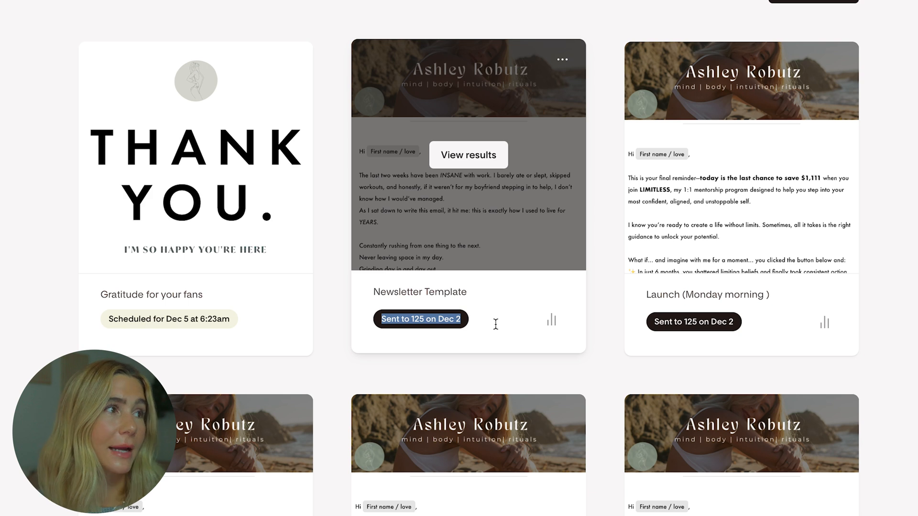
Step: Go to My emails and confirm 'Gratitude for your fans' is scheduled for Dec 5, 6:23am
{"action": "left_click", "coordinate": [288, 58]}
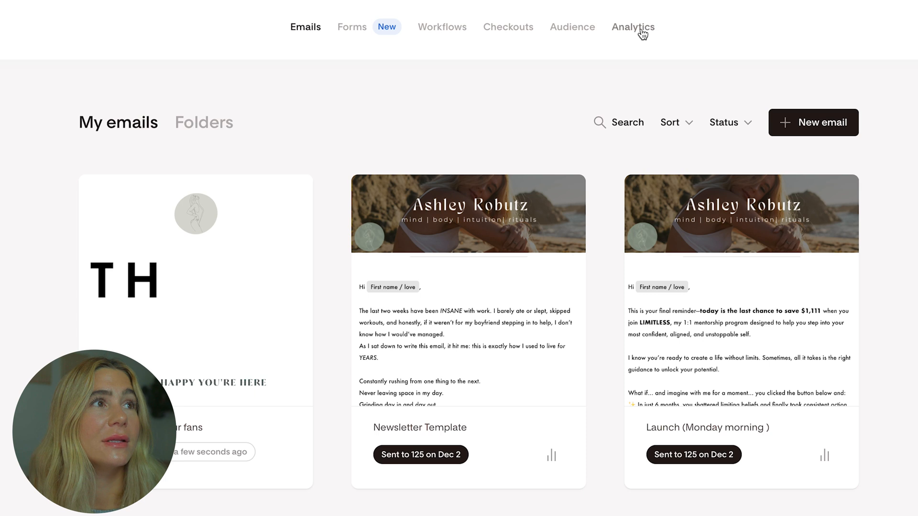
Step: Open Analytics and sort Performance by subscriber by Opens, Open rate and Click rate
{"action": "left_click", "coordinate": [632, 27]}
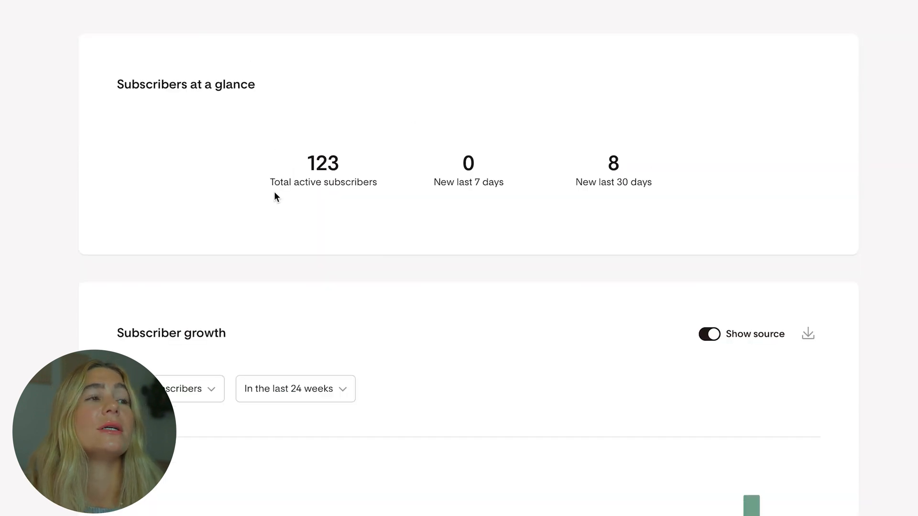
{"action": "mouse_move", "coordinate": [571, 193]}
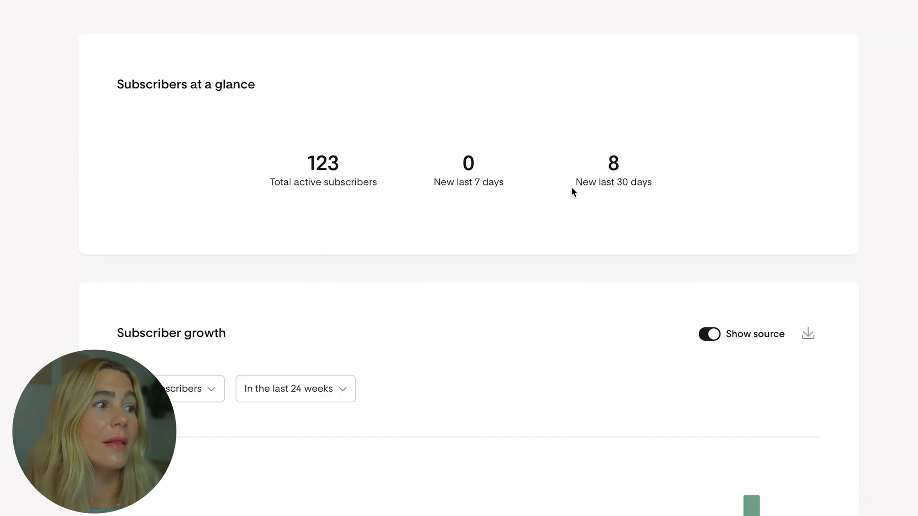
{"action": "scroll", "scroll_direction": "down", "scroll_amount": 3}
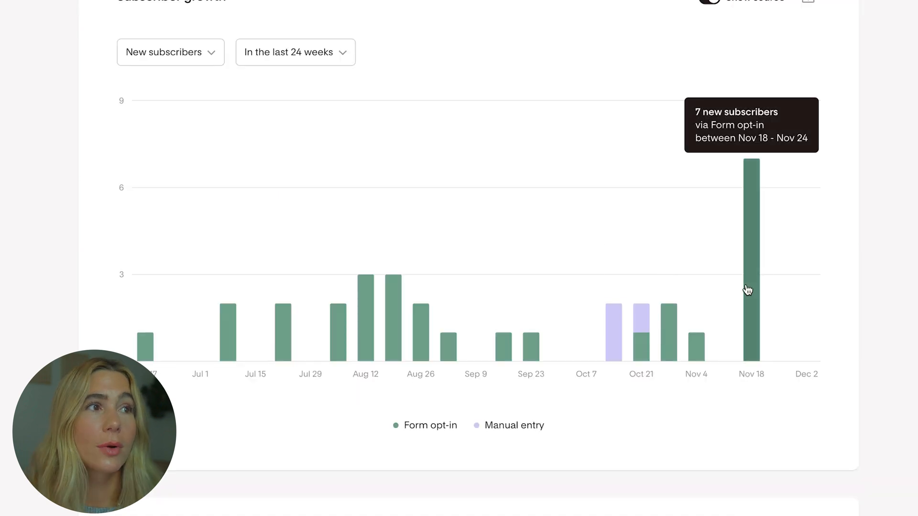
{"action": "scroll", "scroll_direction": "down", "scroll_amount": 3}
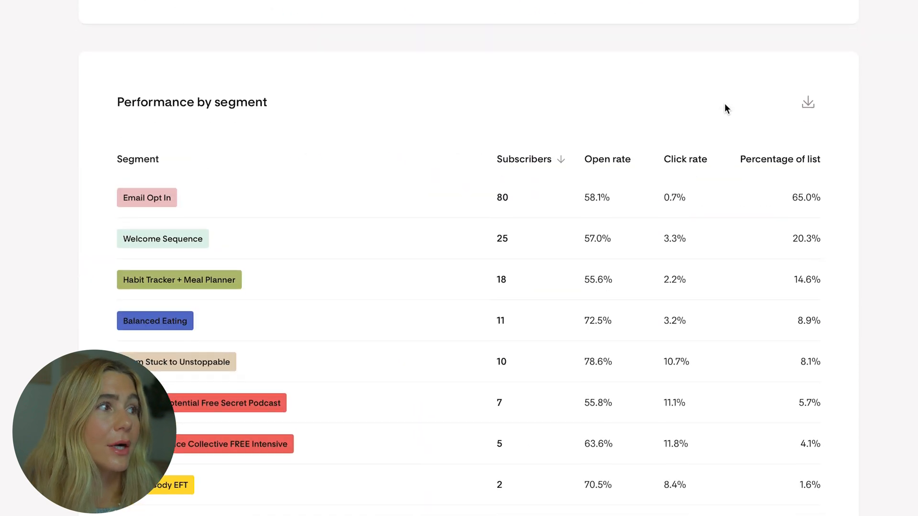
{"action": "scroll", "scroll_direction": "down", "scroll_amount": 3}
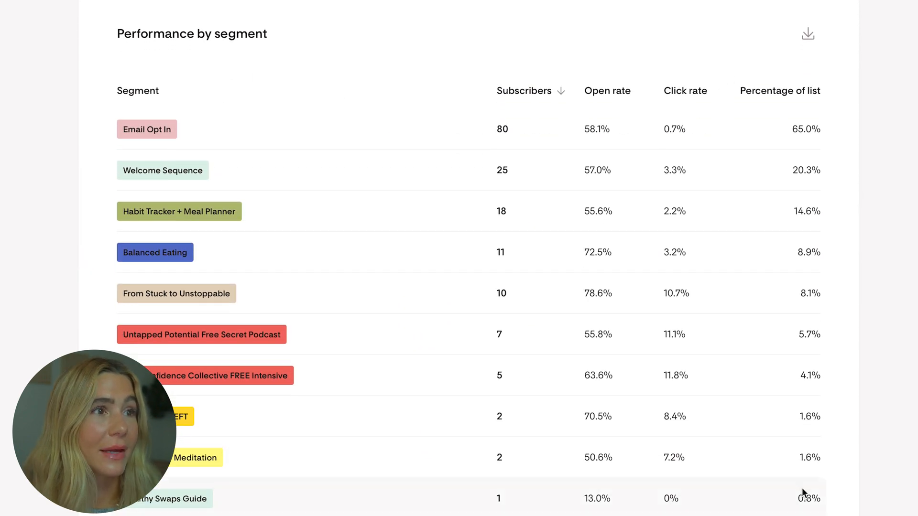
{"action": "scroll", "scroll_direction": "down", "scroll_amount": 3}
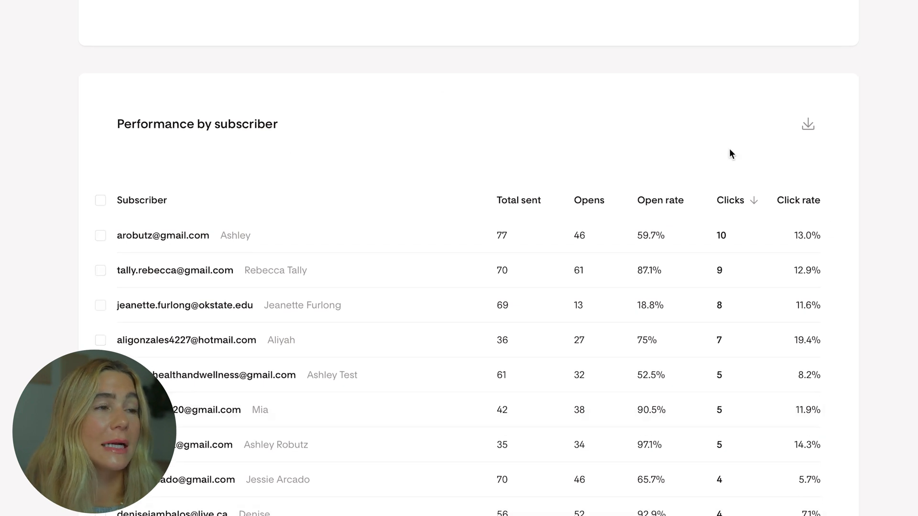
{"action": "left_click", "coordinate": [590, 201]}
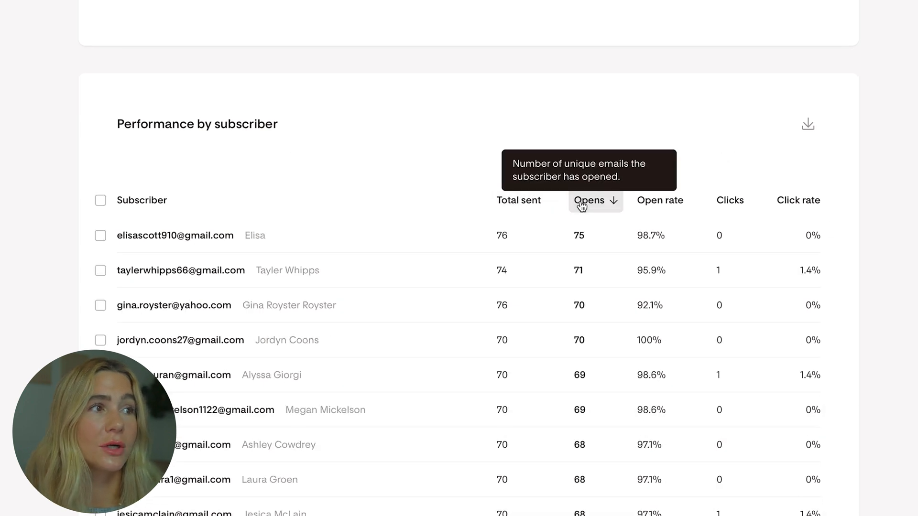
{"action": "left_click", "coordinate": [797, 200]}
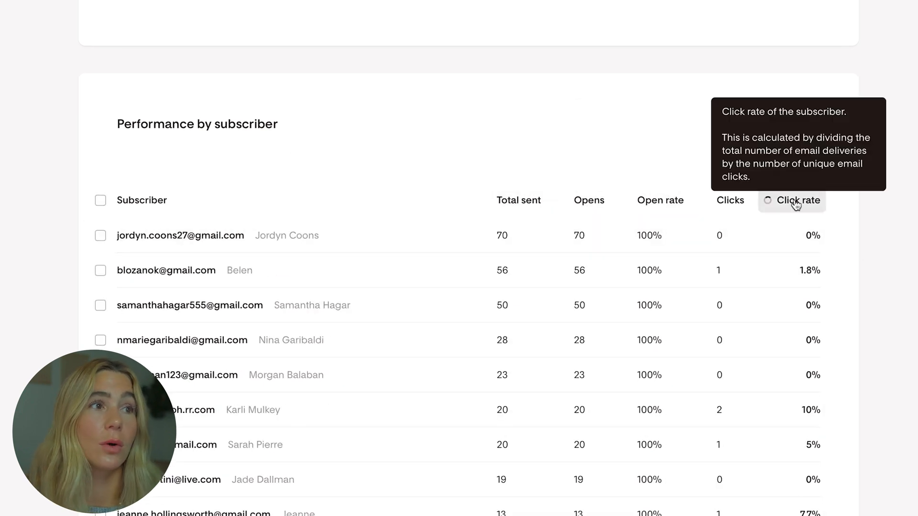
{"action": "left_click", "coordinate": [798, 200]}
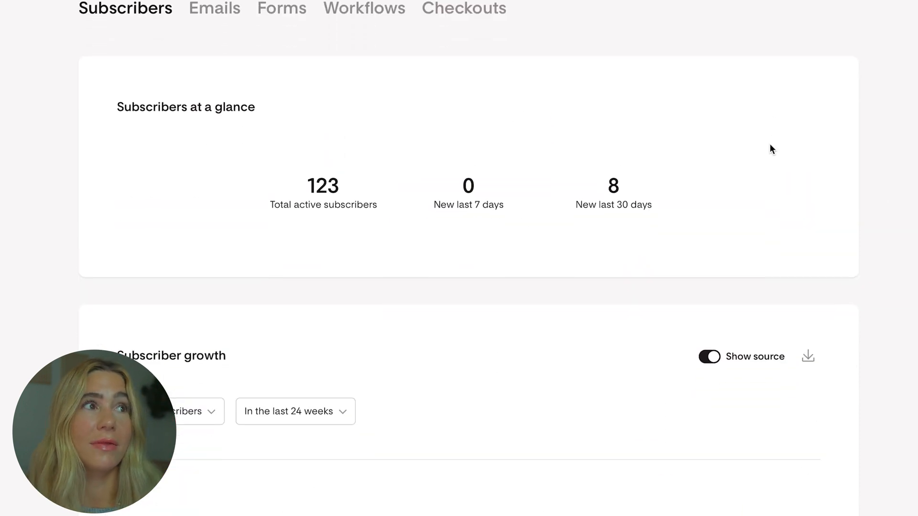
Step: Scroll through the Emails analytics charts, including the 58.4% lifetime open rate and open times
{"action": "scroll", "scroll_direction": "down", "scroll_amount": 3}
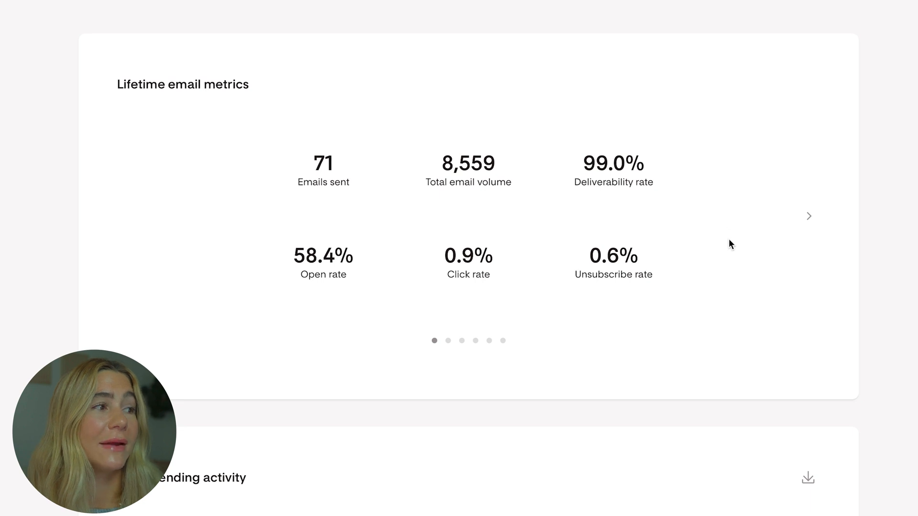
{"action": "scroll", "scroll_direction": "down", "scroll_amount": 3}
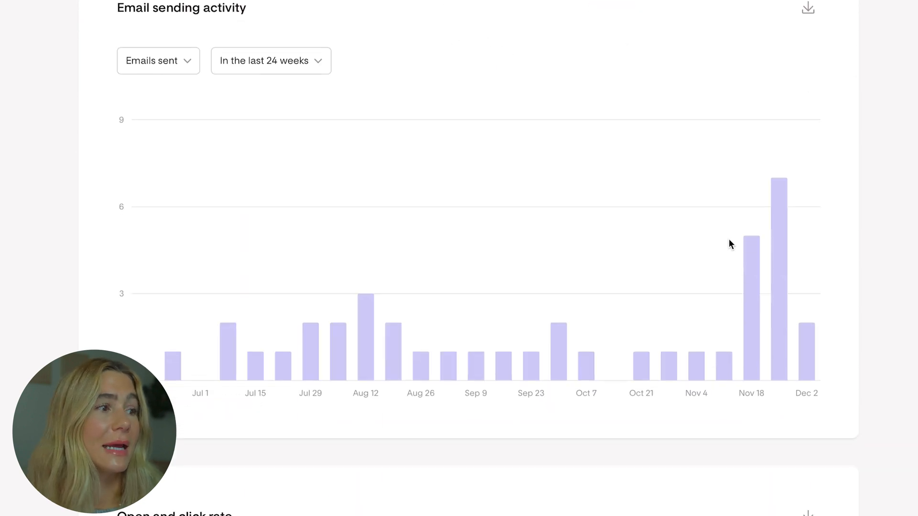
{"action": "scroll", "scroll_direction": "down", "scroll_amount": 3}
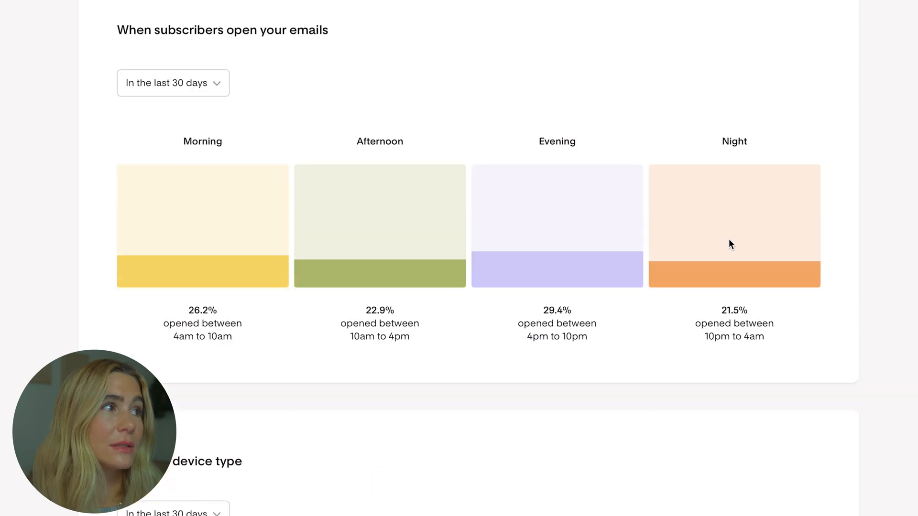
{"action": "scroll", "scroll_direction": "down", "scroll_amount": 3}
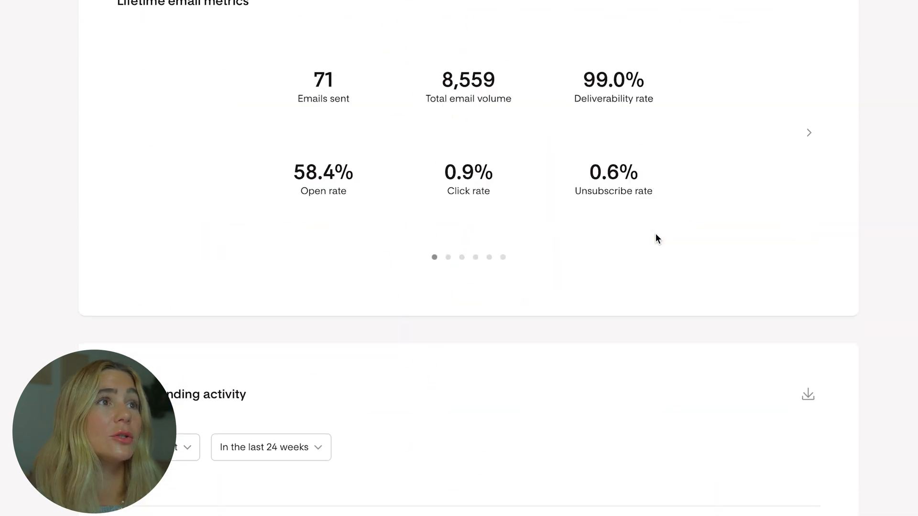
{"action": "scroll", "scroll_direction": "up", "scroll_amount": 3}
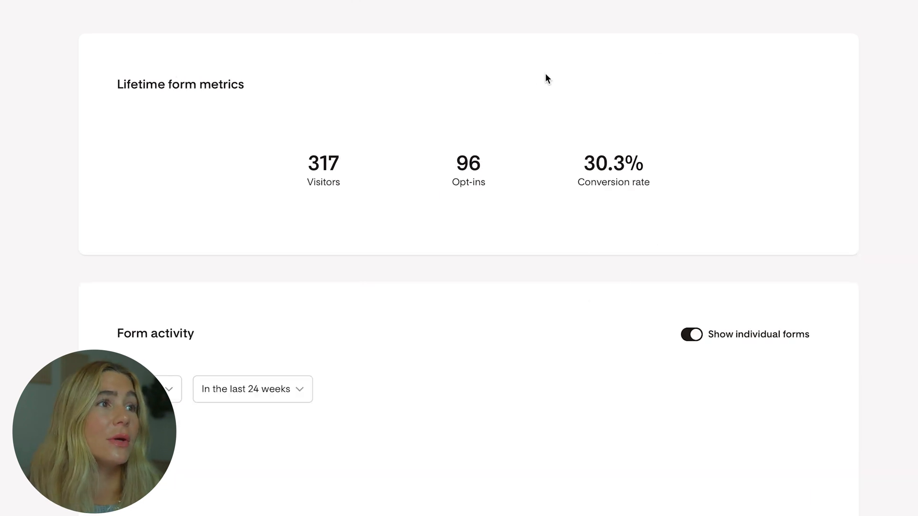
Step: Review Form activity and Performance by form, then switch to Workflows analytics
{"action": "scroll", "scroll_direction": "down", "scroll_amount": 3}
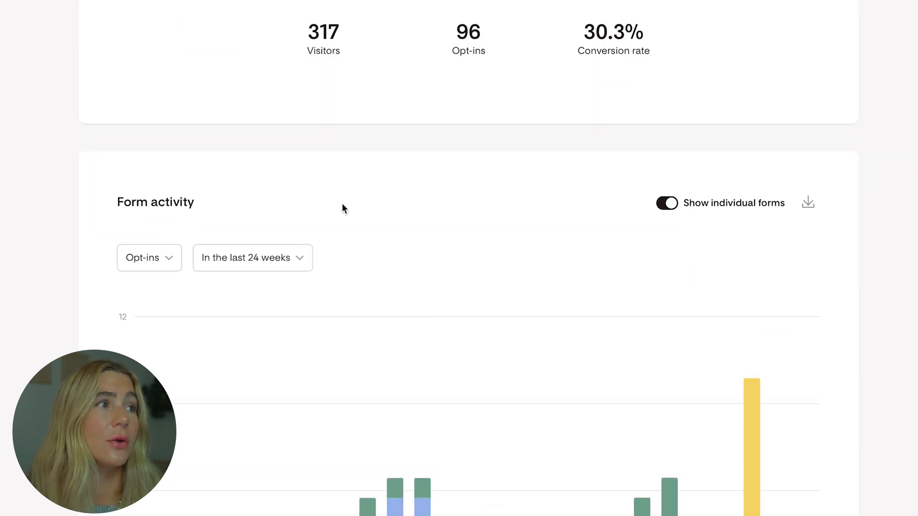
{"action": "scroll", "scroll_direction": "down", "scroll_amount": 3}
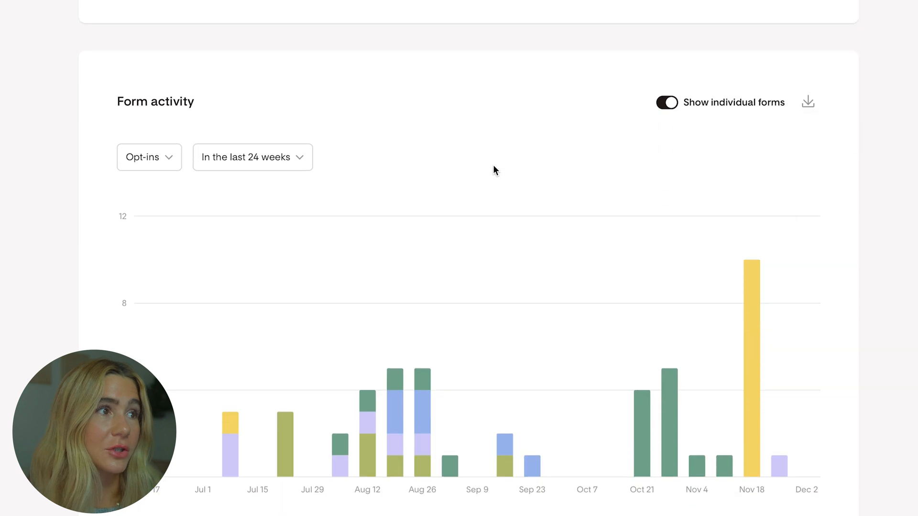
{"action": "scroll", "scroll_direction": "down", "scroll_amount": 3}
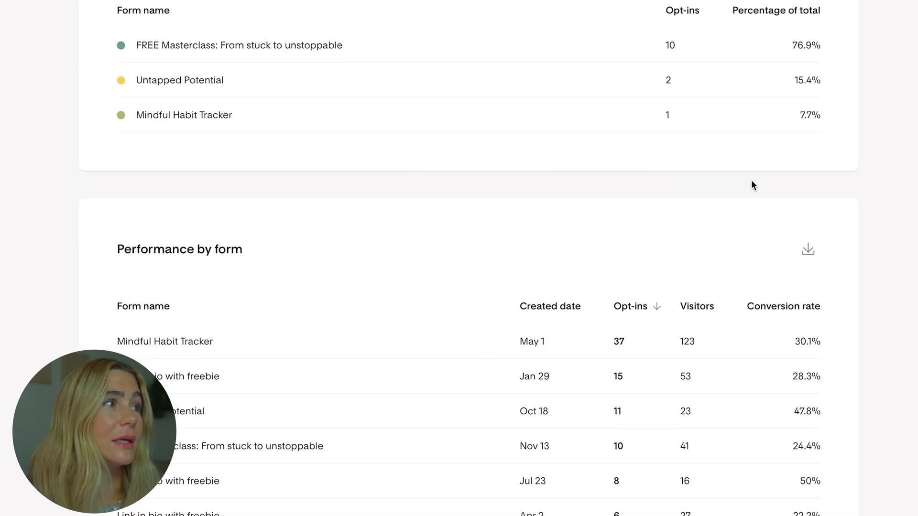
{"action": "scroll", "scroll_direction": "up", "scroll_amount": 3}
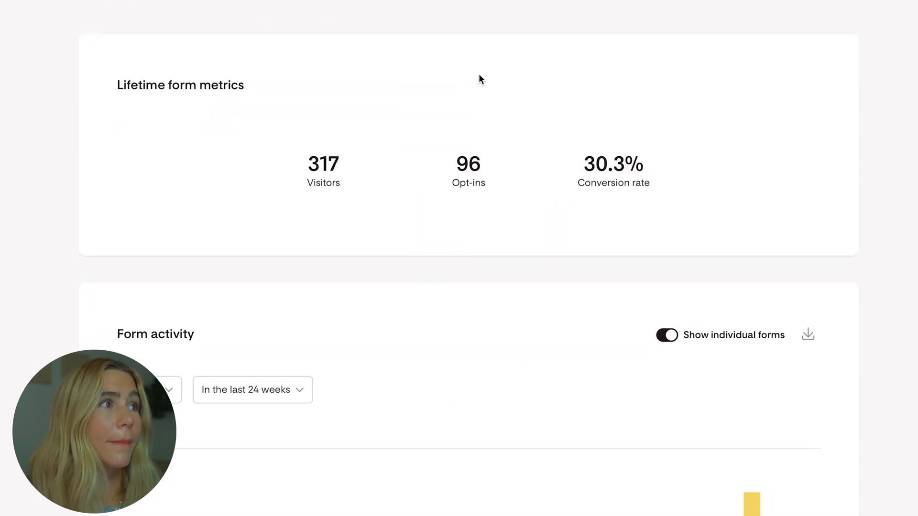
{"action": "left_click", "coordinate": [364, 122]}
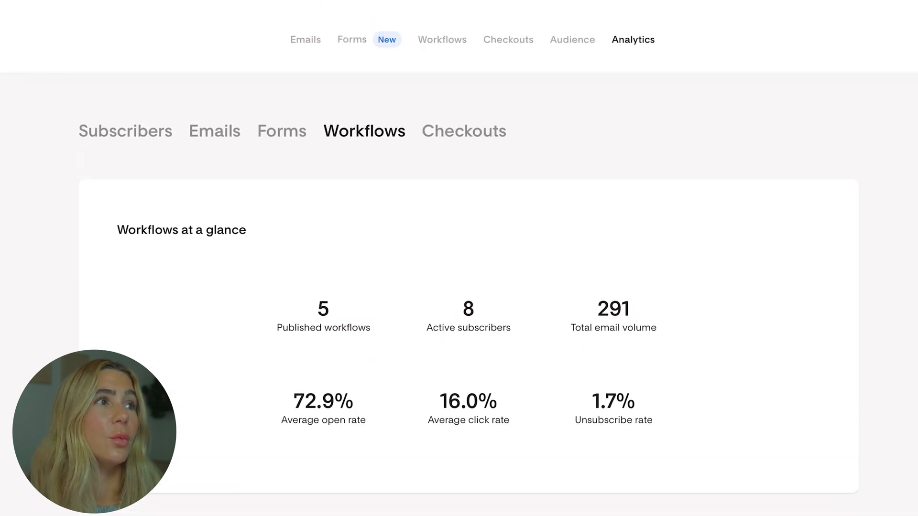
Step: View the empty Checkouts analytics, then go to the saved Workflows list
{"action": "left_click", "coordinate": [464, 131]}
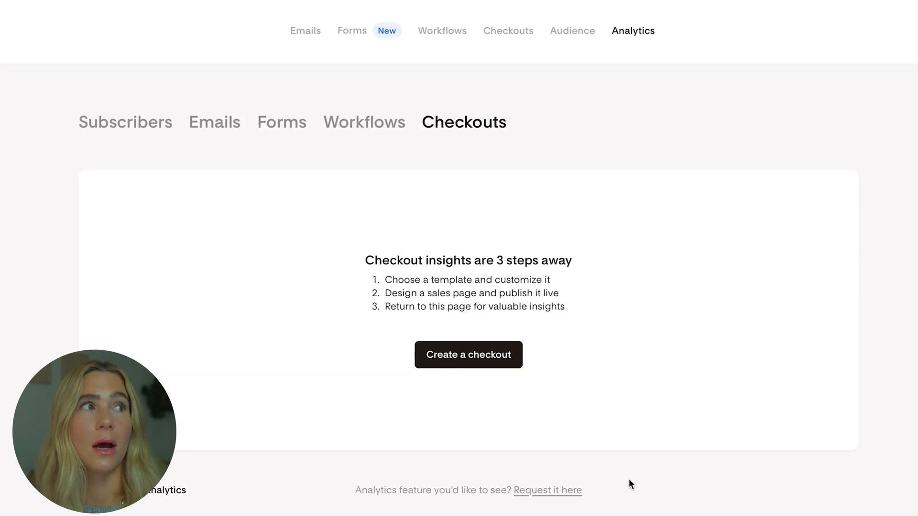
{"action": "mouse_move", "coordinate": [599, 396]}
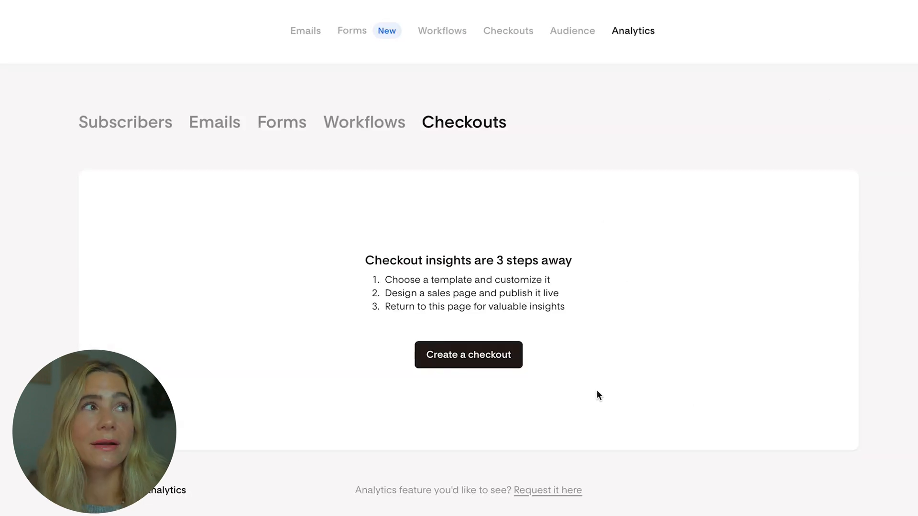
{"action": "left_click", "coordinate": [442, 30]}
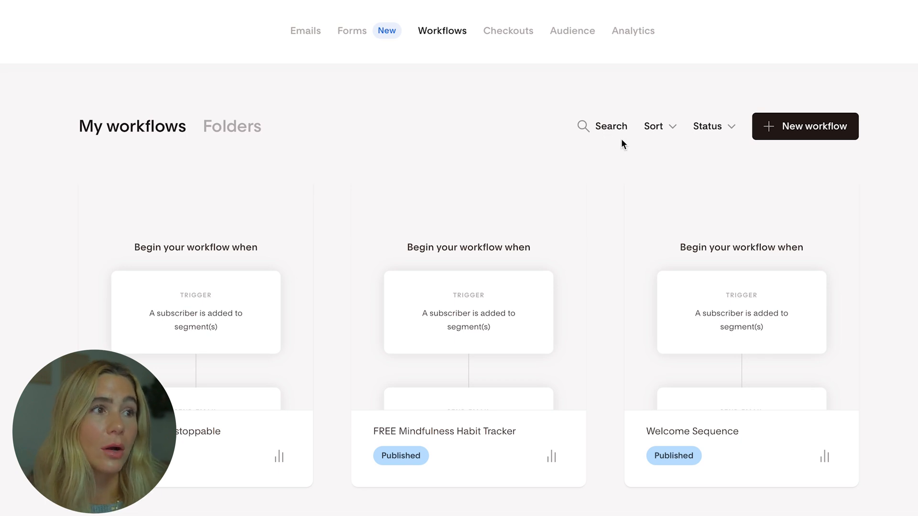
{"action": "left_click", "coordinate": [835, 196]}
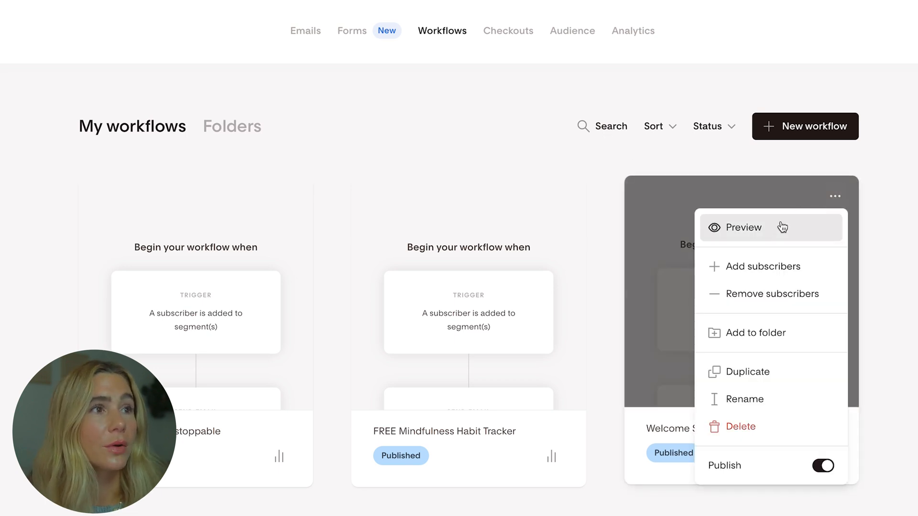
{"action": "left_click", "coordinate": [743, 228]}
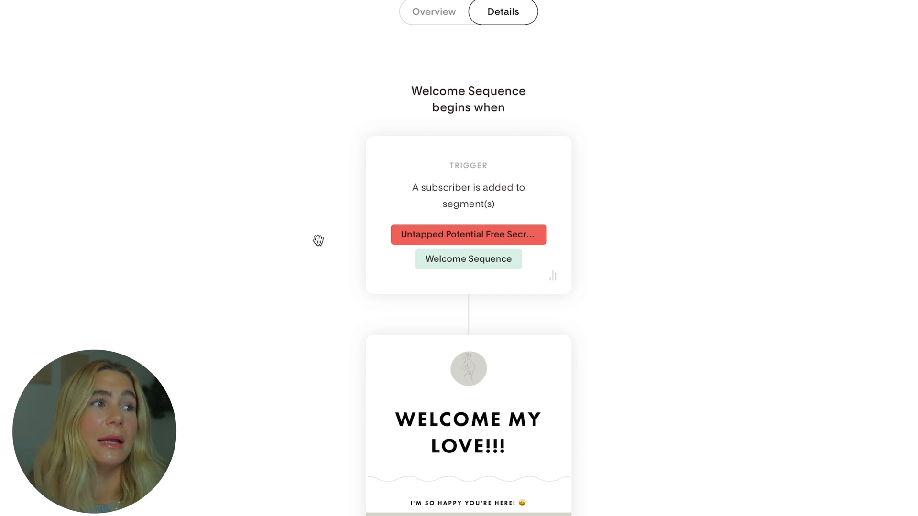
{"action": "mouse_move", "coordinate": [641, 195]}
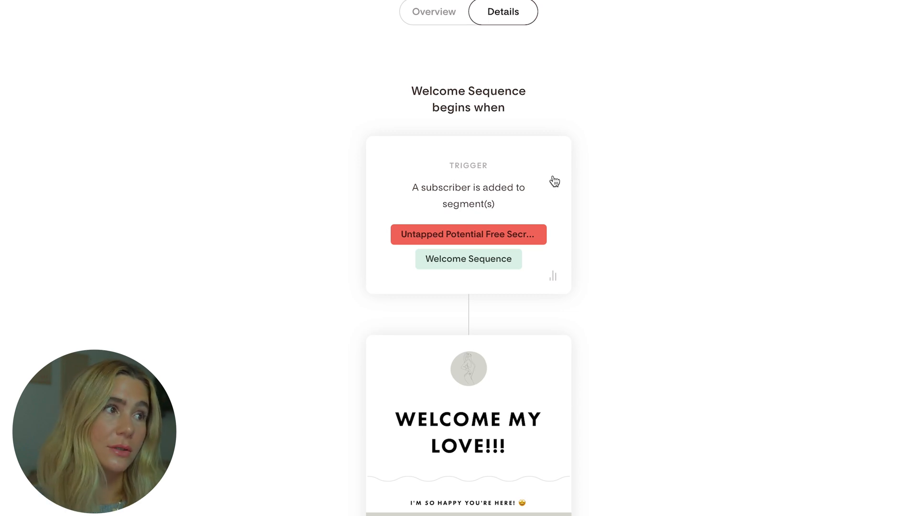
{"action": "scroll", "scroll_direction": "down", "scroll_amount": 3}
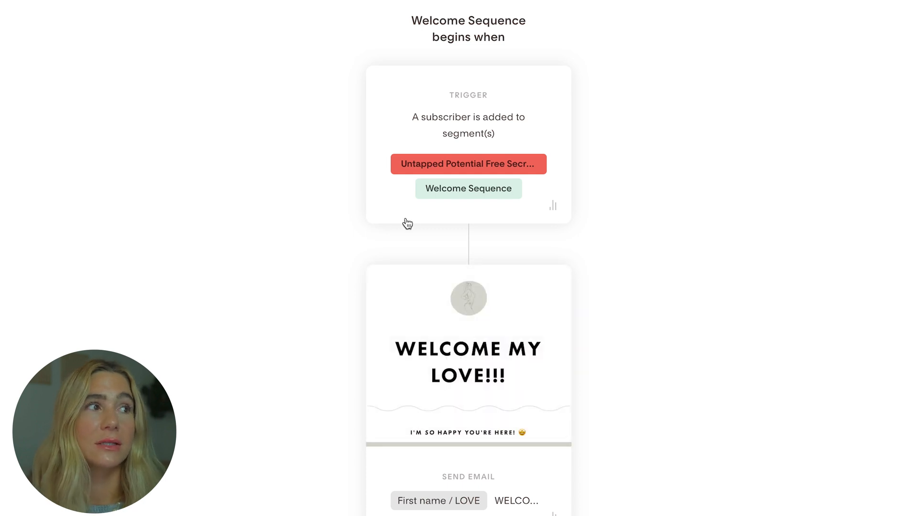
{"action": "scroll", "scroll_direction": "down", "scroll_amount": 3}
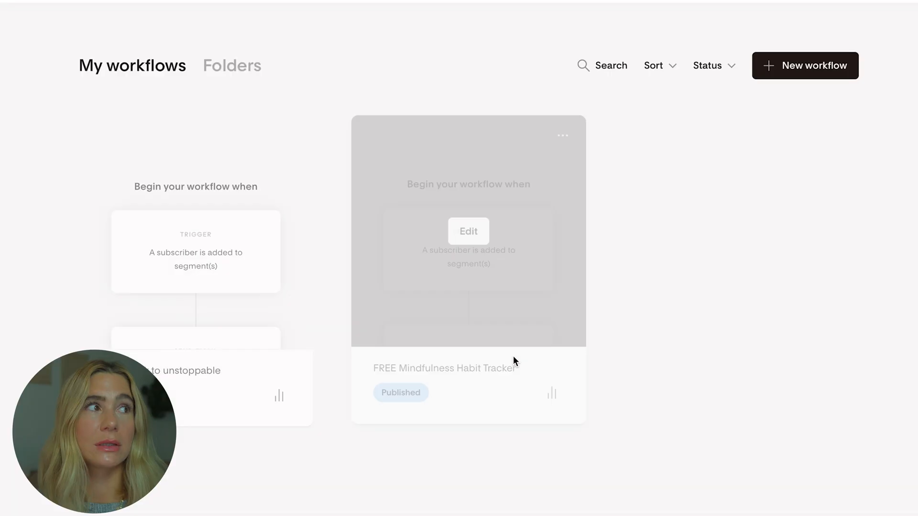
Step: Edit the Welcome Sequence and change its time delay from 30 days to 1 day
{"action": "left_click", "coordinate": [805, 65]}
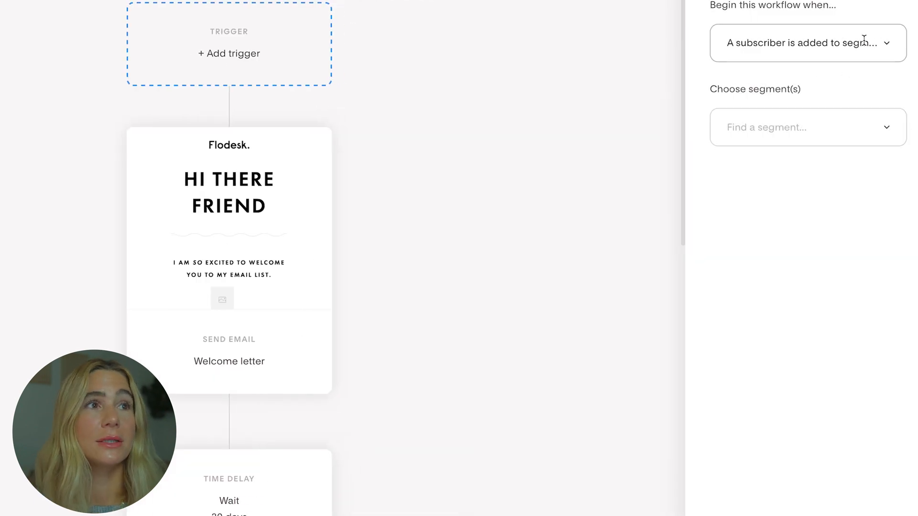
{"action": "left_click", "coordinate": [808, 127]}
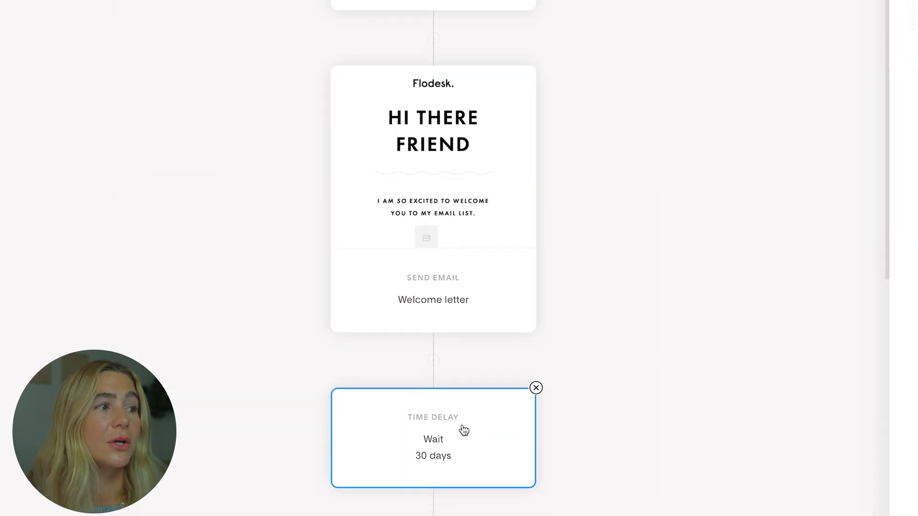
{"action": "left_click", "coordinate": [433, 452]}
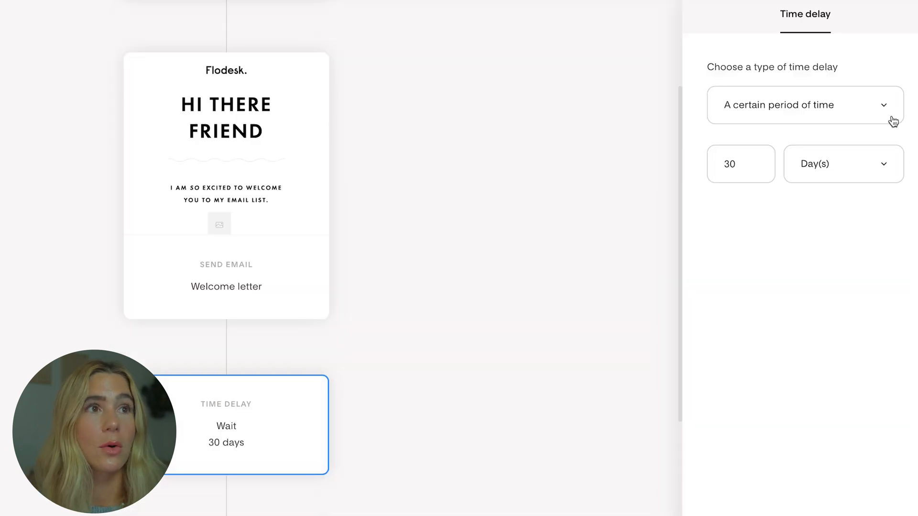
{"action": "left_click", "coordinate": [805, 105]}
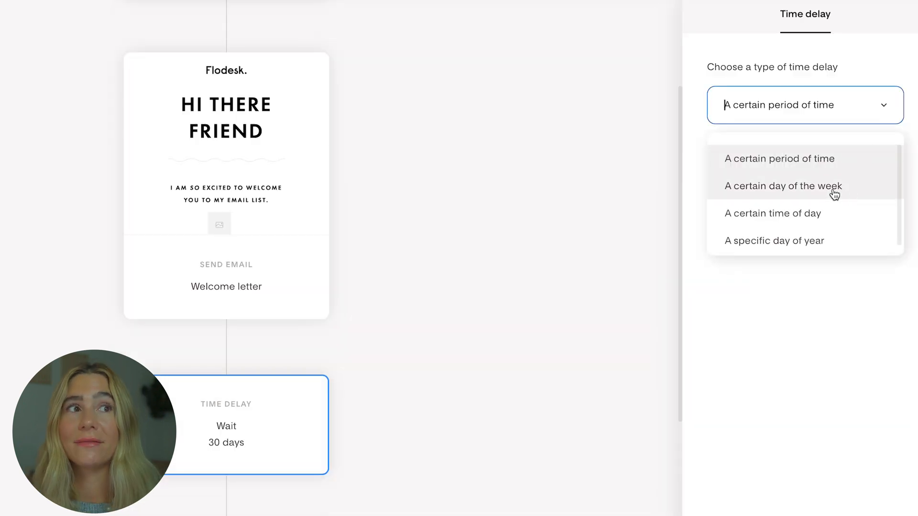
{"action": "mouse_move", "coordinate": [806, 242]}
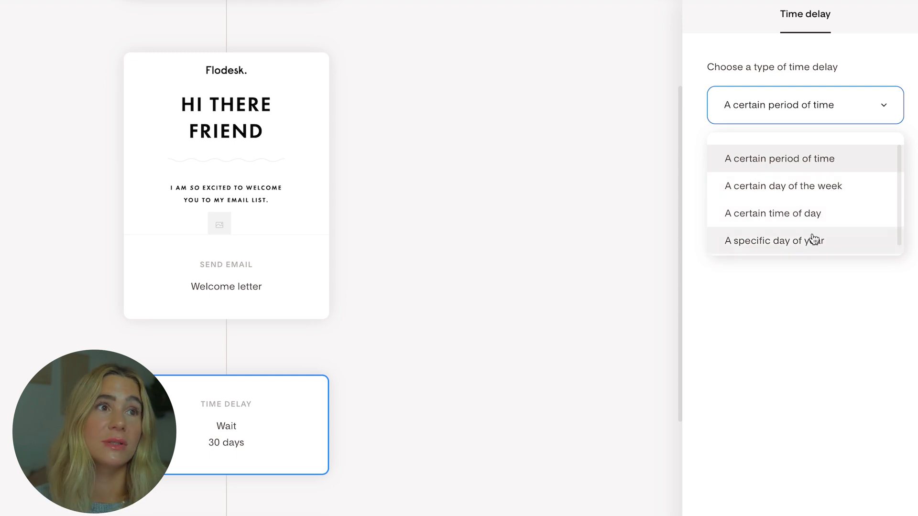
{"action": "left_click", "coordinate": [779, 159]}
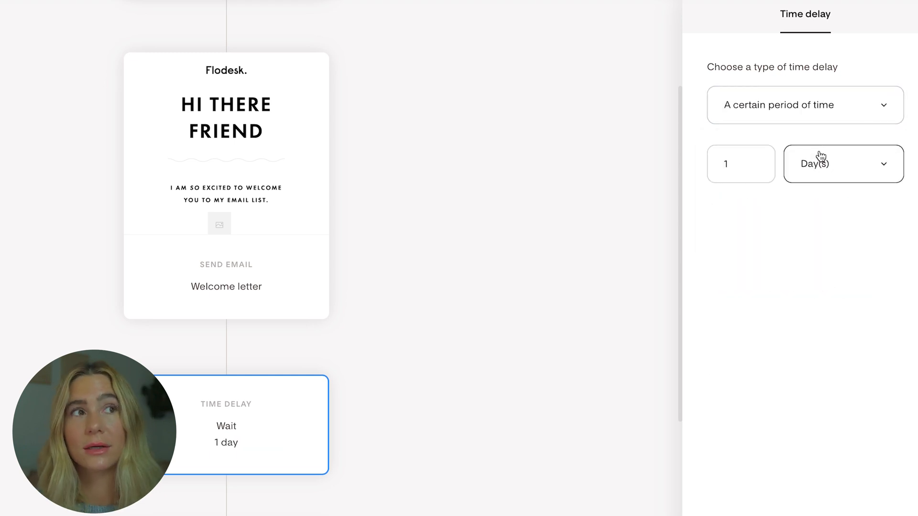
{"action": "left_click", "coordinate": [843, 163]}
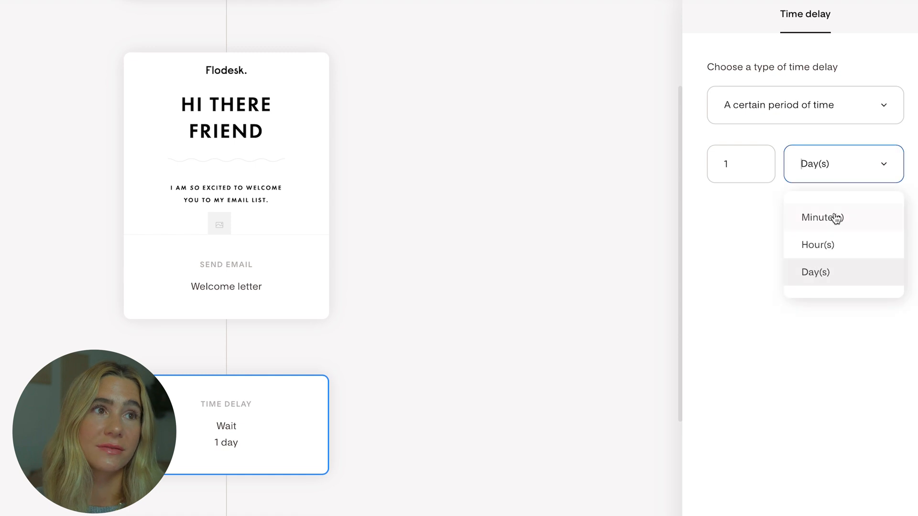
{"action": "left_click", "coordinate": [740, 164]}
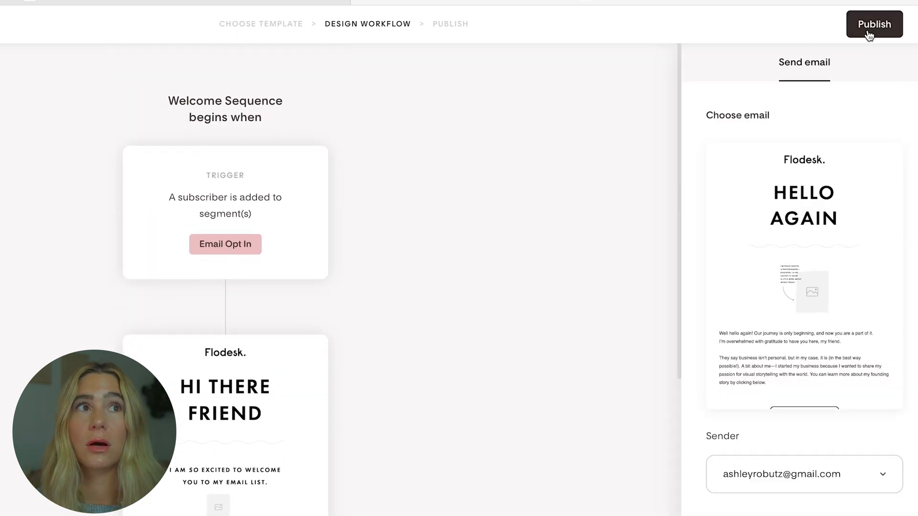
{"action": "left_click", "coordinate": [874, 24]}
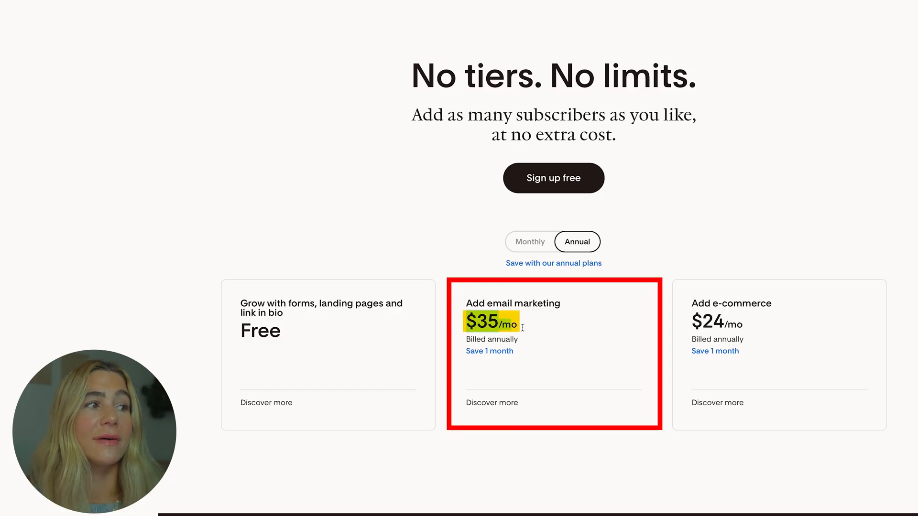
Step: Toggle billing between monthly and annual, ending on monthly prices ($38 email, $26 e-commerce)
{"action": "left_click", "coordinate": [530, 242]}
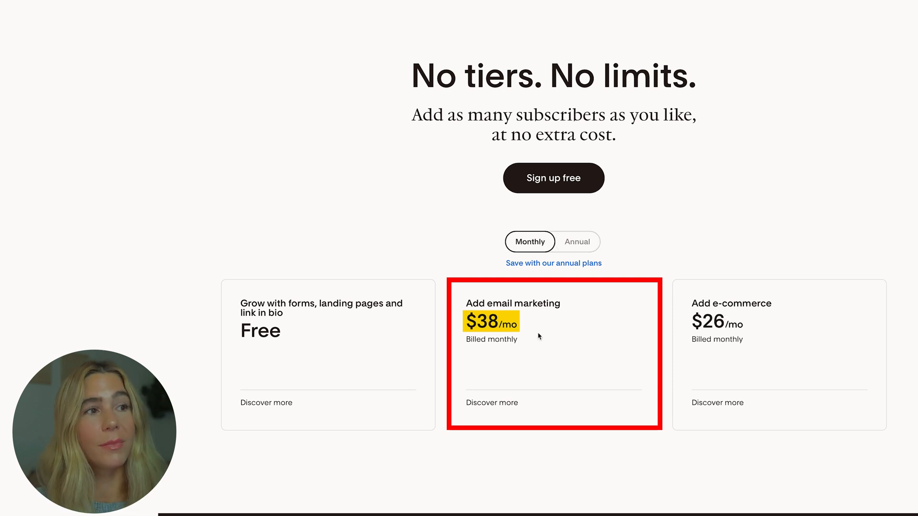
{"action": "left_click", "coordinate": [577, 241]}
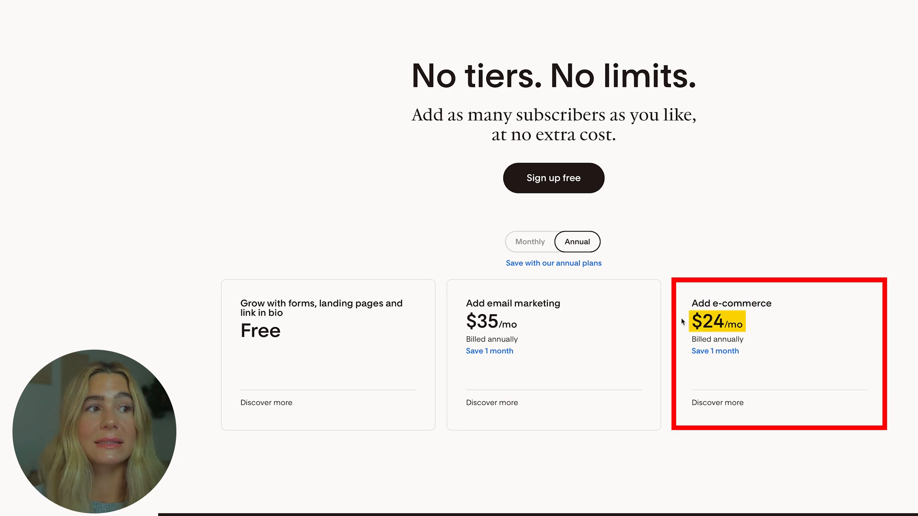
{"action": "left_click", "coordinate": [529, 242]}
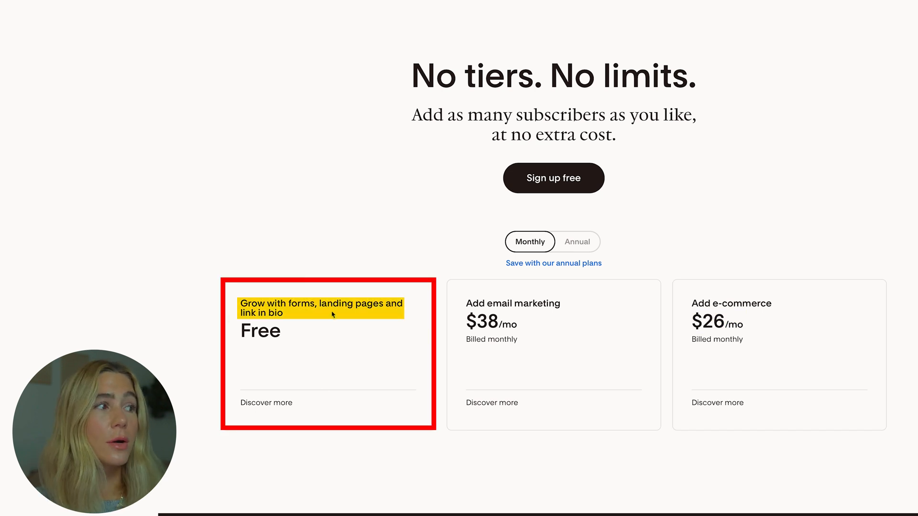
{"action": "mouse_move", "coordinate": [386, 332]}
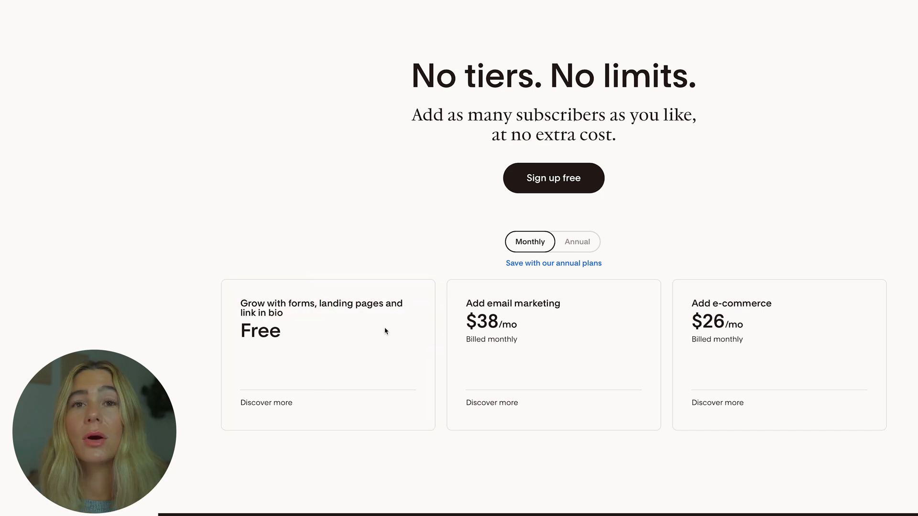